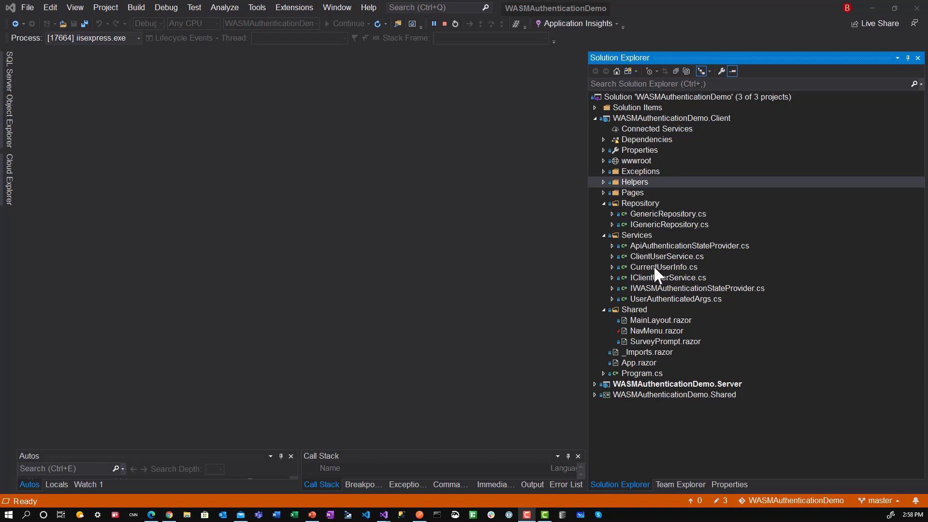
Review the CurrentUserInfo class and UserDTO definition, then open the client's Program.cs
double_click(664, 267)
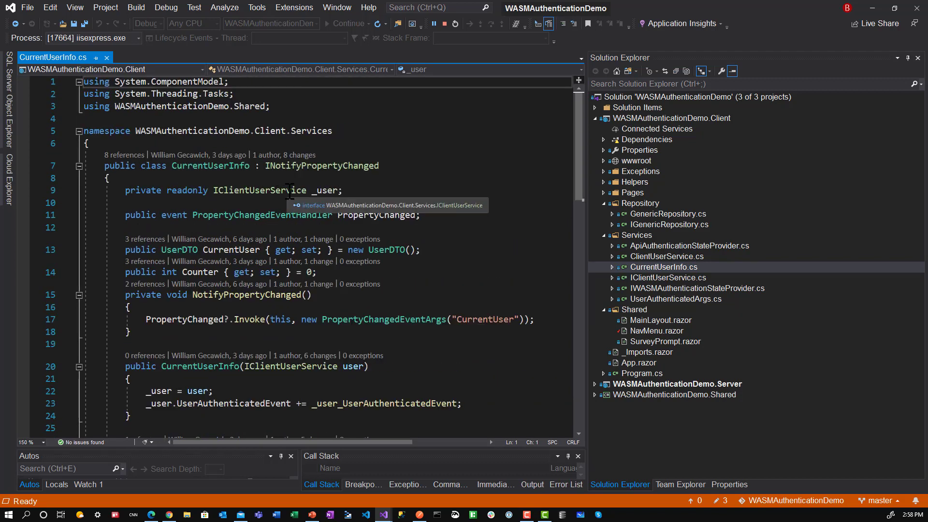
mouse_move(368, 188)
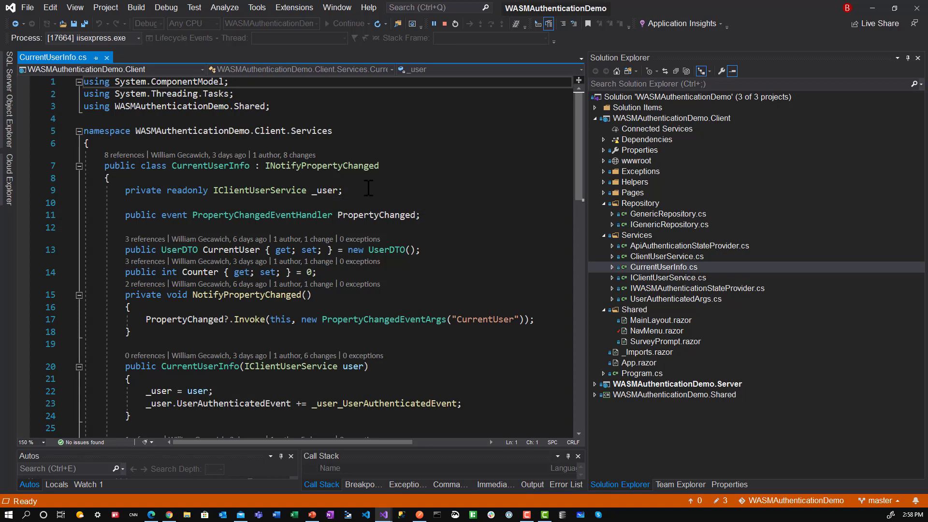
scroll(down, 3)
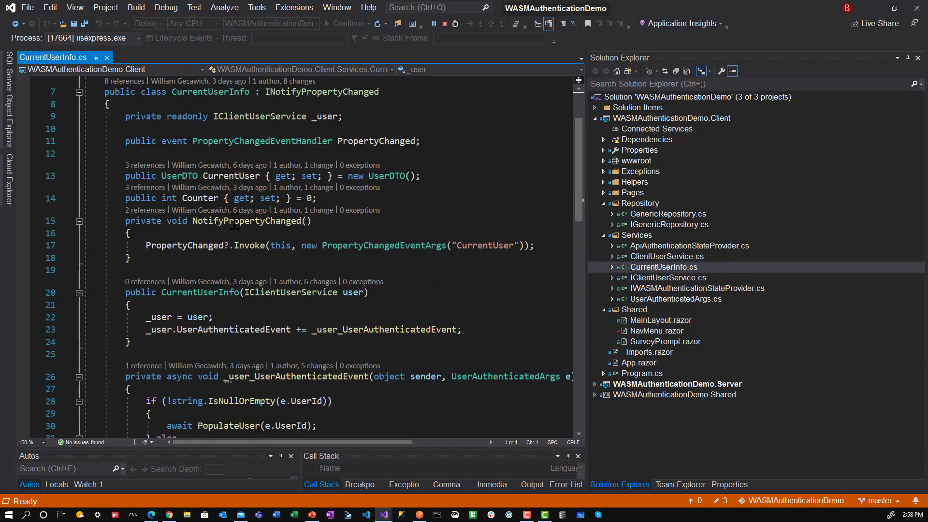
mouse_move(219, 210)
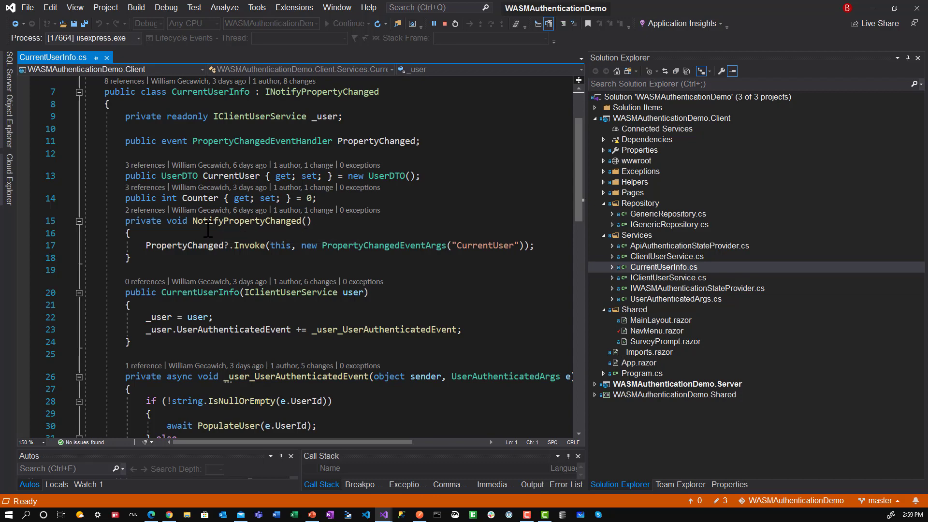
scroll(down, 3)
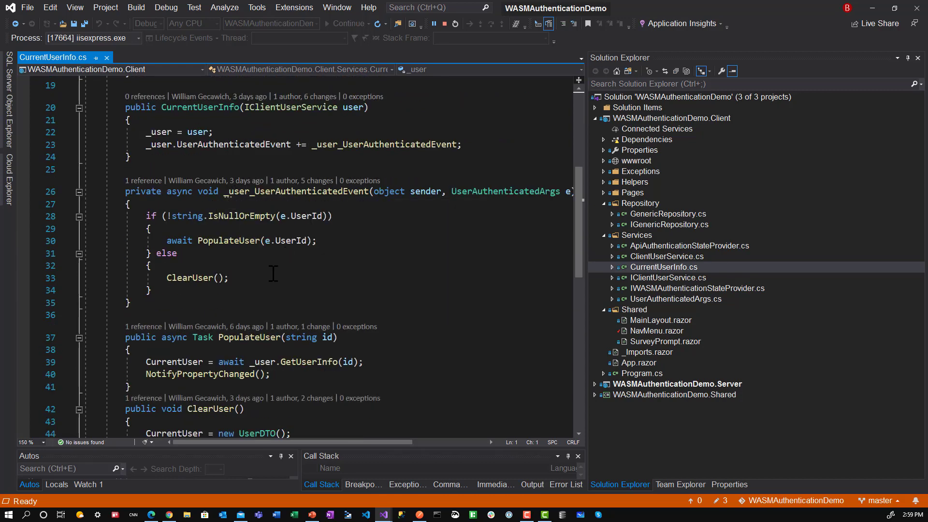
scroll(down, 3)
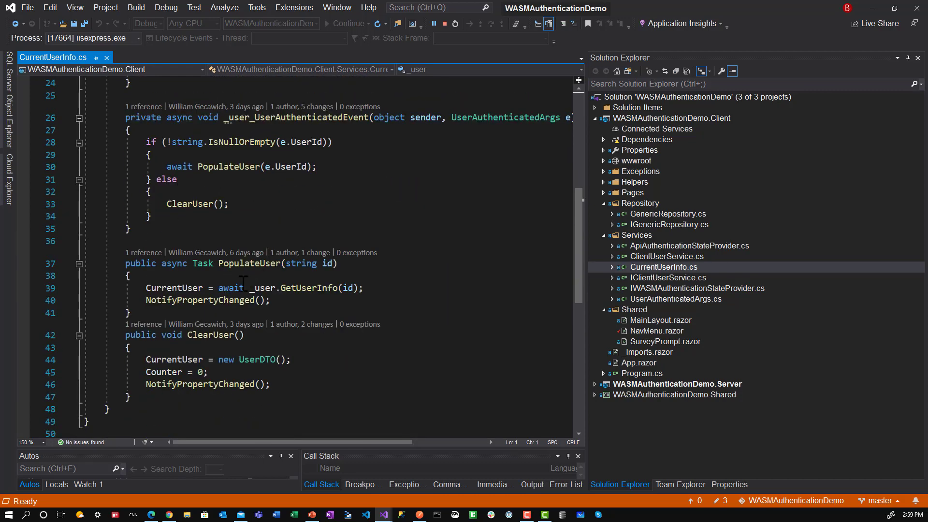
mouse_move(307, 287)
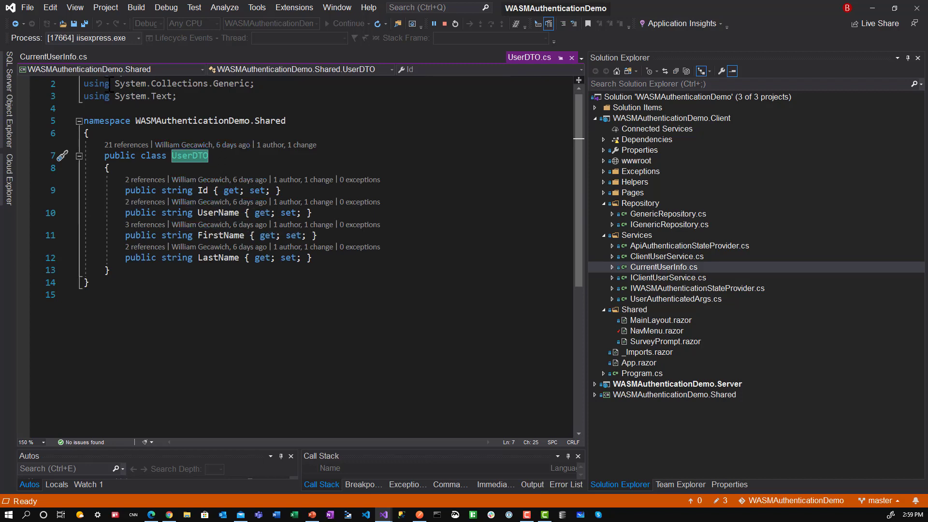
click(53, 57)
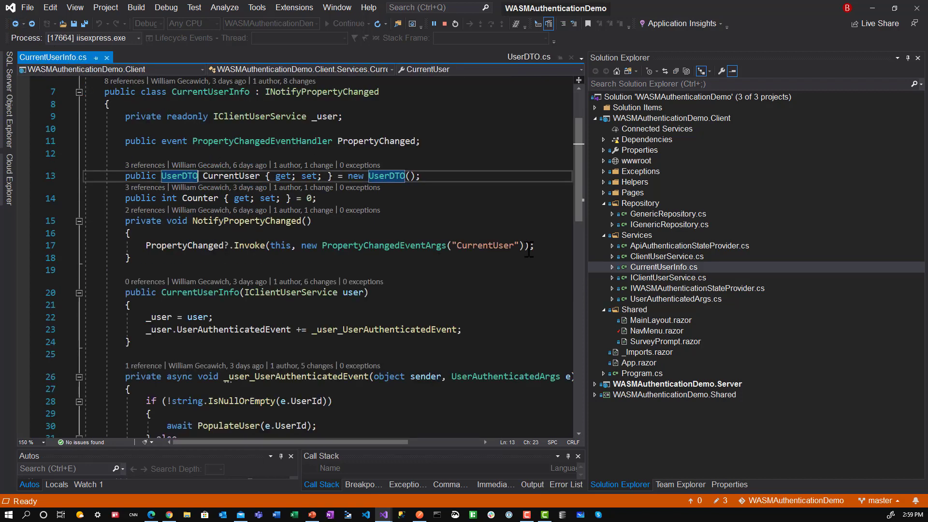
click(676, 383)
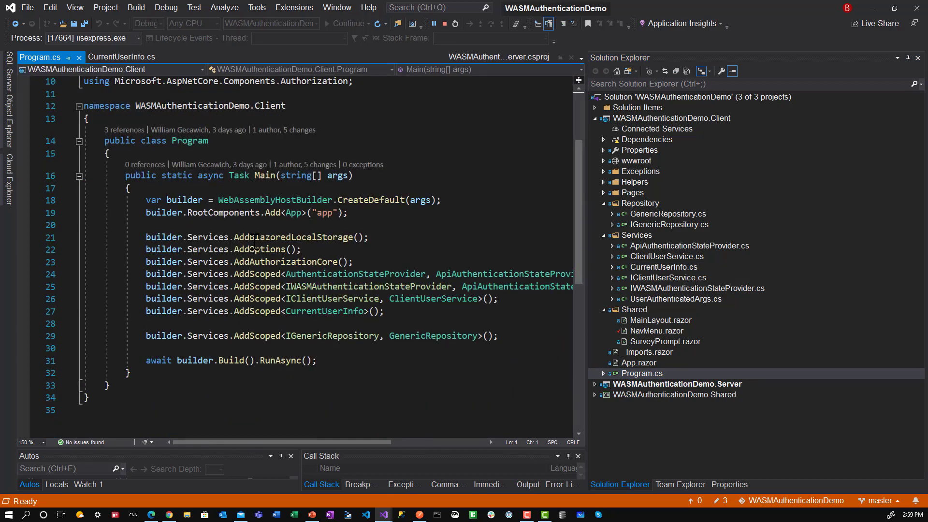
mouse_move(266, 248)
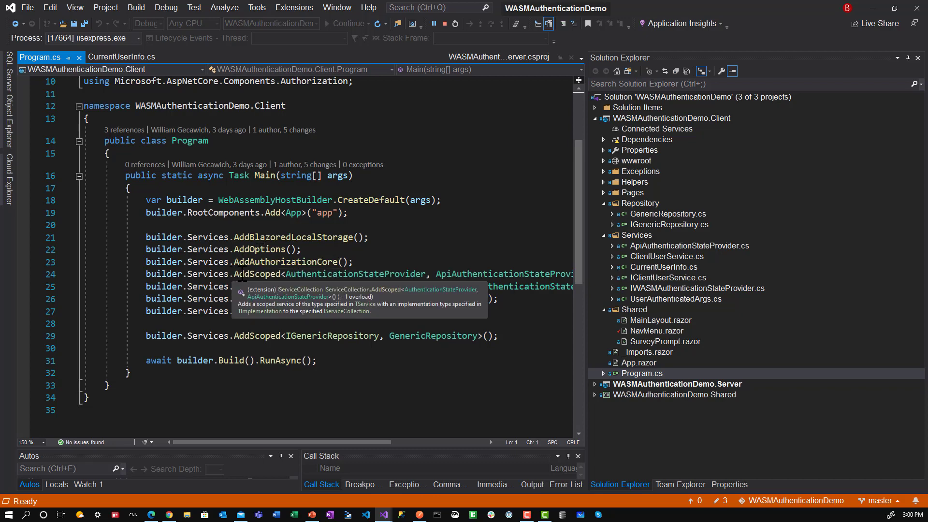
mouse_move(364, 274)
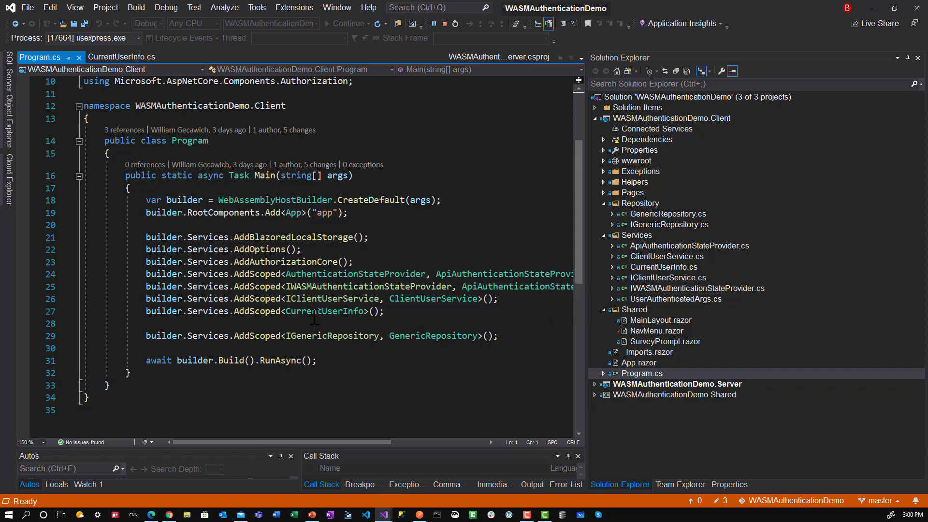
mouse_move(337, 310)
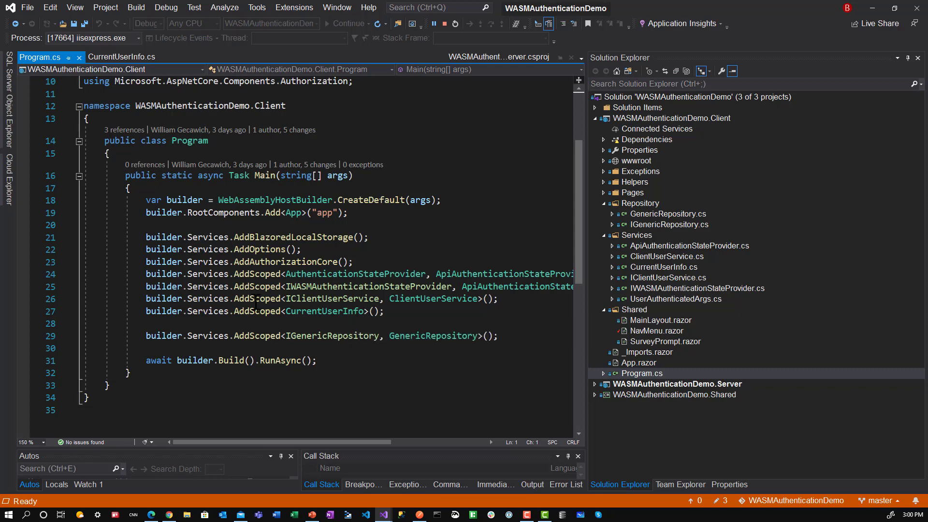
Return to the CurrentUserInfo class after reading Program.cs's AddScoped registrations
double_click(256, 310)
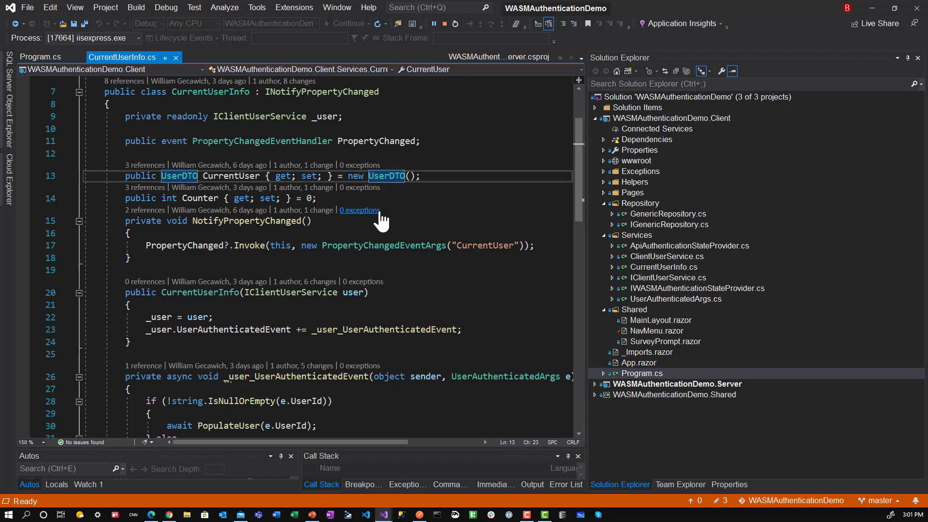
mouse_move(624, 250)
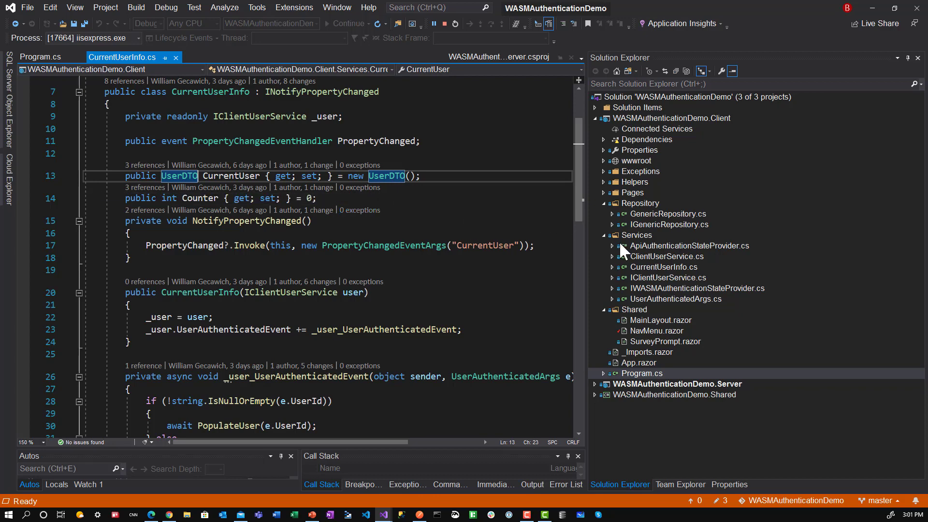
mouse_move(633, 262)
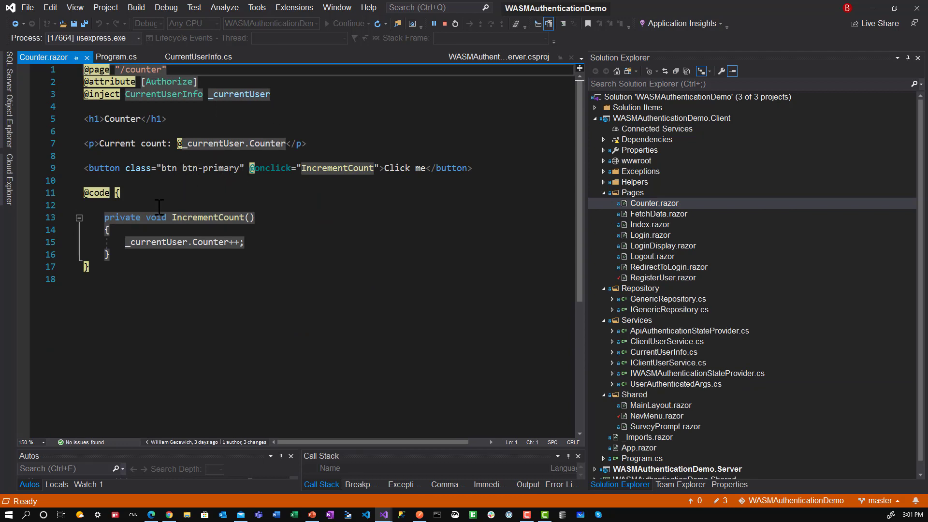
Add 'private int thisCounter = 0;', increment and display thisCounter, then restart the app
text(private int)
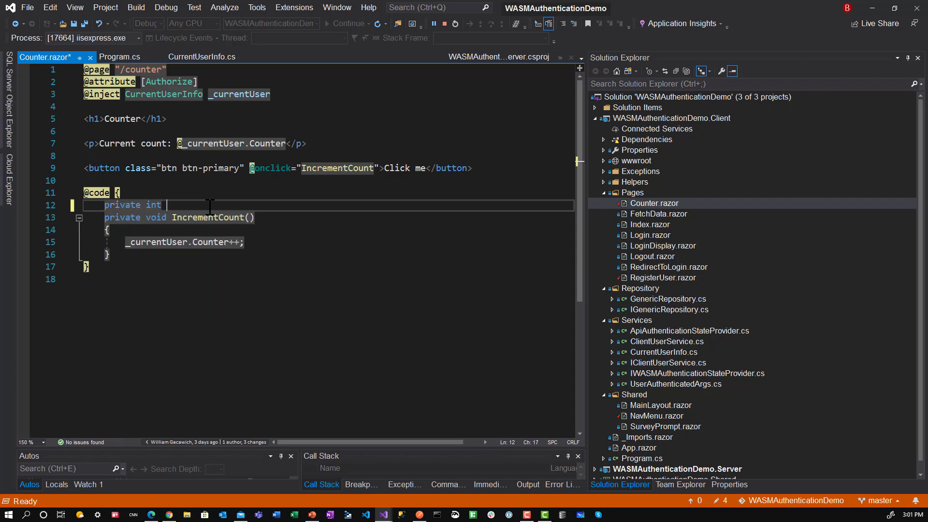
text(Counter)
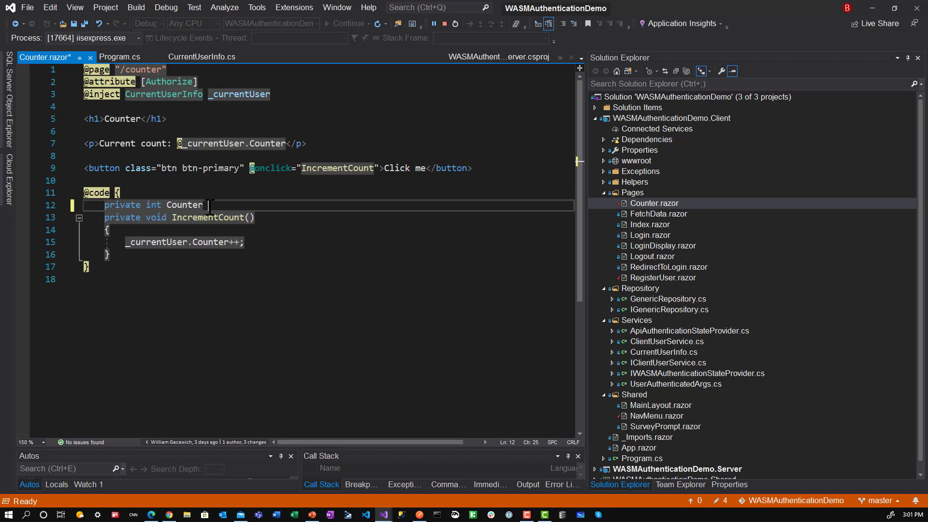
text(= 0;)
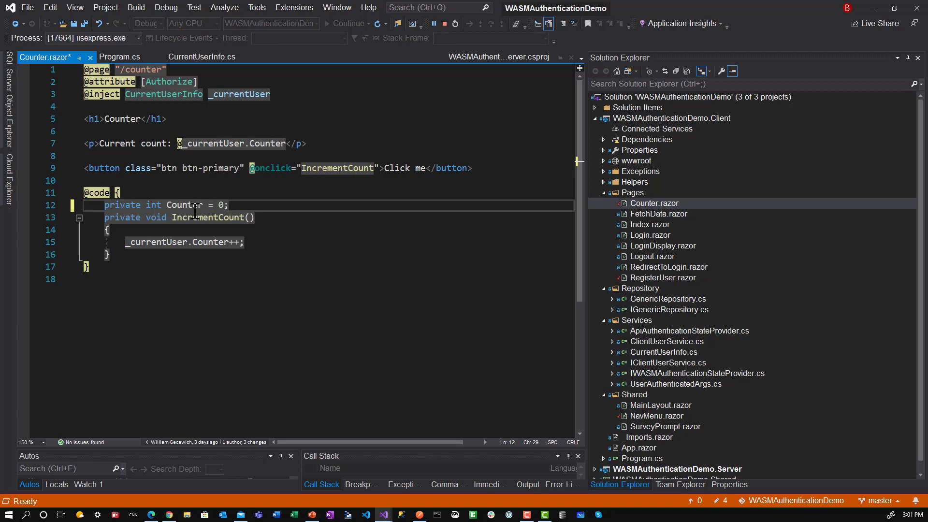
mouse_move(213, 217)
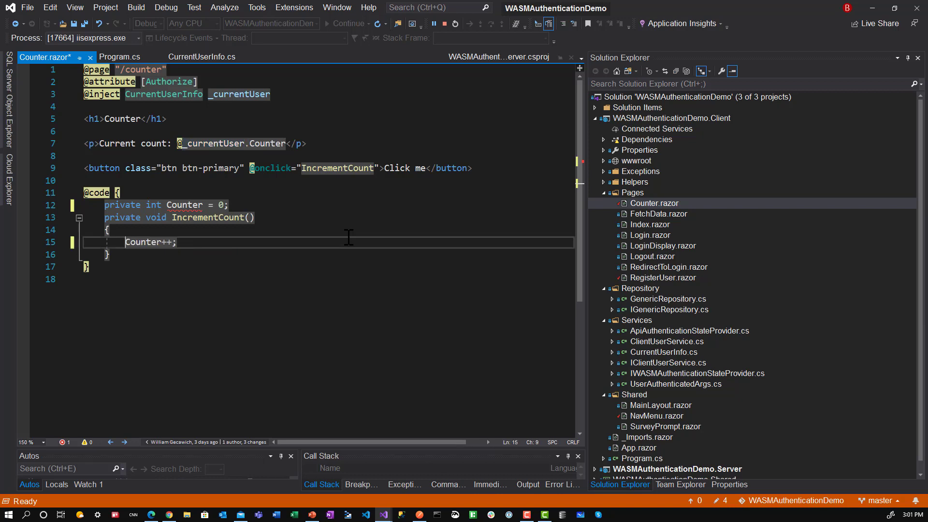
mouse_move(184, 204)
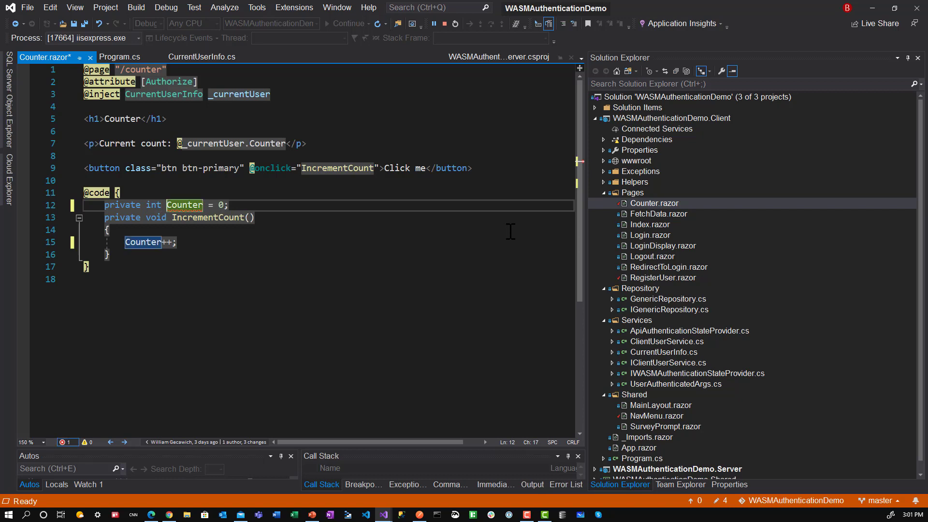
text(thisCounter)
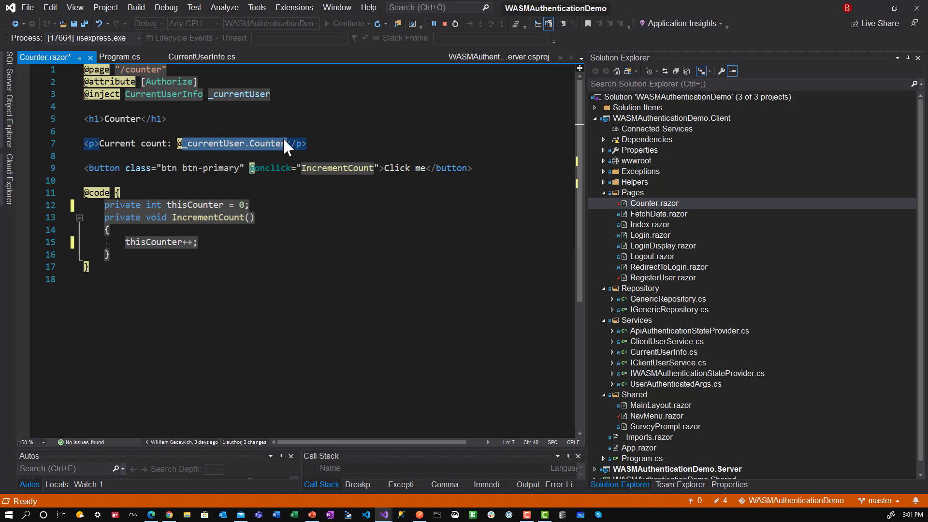
text(thisC)
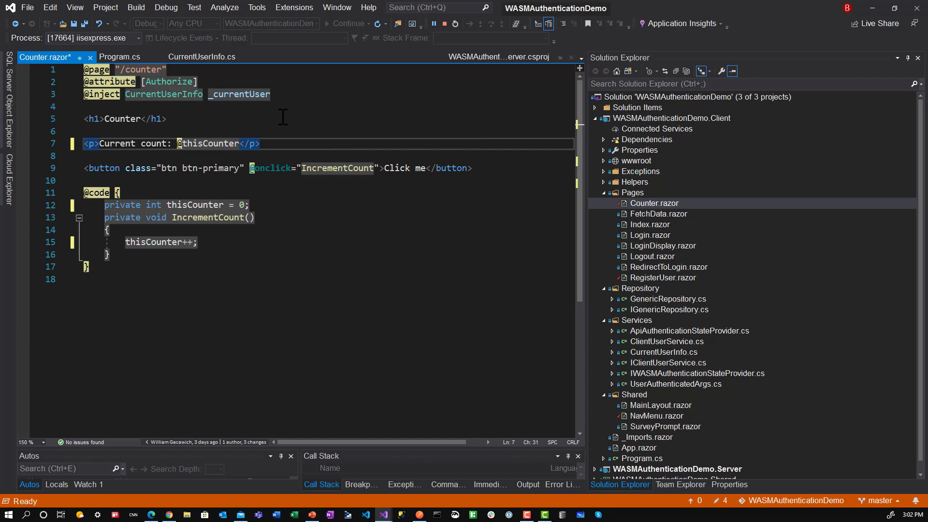
click(433, 24)
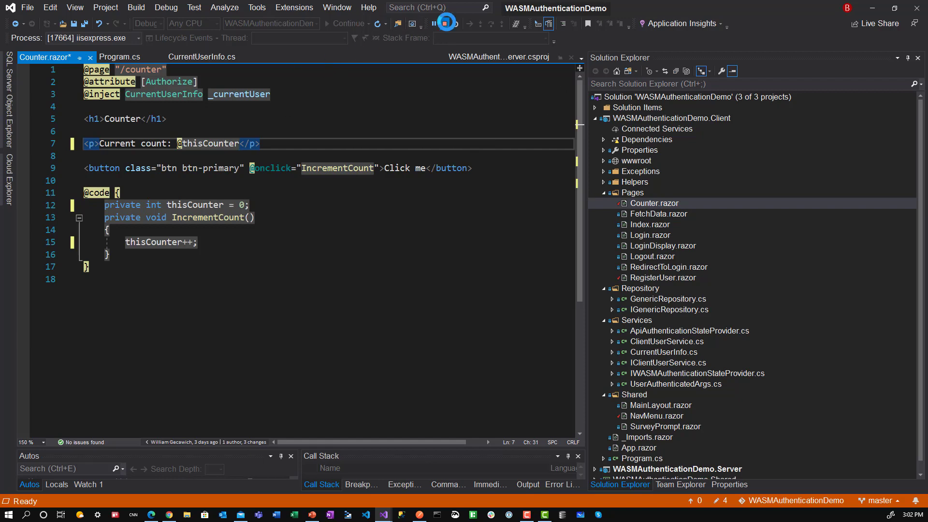
Log in to the rebuilt app and click the Counter page's button twice
click(445, 23)
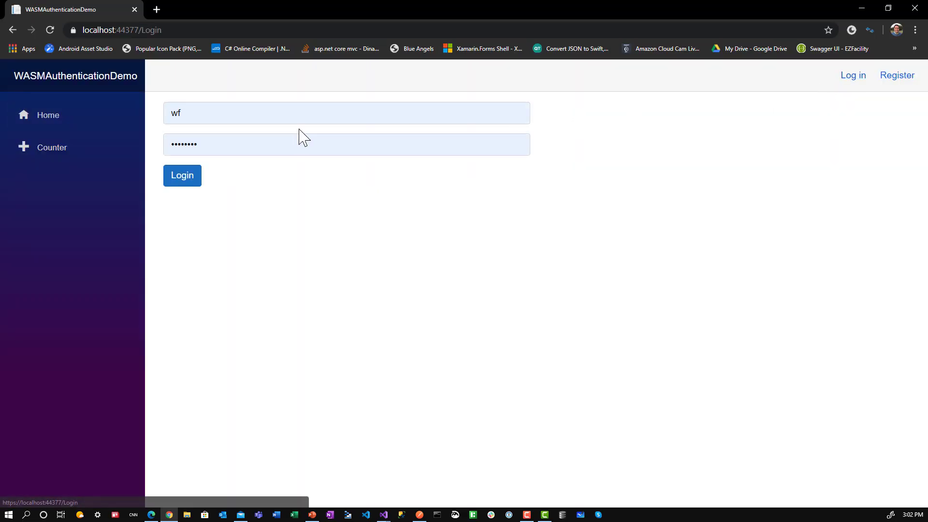
click(181, 174)
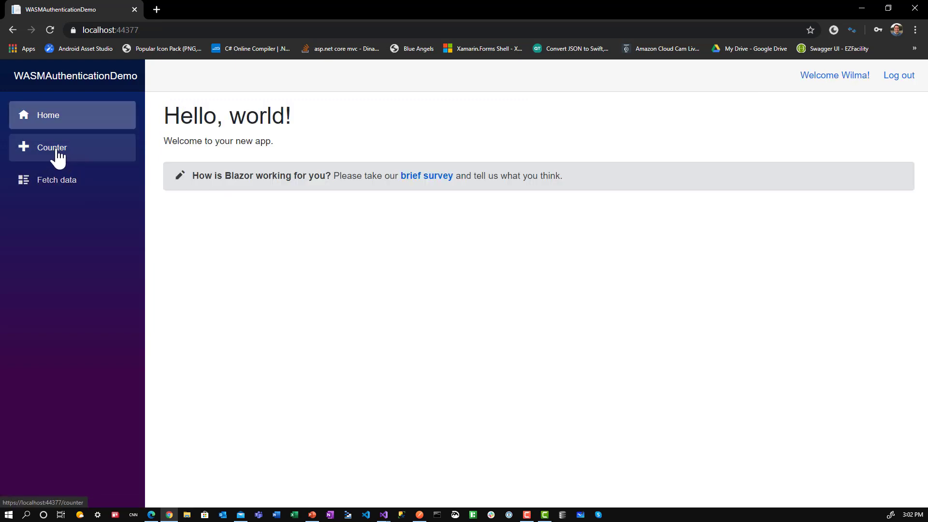
click(52, 147)
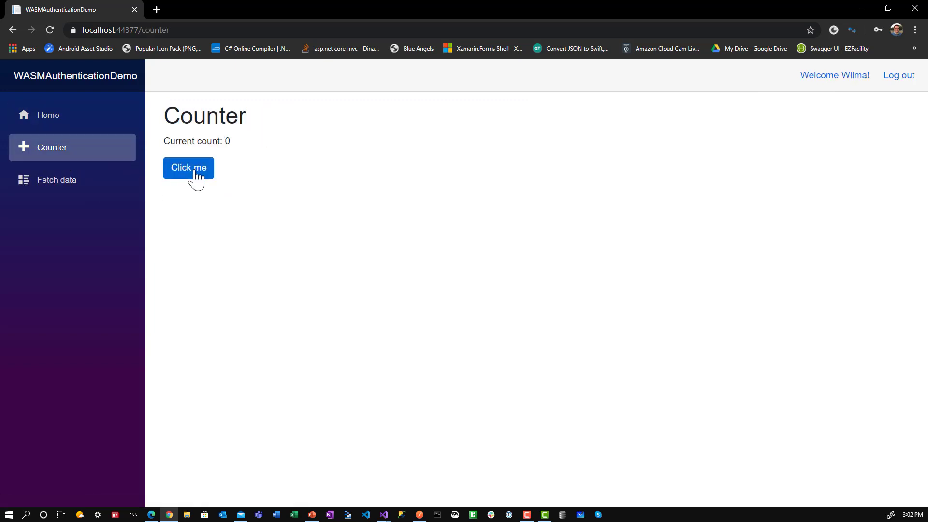
click(188, 168)
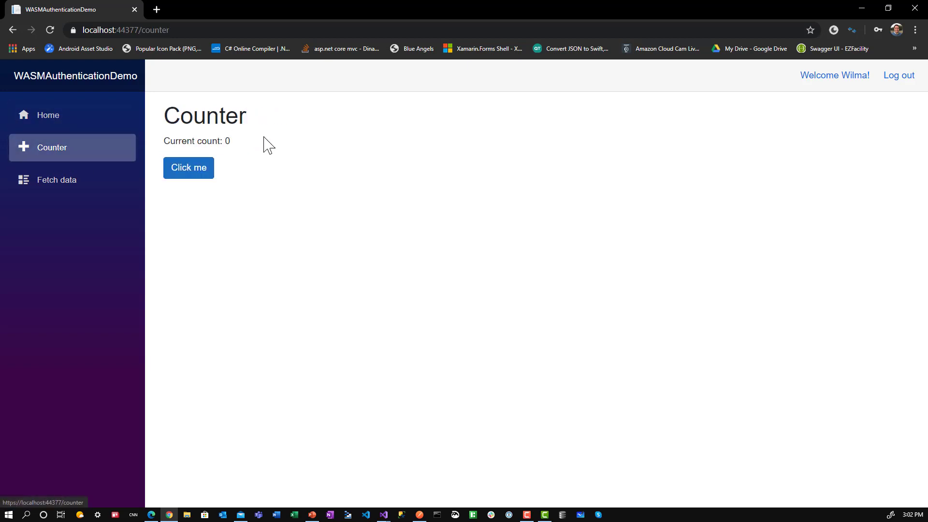
click(188, 167)
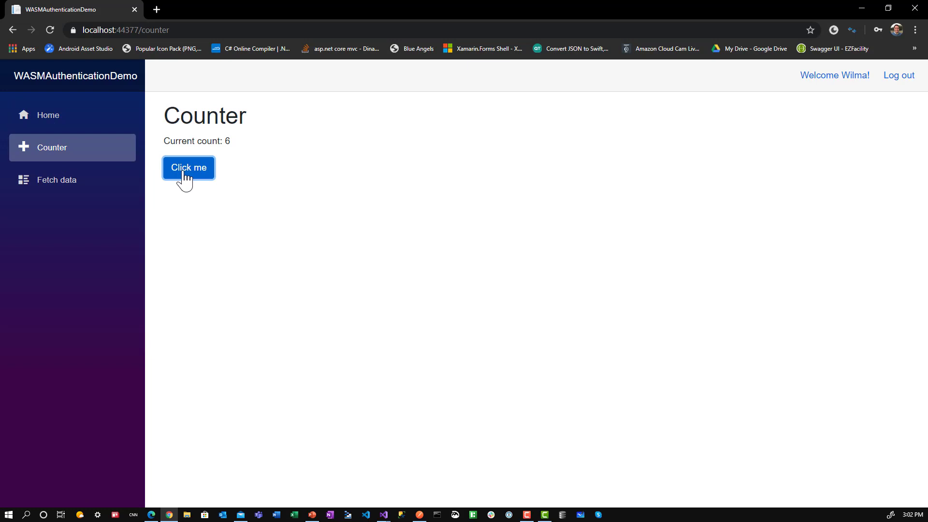
Navigate Home, Counter, then Home again, showing the count resets to 0
click(47, 115)
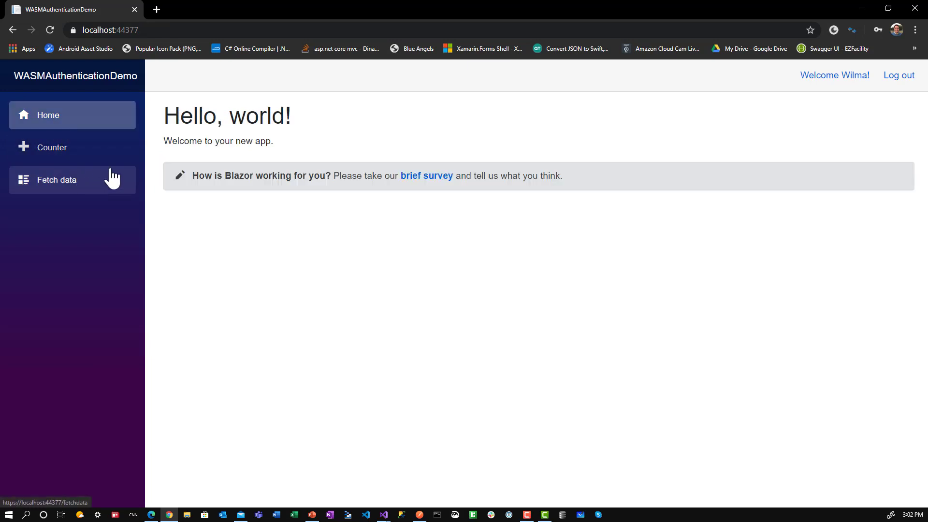
click(52, 147)
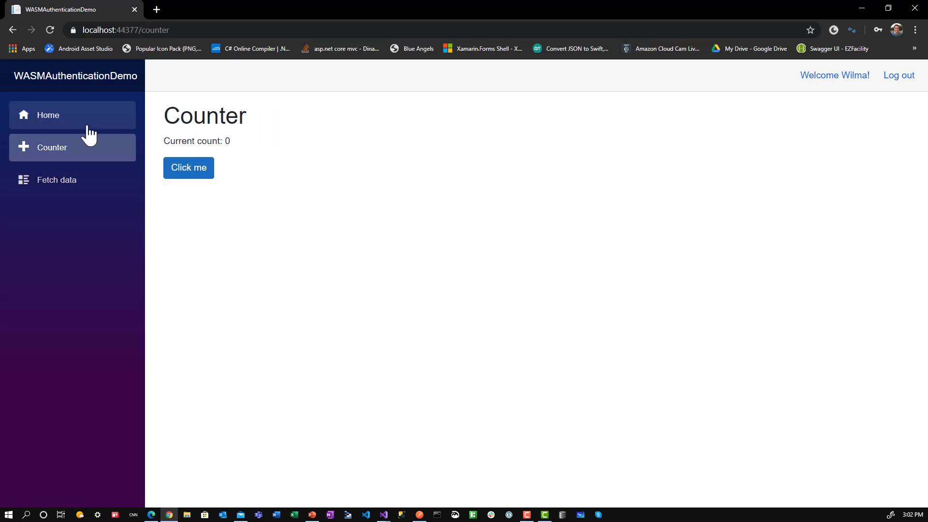
click(72, 115)
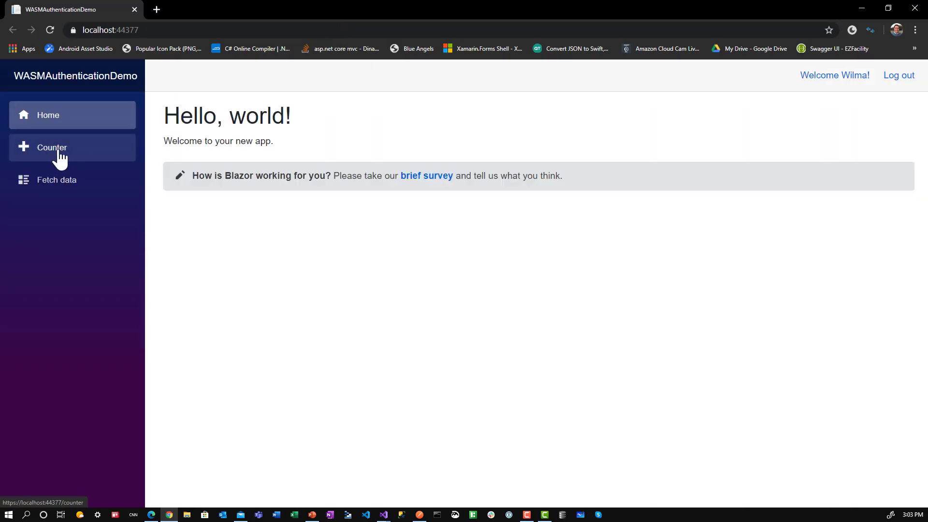
Raise the Counter page count, visit Home, and return to see it persist at 10
click(52, 147)
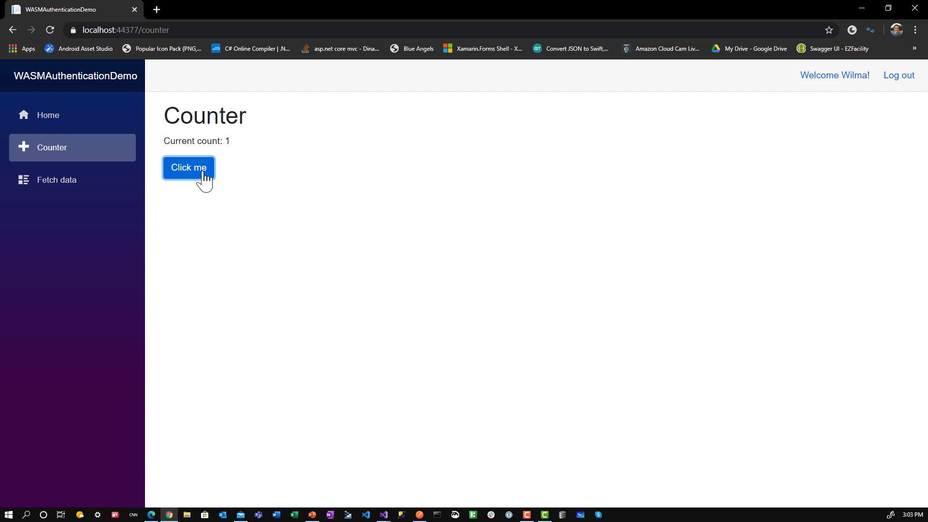
click(188, 168)
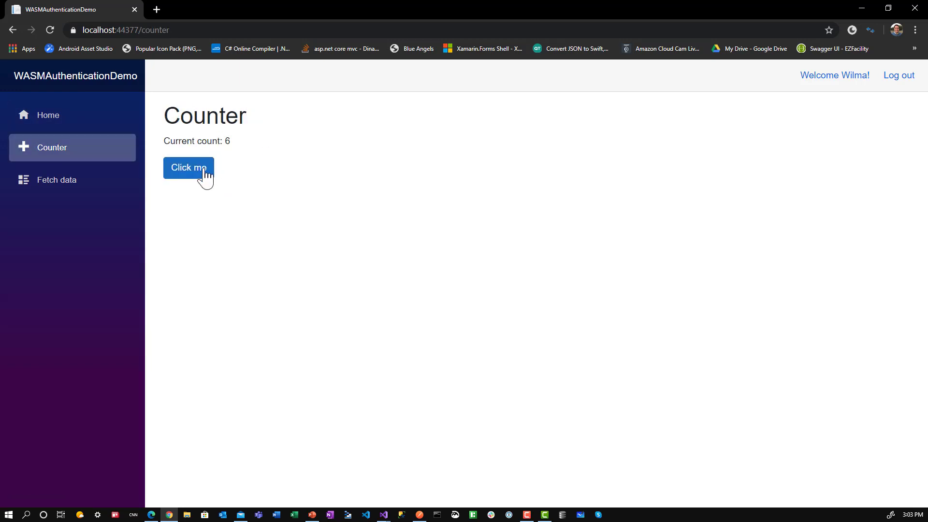
click(48, 115)
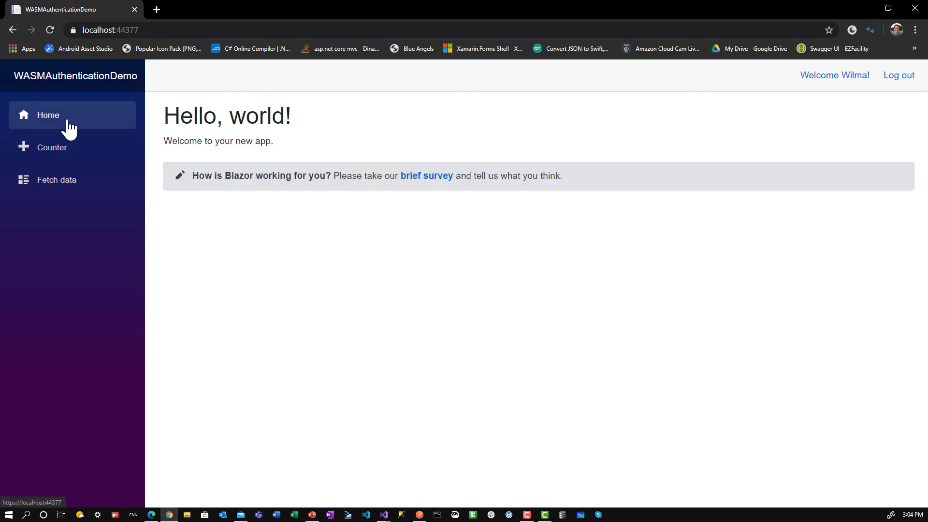
click(52, 148)
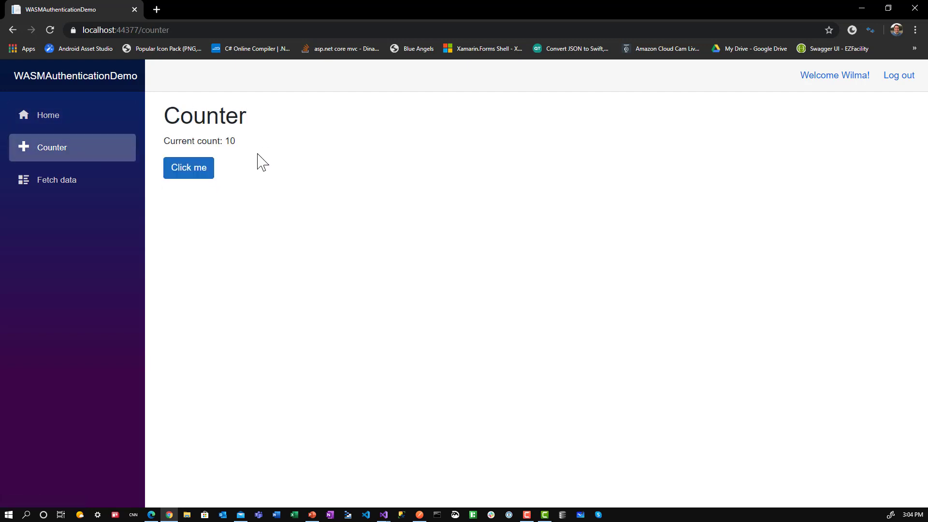
mouse_move(275, 147)
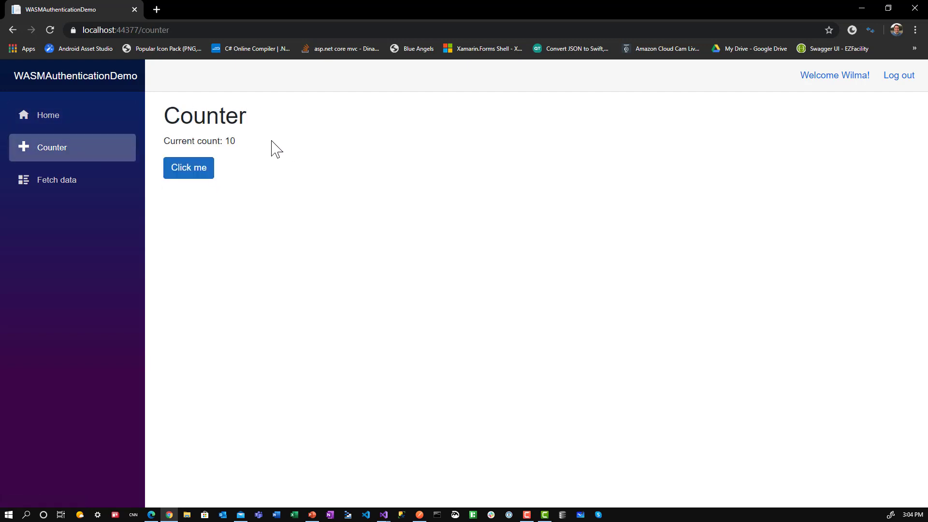
mouse_move(106, 137)
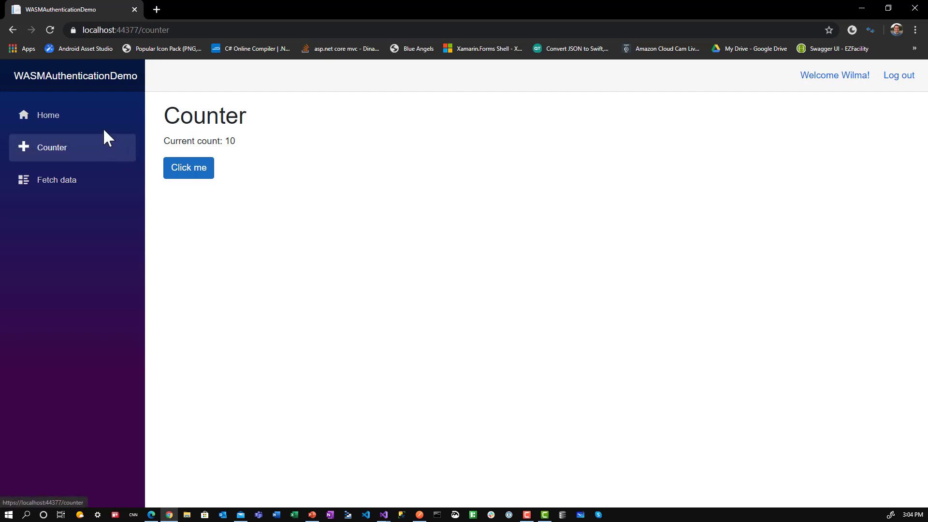
Switch back to Visual Studio's Counter.razor code
click(47, 115)
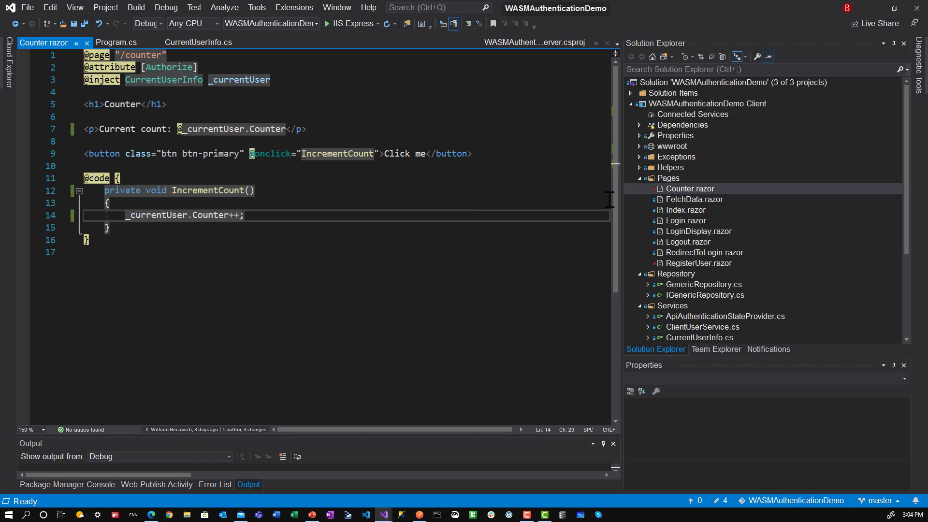
mouse_move(684, 235)
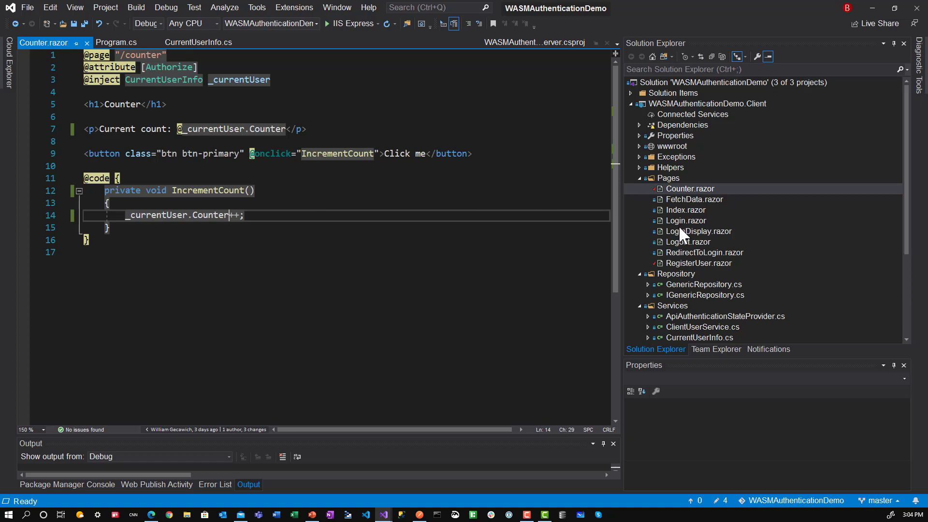
mouse_move(704, 237)
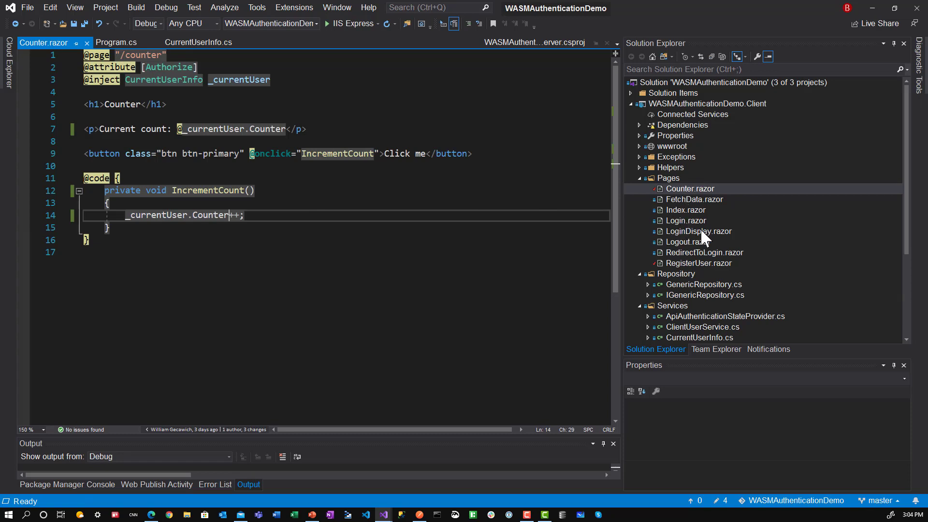
click(685, 220)
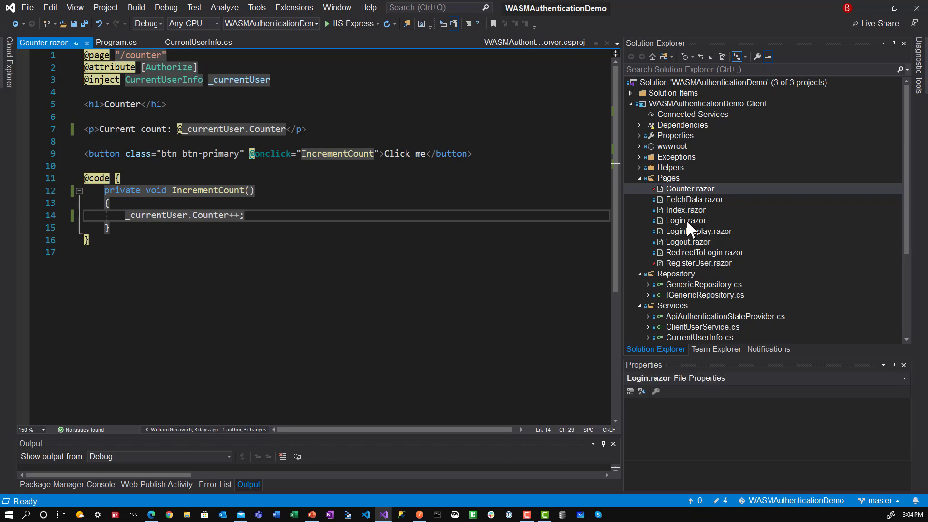
double_click(686, 220)
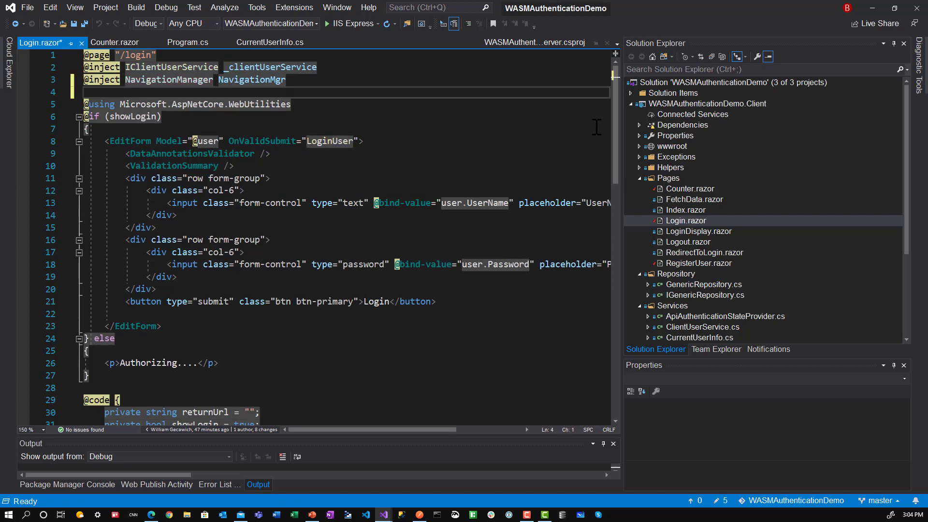
text(@inject IJS)
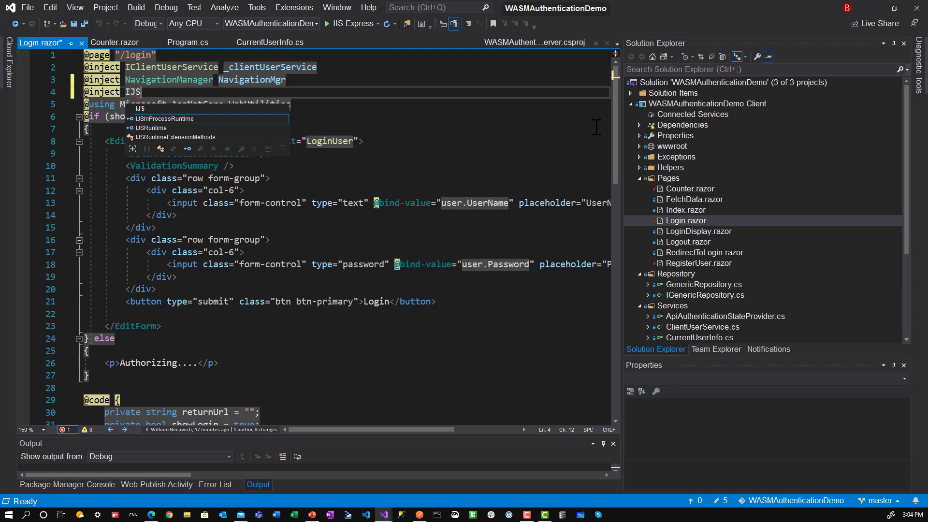
text(Runtime  _)
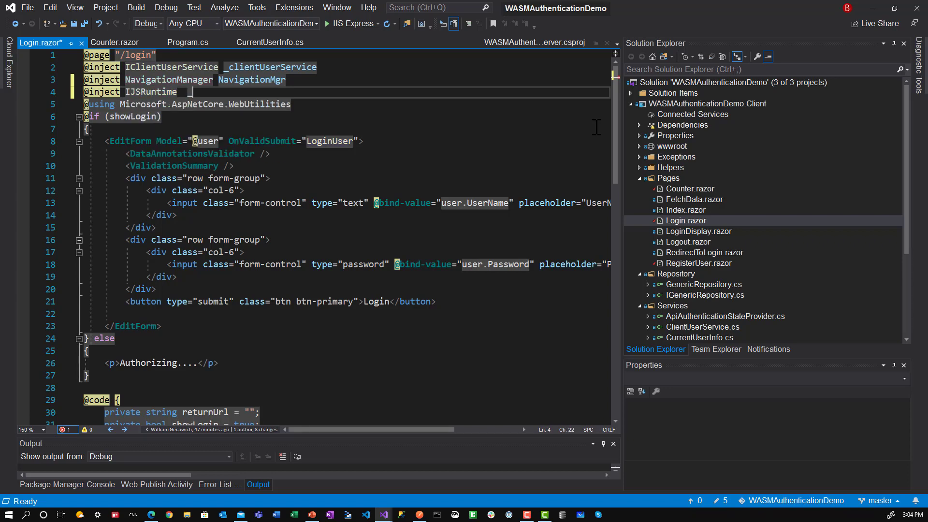
text(js)
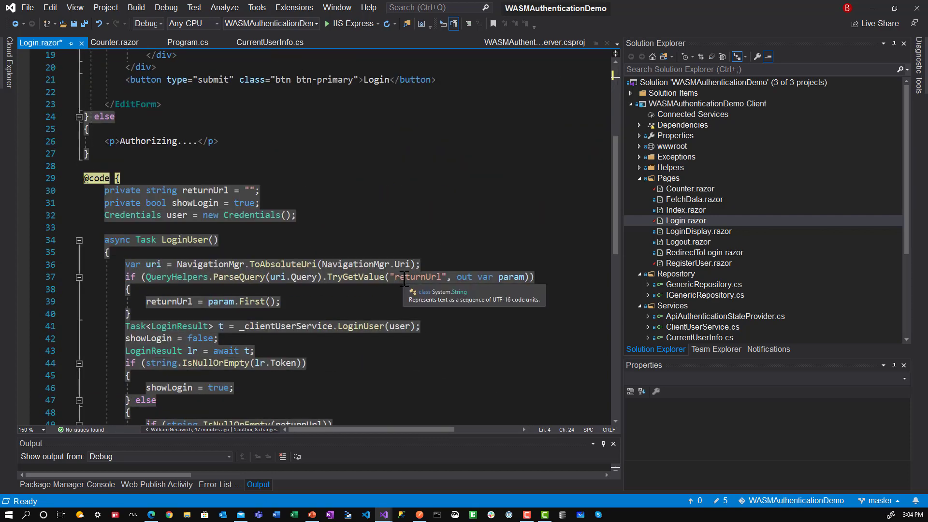
mouse_move(236, 255)
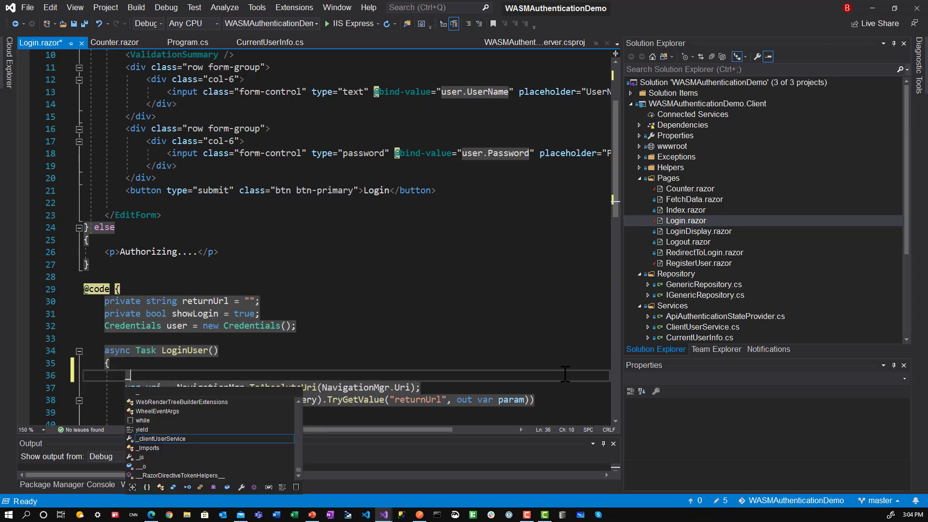
Begin LoginUser with _js.InvokeVoid("console.log", $"user name is {user.UserName}");
text(_js.InvokeVoidAs)
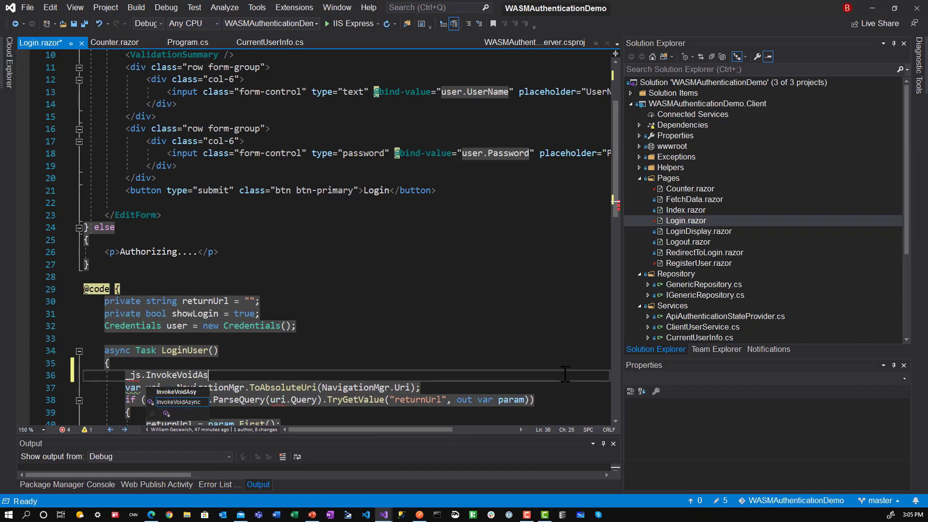
key(BackSpace)
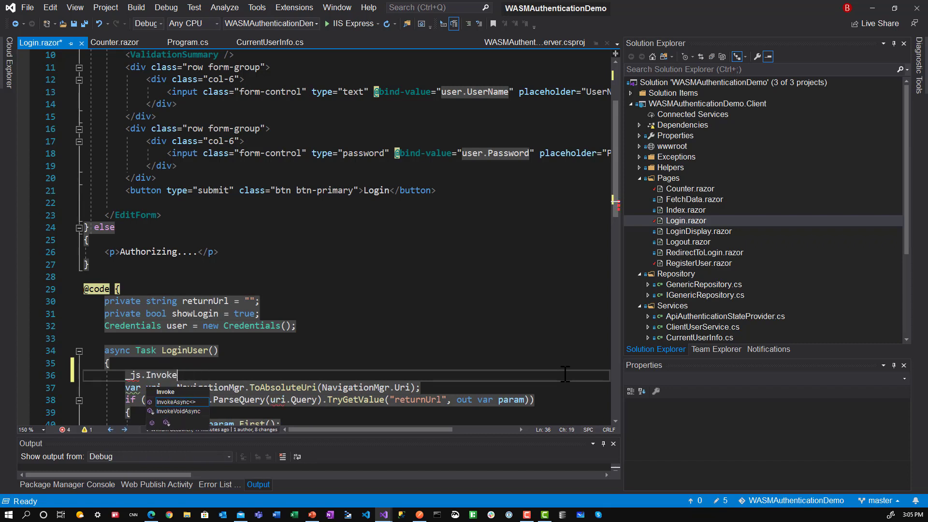
mouse_move(189, 420)
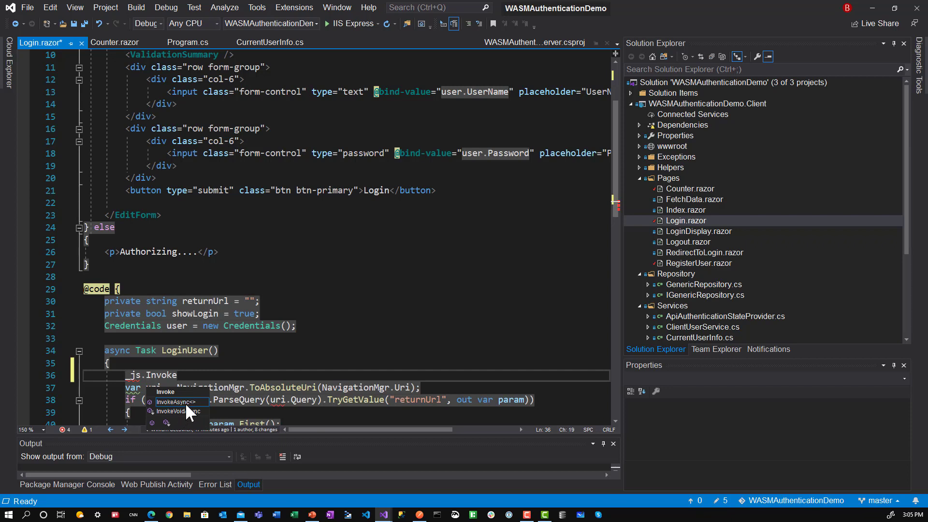
mouse_move(263, 373)
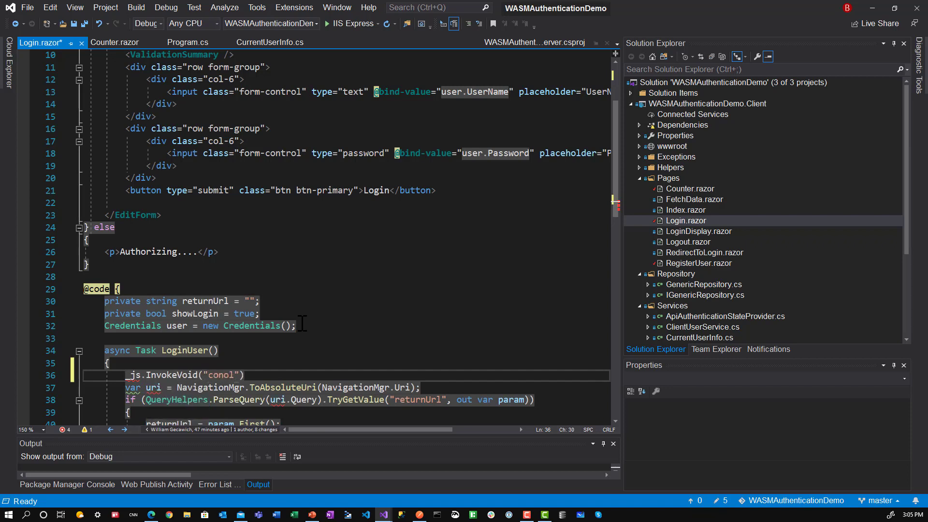
text(e.log)
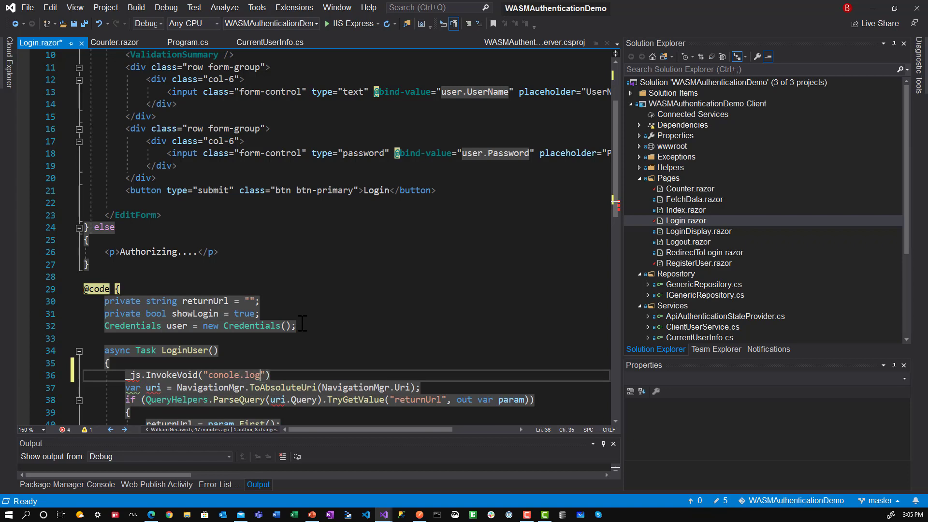
text(,)
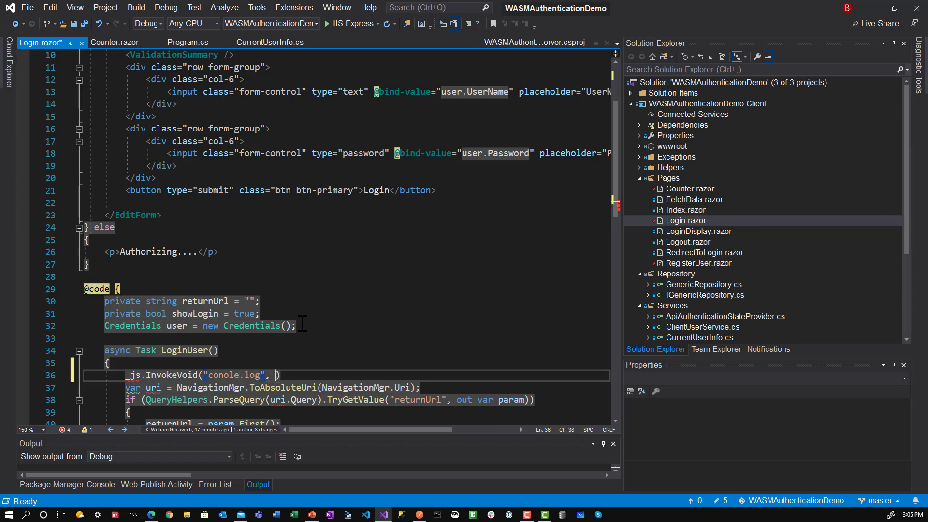
text(")
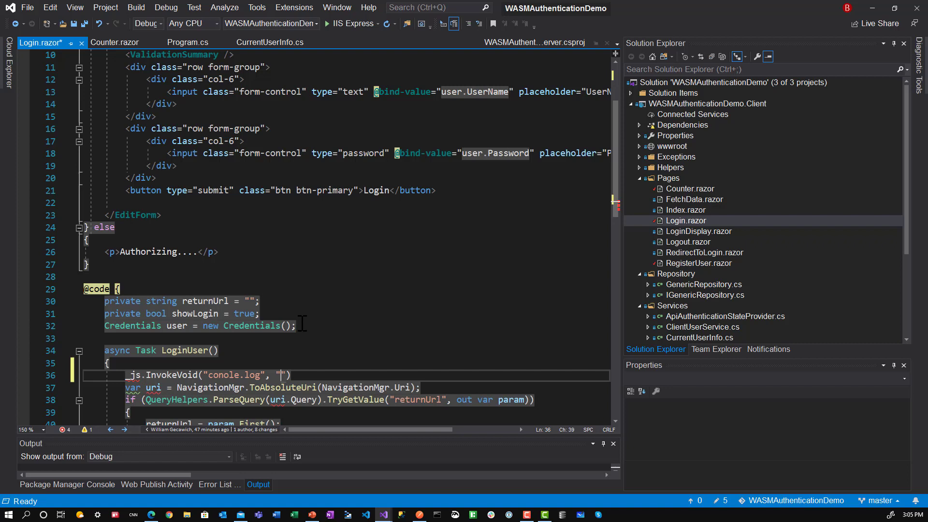
text($)
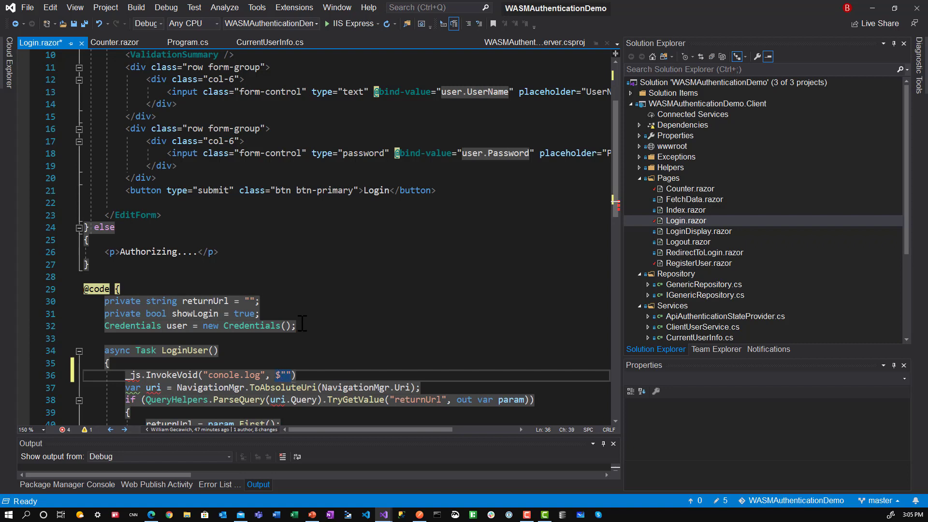
text(user name)
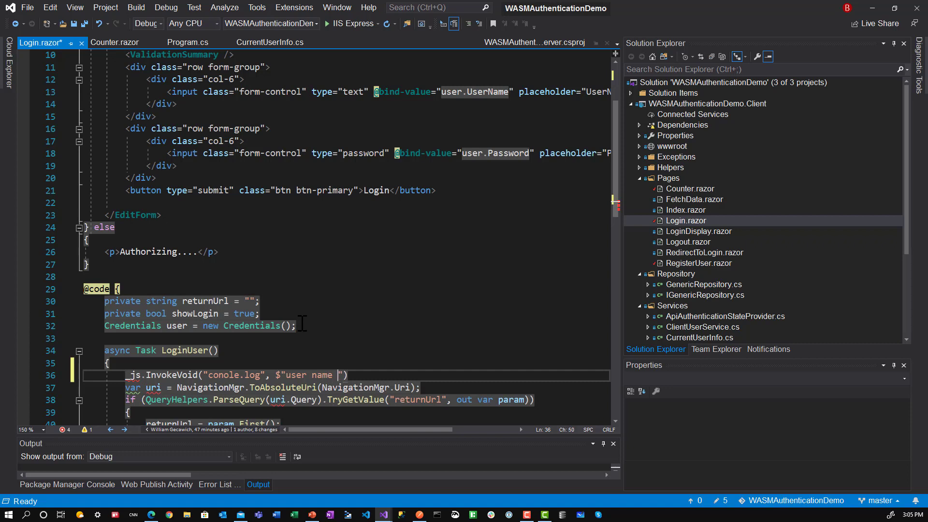
text(is {)
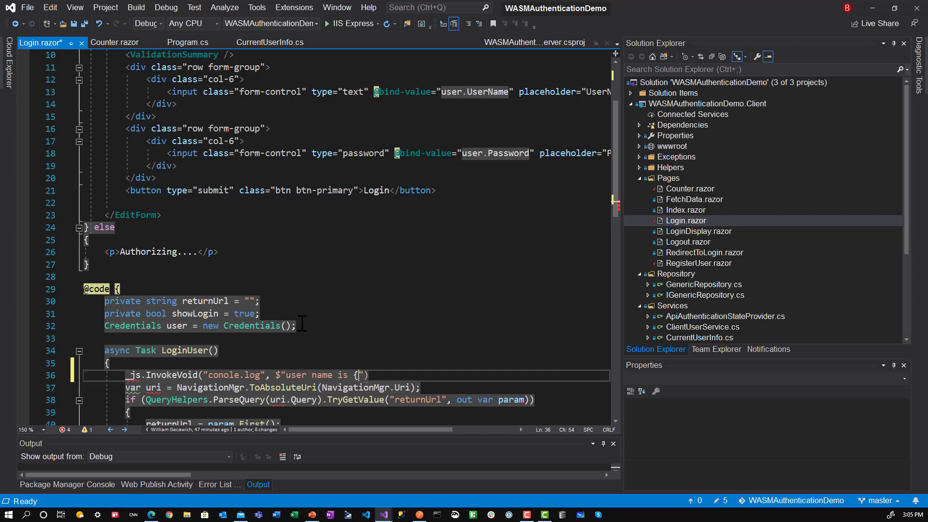
text(user.UserName)
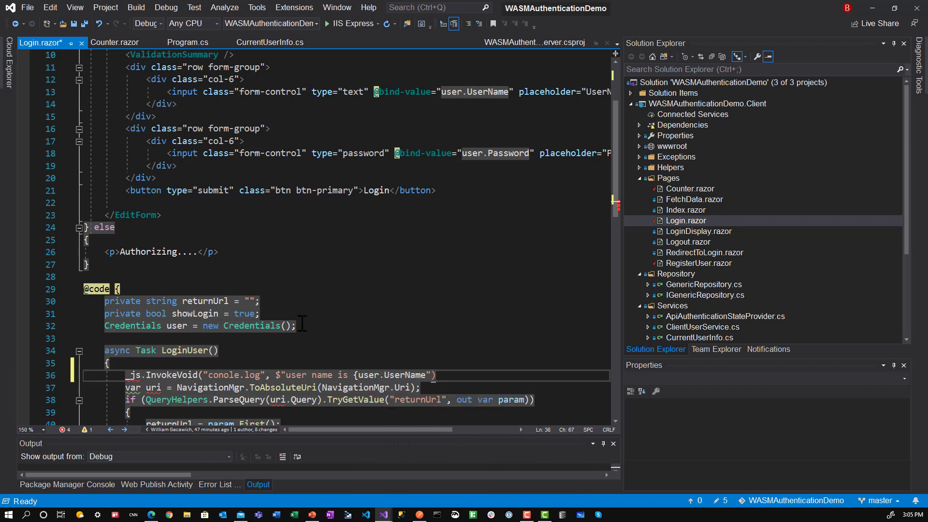
text(")
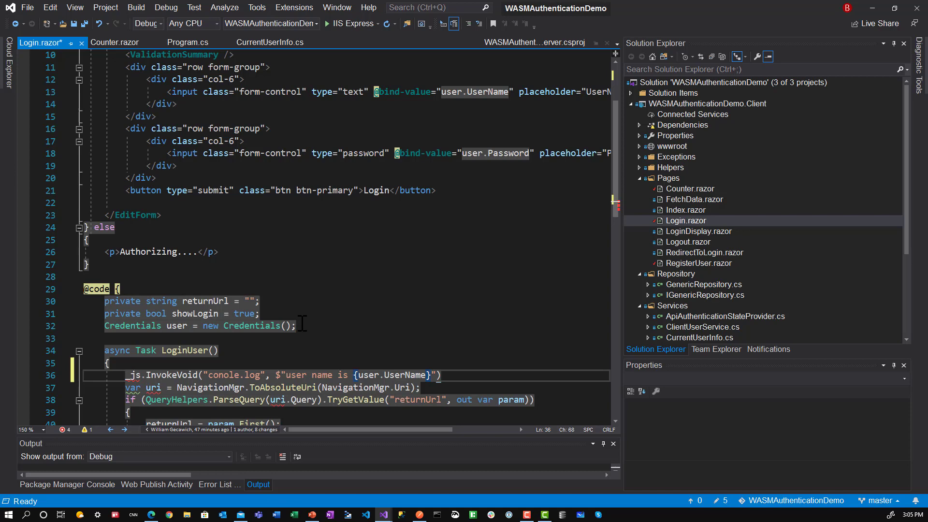
text(;)
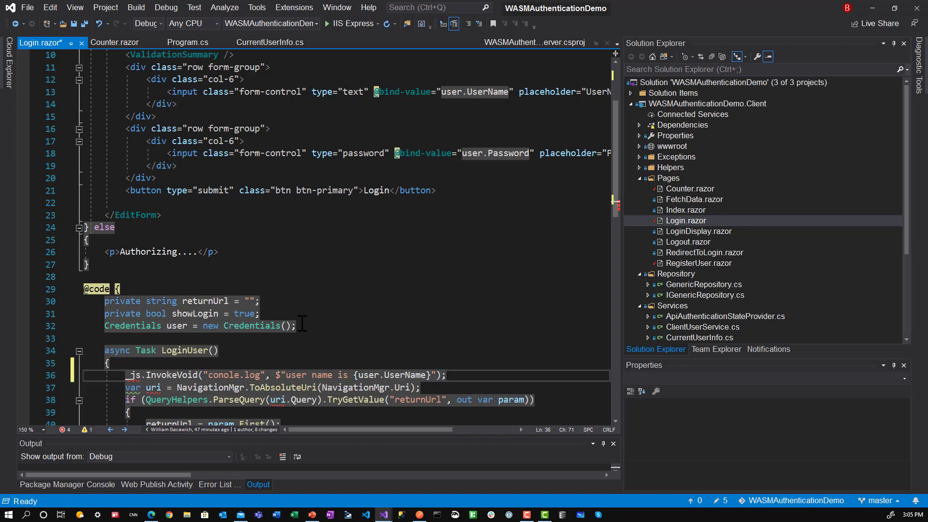
double_click(132, 374)
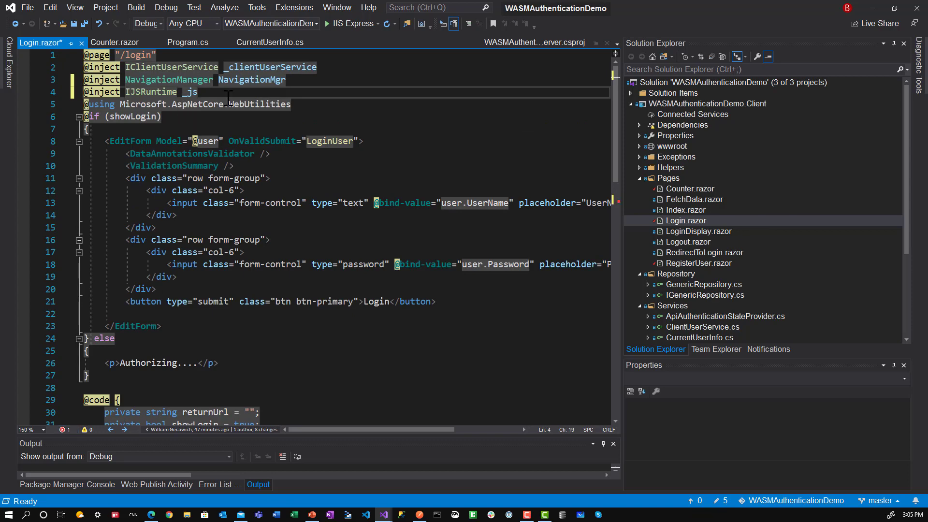
scroll(down, 3)
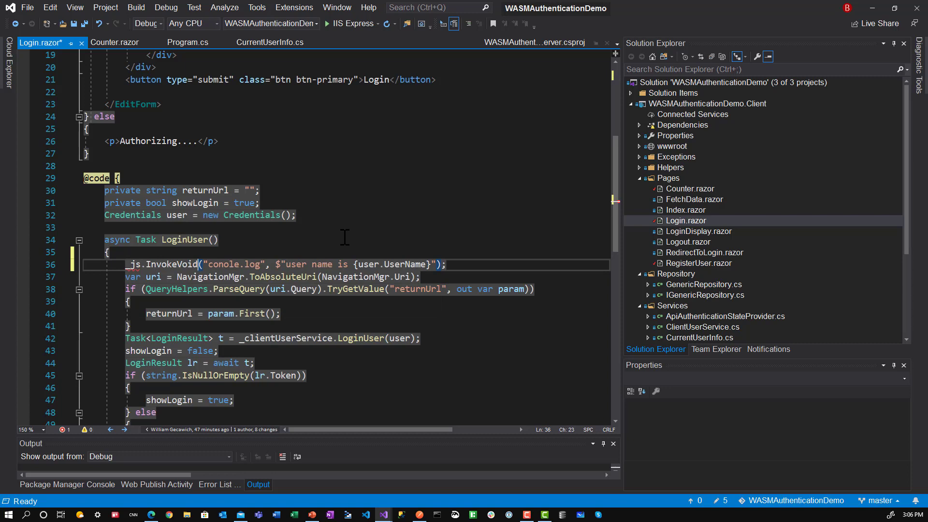
text(Async)
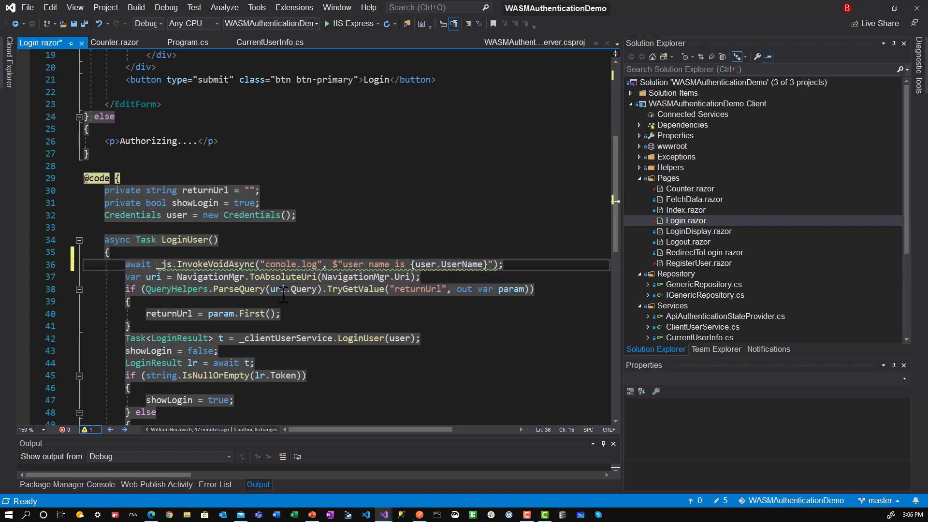
double_click(163, 264)
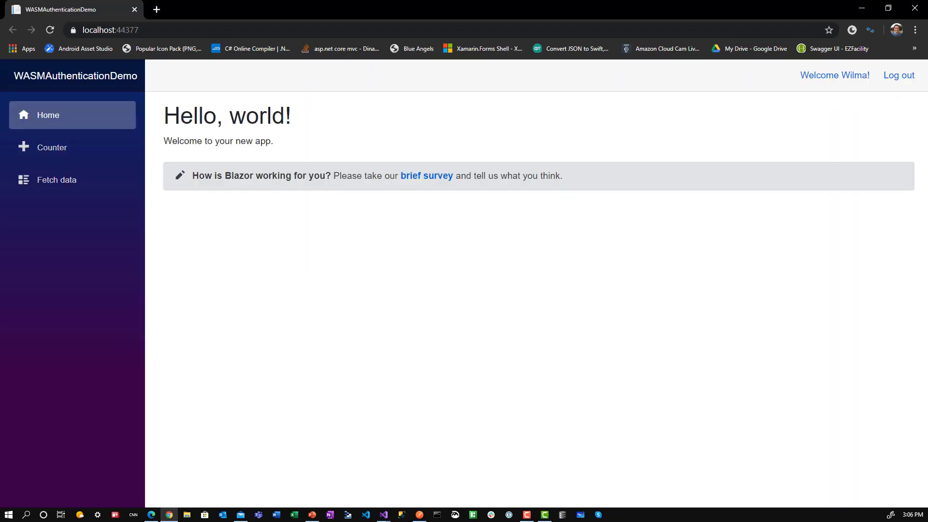
Log out, open the DevTools console with F12, and log back in
click(898, 76)
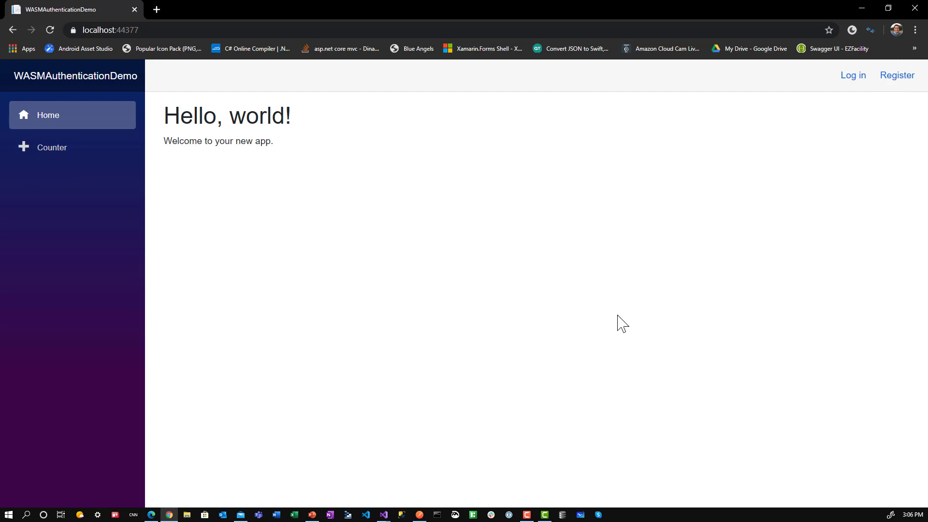
key(F12)
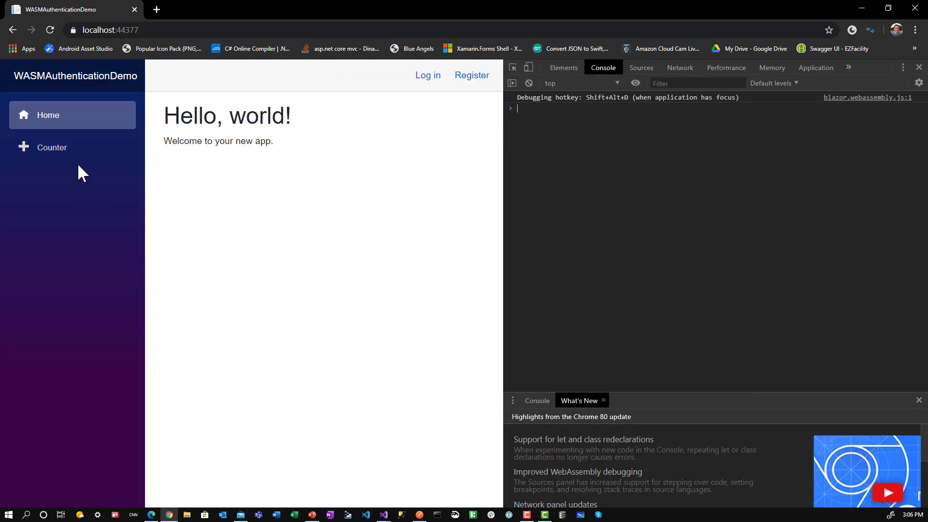
click(427, 76)
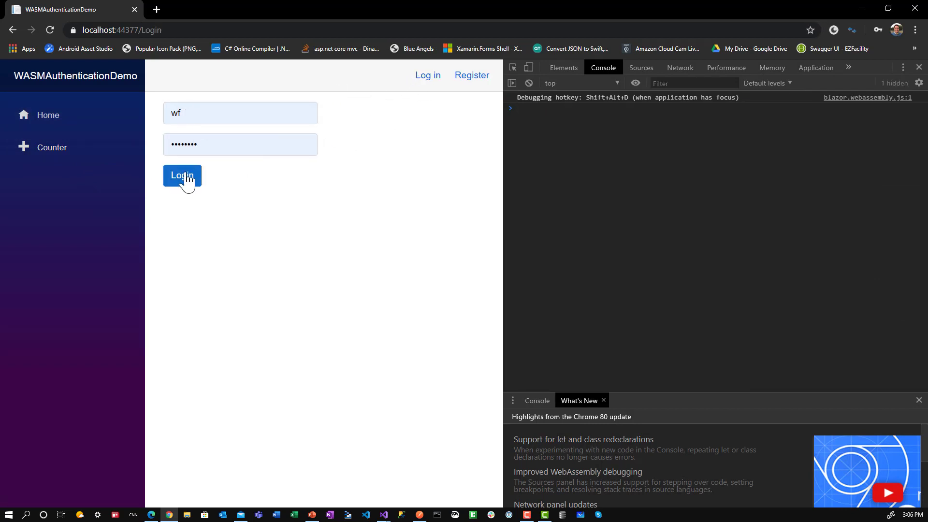
click(182, 175)
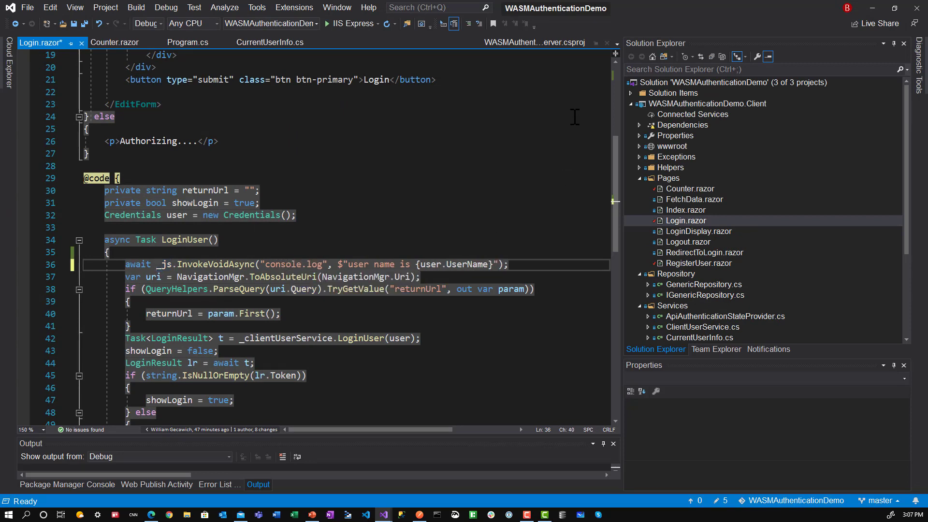
mouse_move(316, 89)
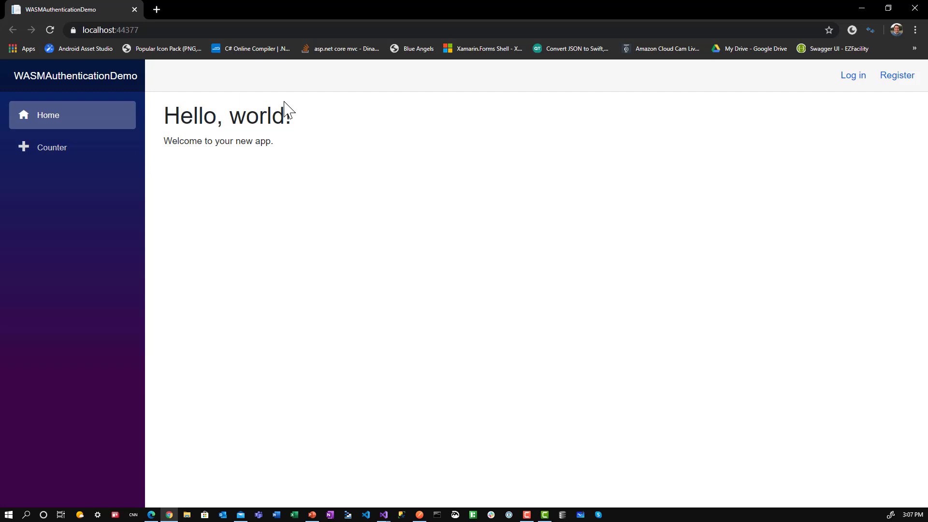
Open Chrome DevTools on the Console tab and log in, logging 'user name is wf'
right_click(604, 339)
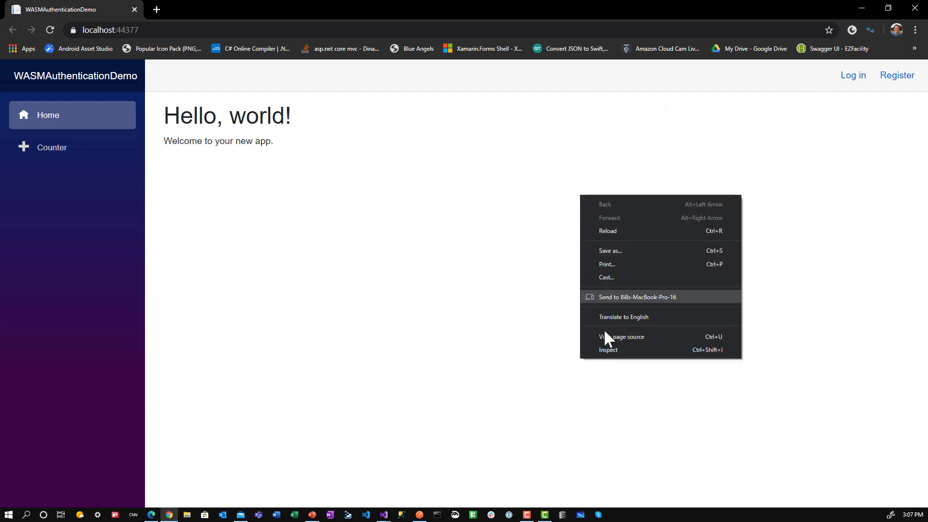
click(608, 350)
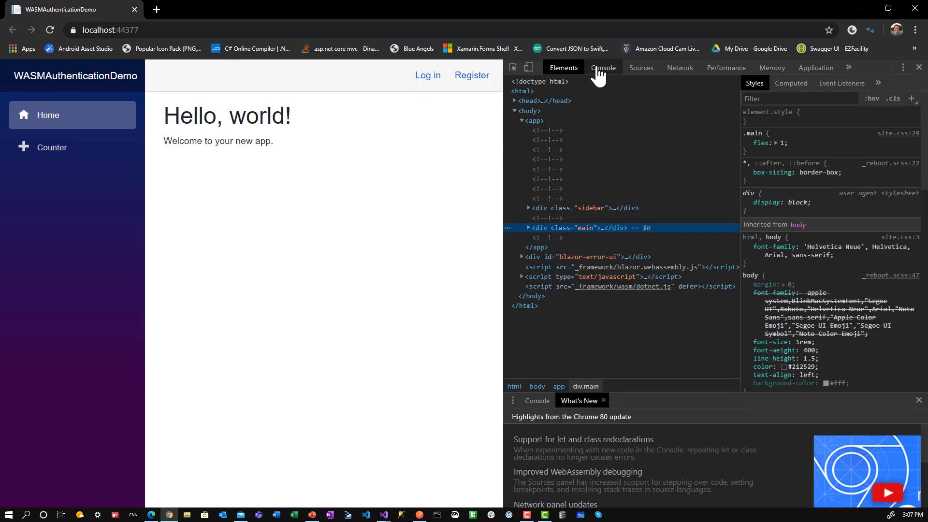
click(603, 68)
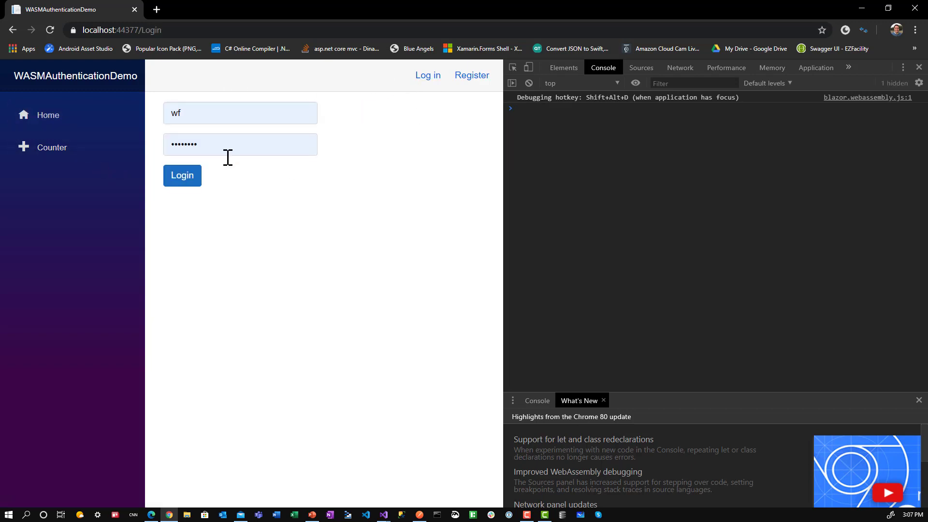
click(182, 175)
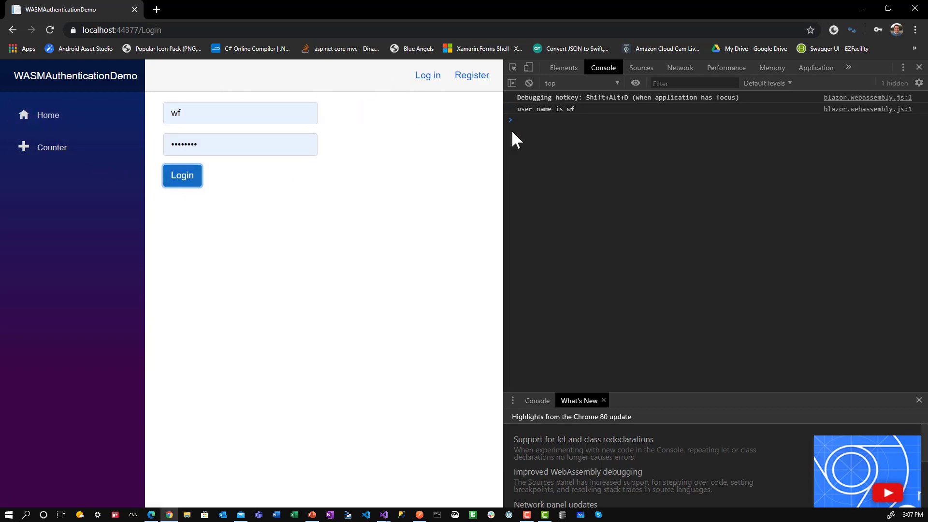
click(181, 175)
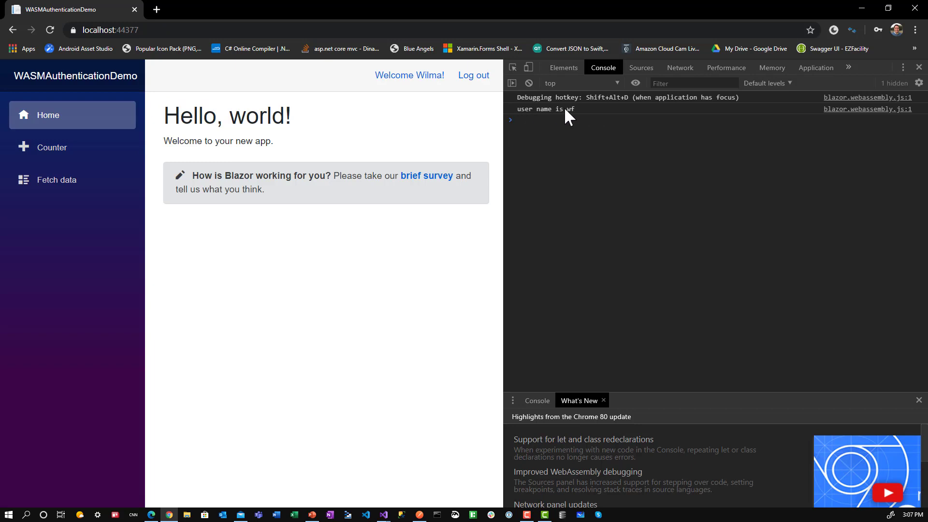
mouse_move(562, 113)
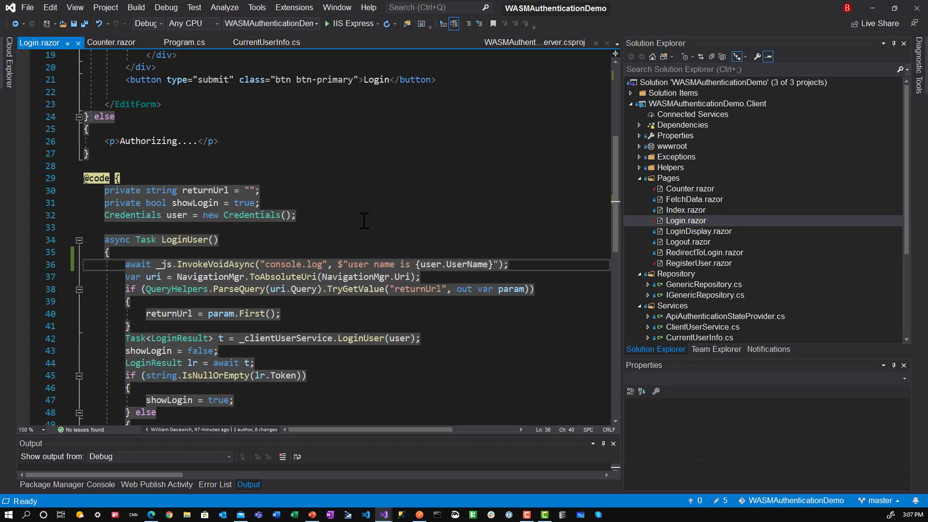
mouse_move(335, 263)
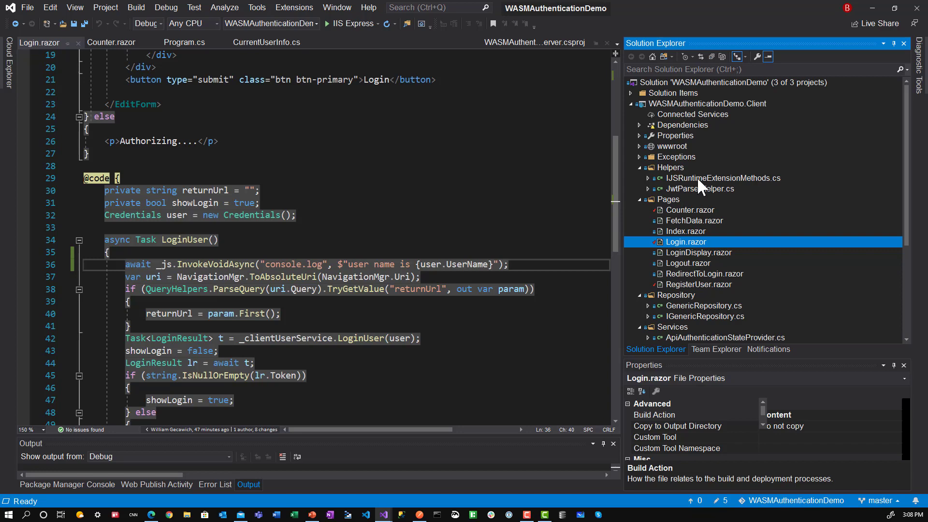
Open Helpers/IJSRuntimeExtensionMethods.cs to view the WriteToConsole extension
double_click(722, 177)
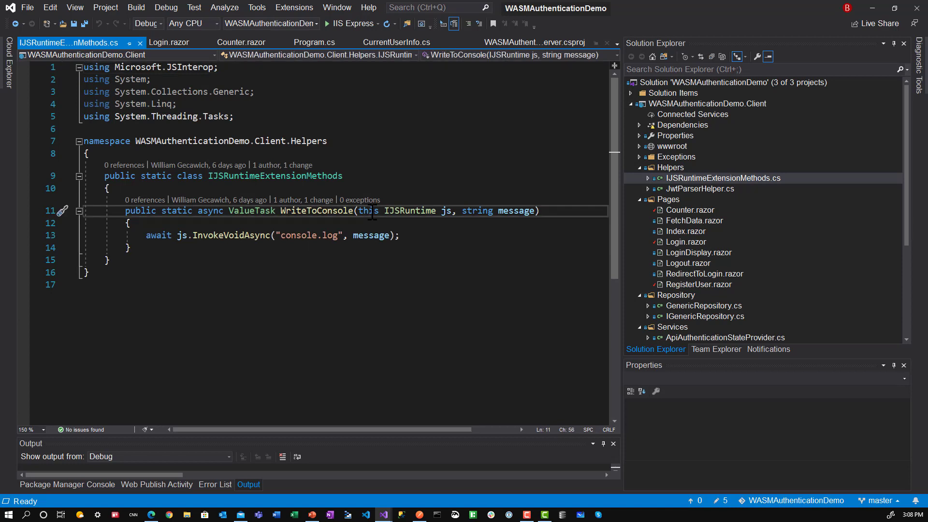
mouse_move(411, 211)
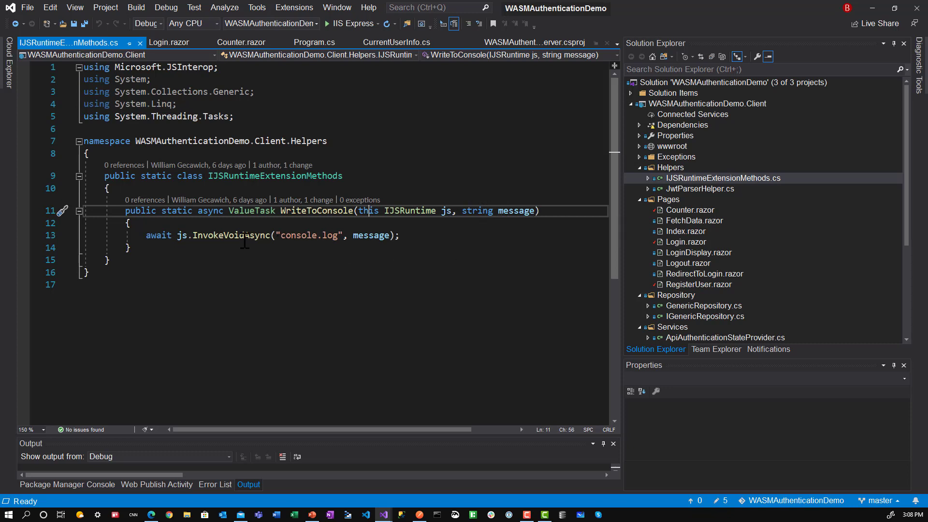
mouse_move(159, 235)
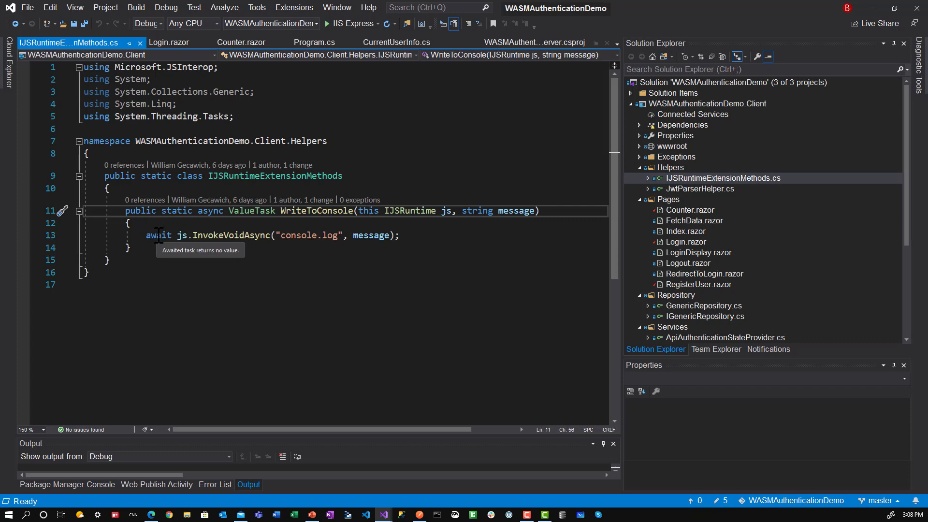
mouse_move(222, 237)
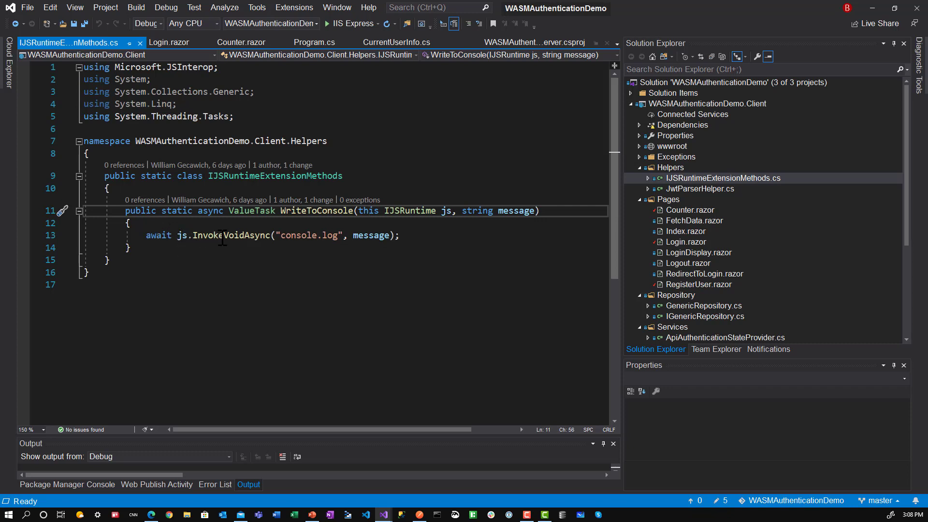
mouse_move(308, 235)
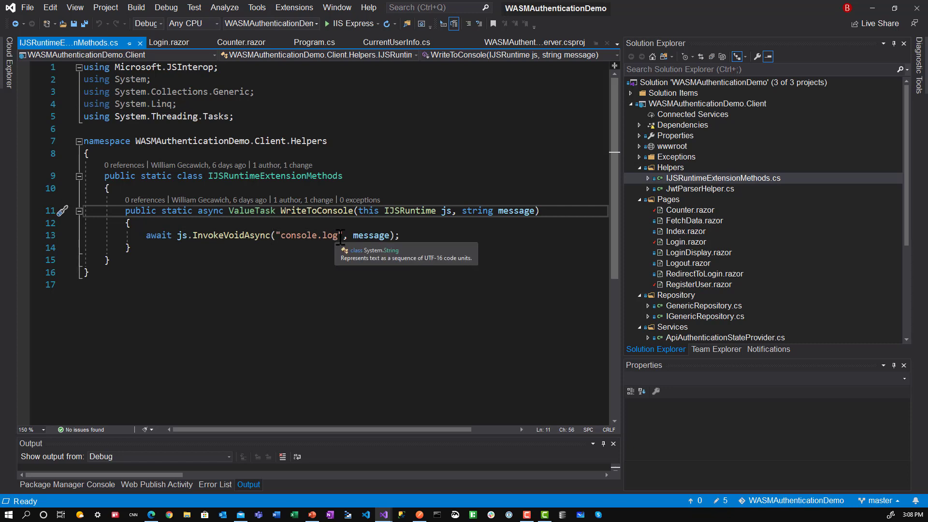
mouse_move(371, 235)
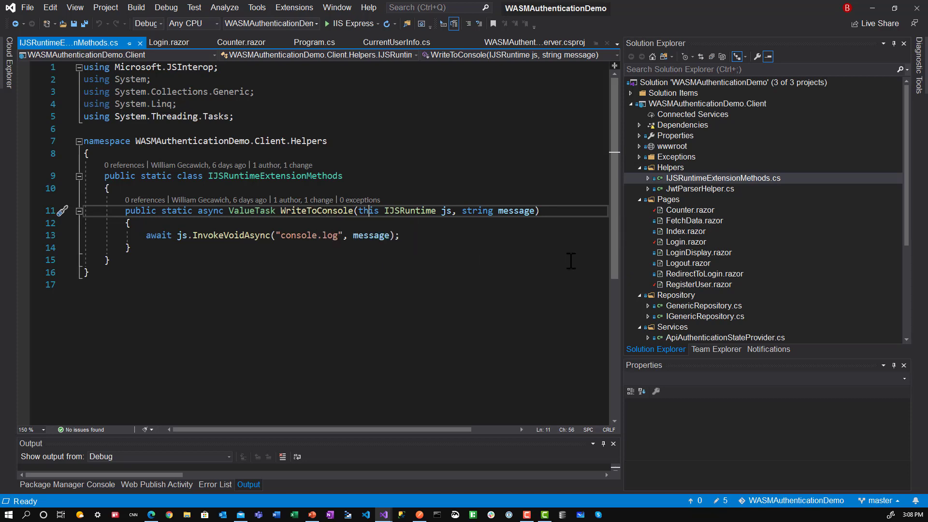
Check _Imports.razor, then remove Login.razor's InvokeVoidAsync call, leaving 'await _js'
scroll(down, 3)
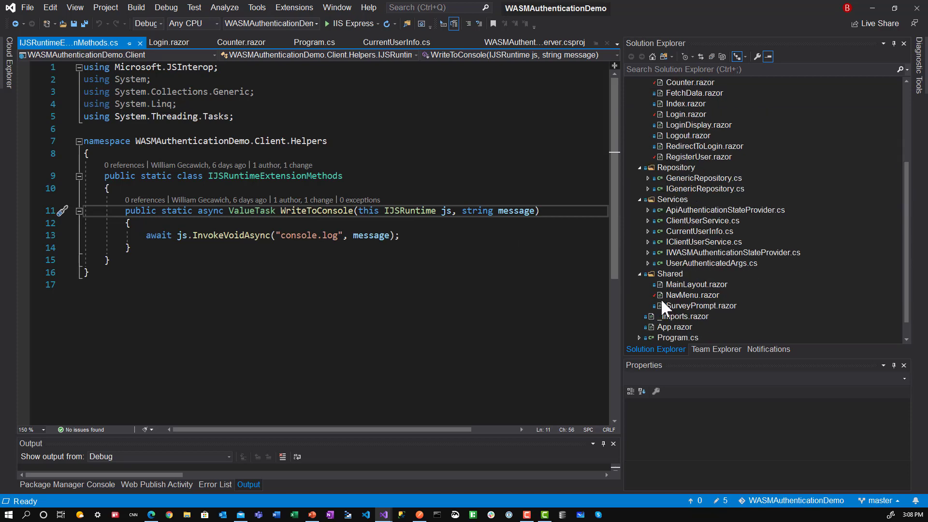
double_click(685, 316)
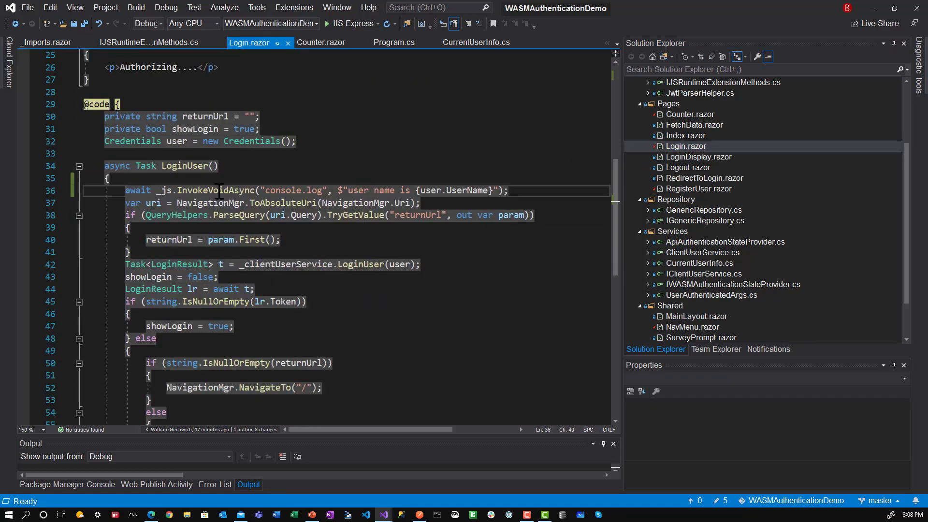
double_click(215, 190)
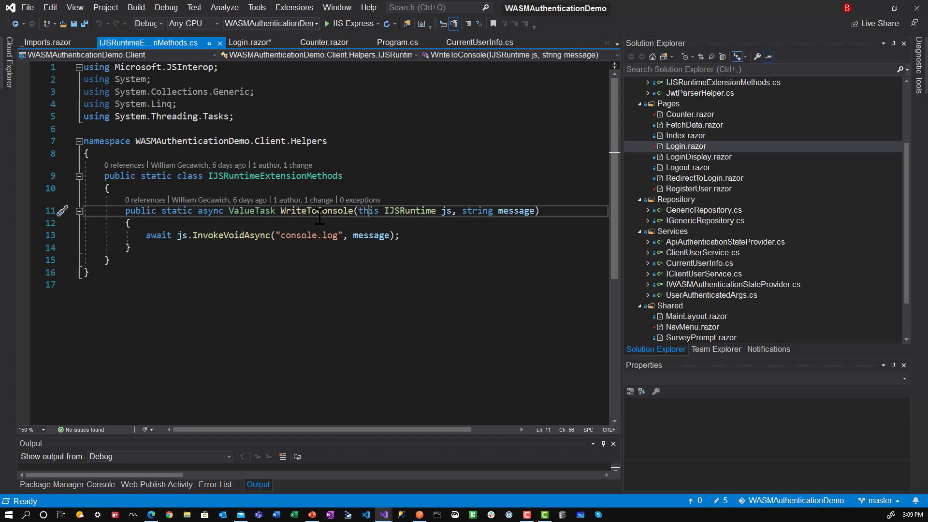
double_click(316, 210)
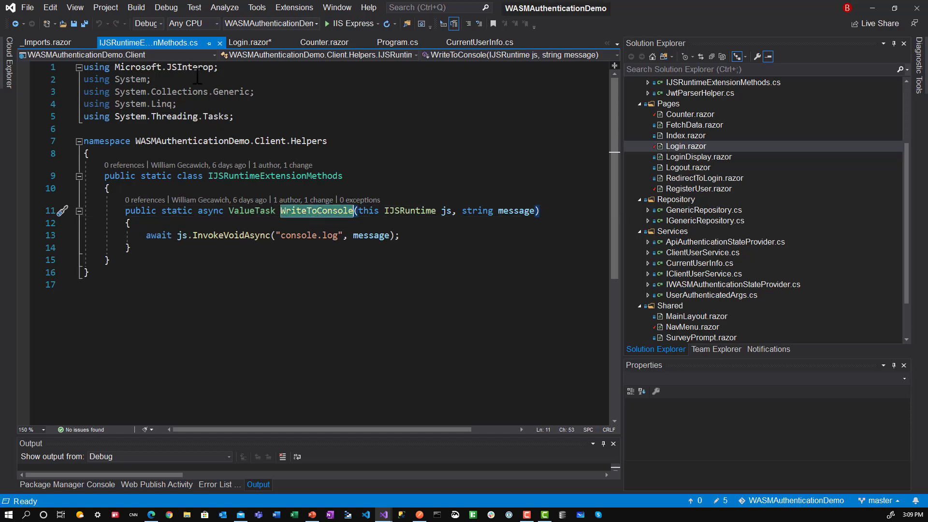
click(250, 42)
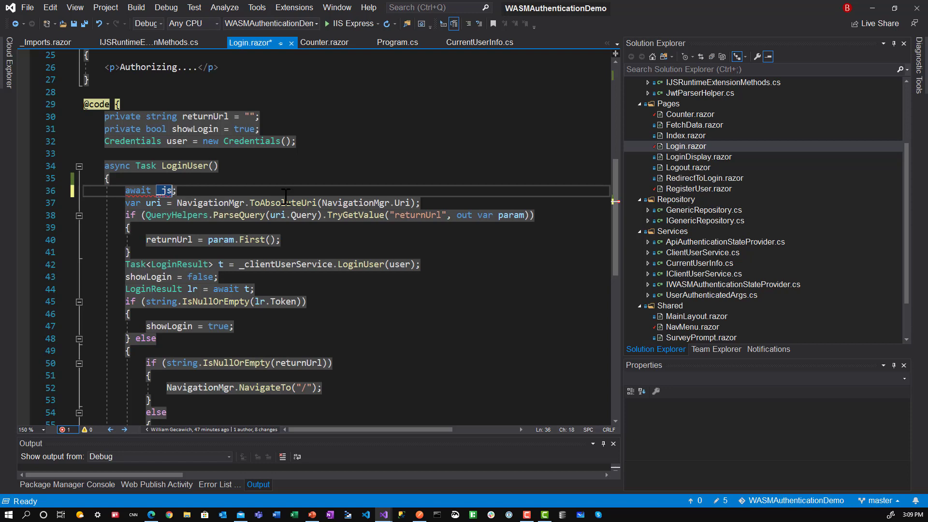
Complete line 36 as _js.WriteToConsole($"My username is {user.UserName}")
text(.WriteToConsole)
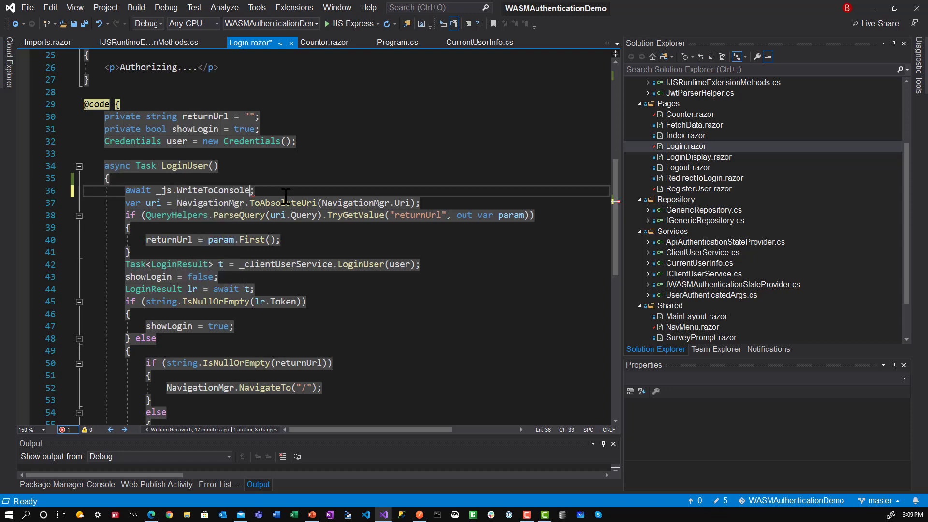
text(()
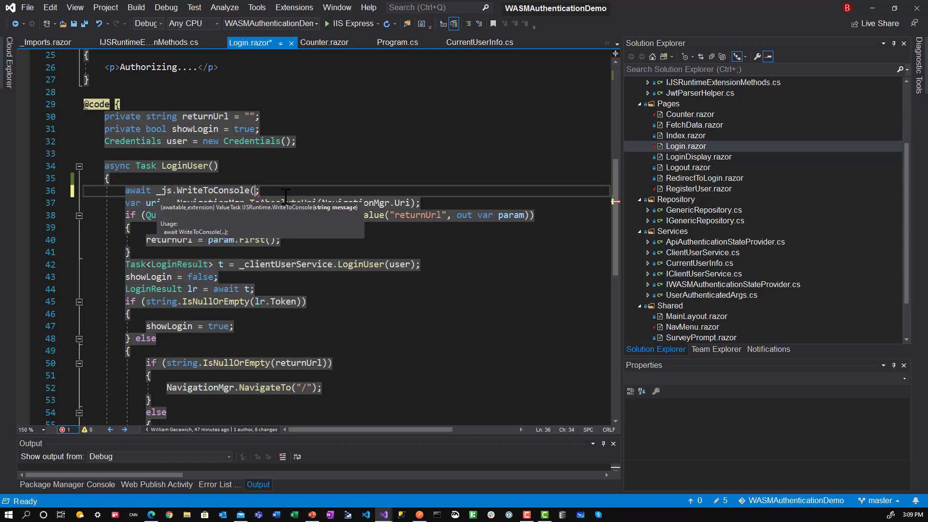
text($)
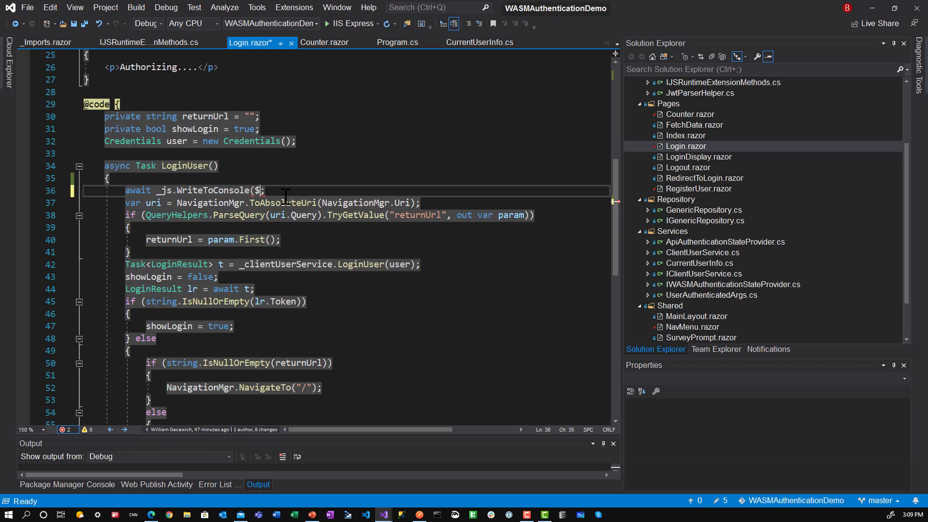
text(")
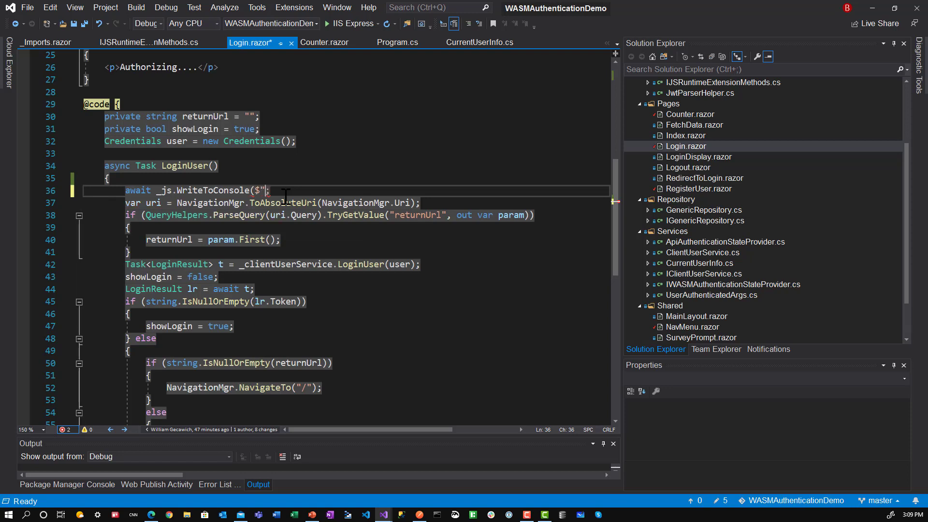
text(My username is)
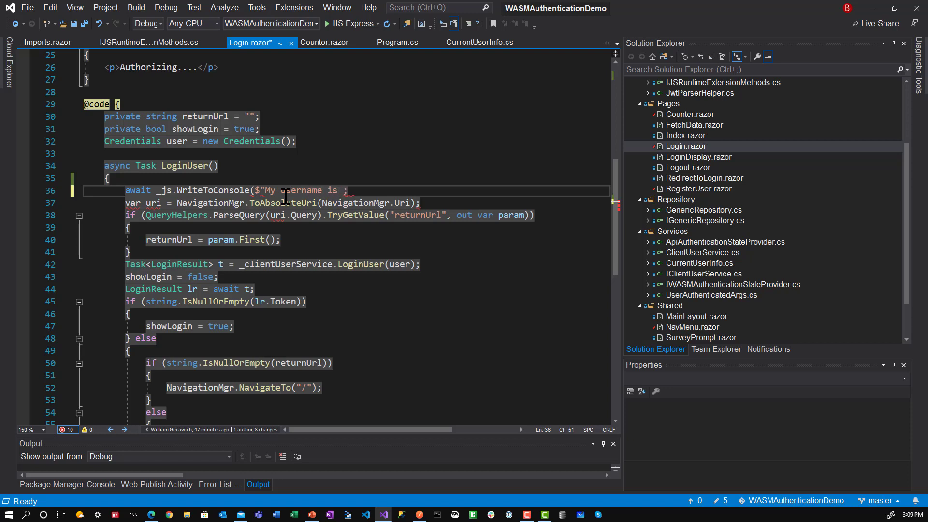
text({)
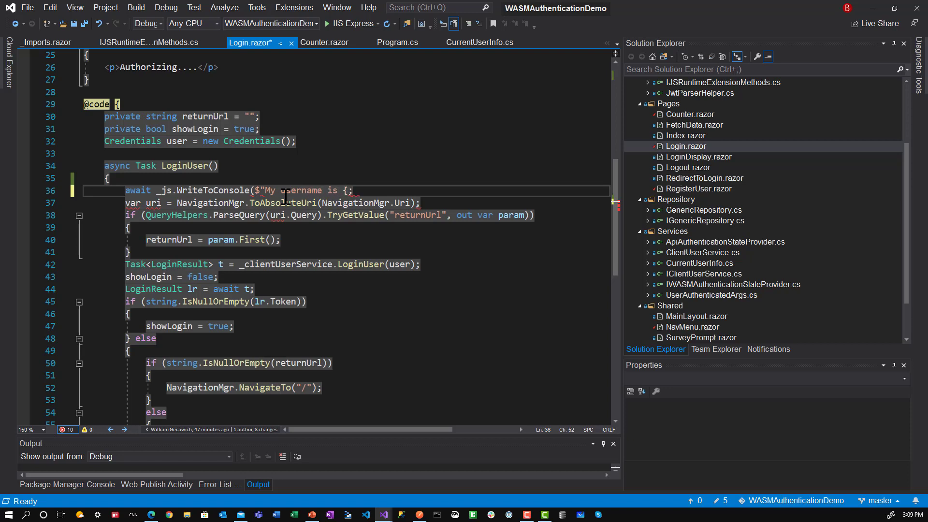
text(user.UserName)
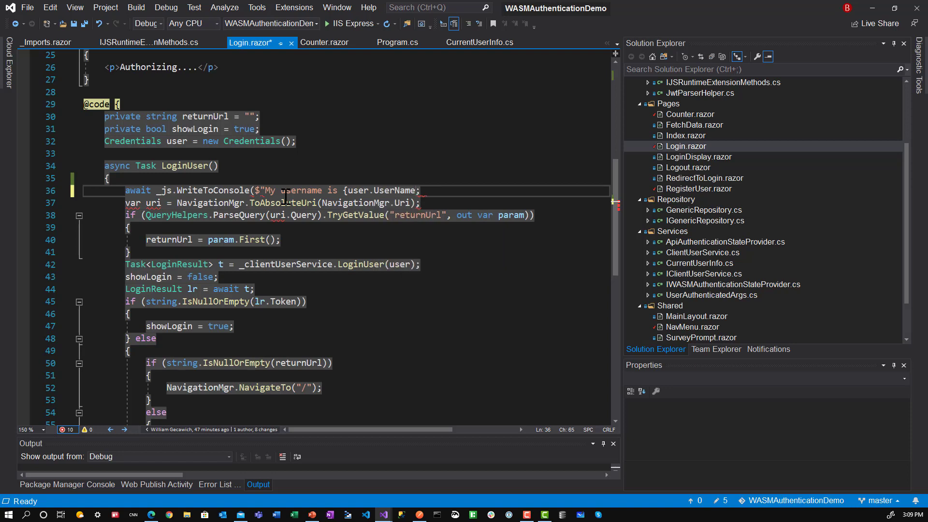
text(}")
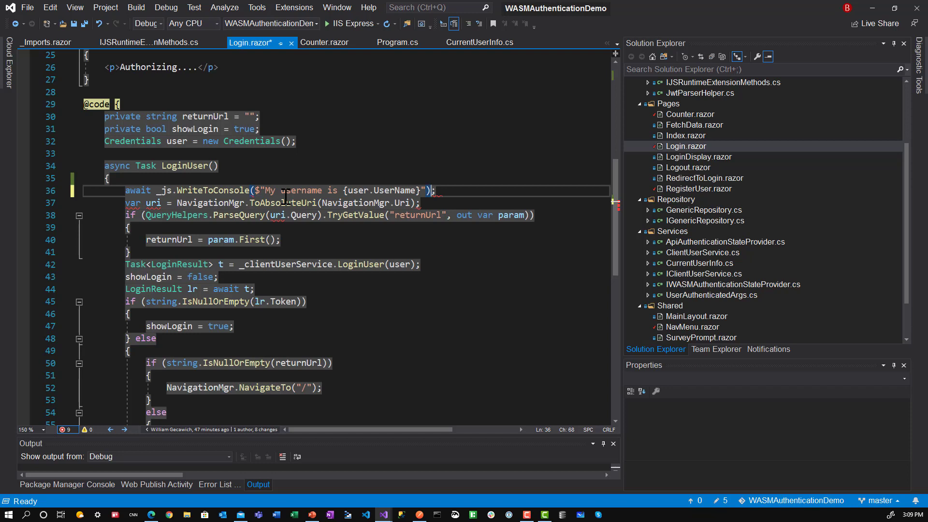
mouse_move(484, 198)
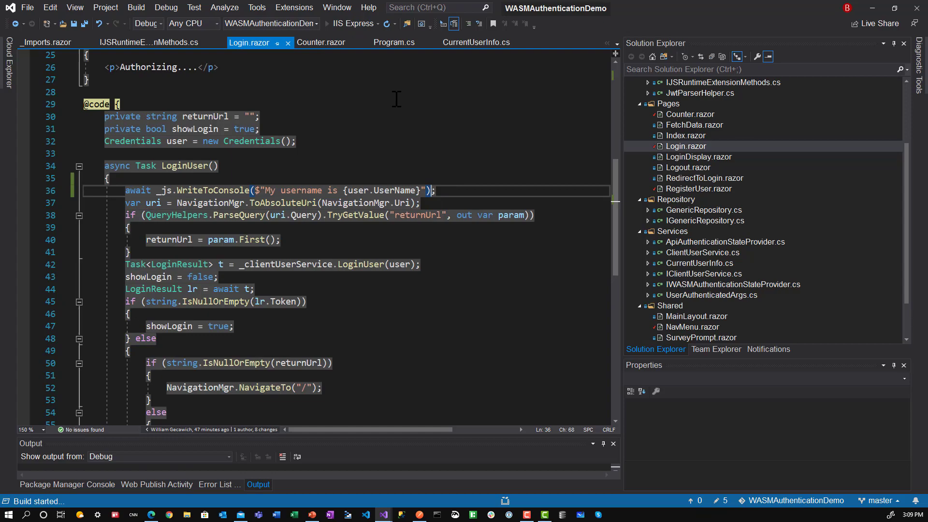
Log out and back in with DevTools, confirming 'My username is wf', then close DevTools
right_click(411, 263)
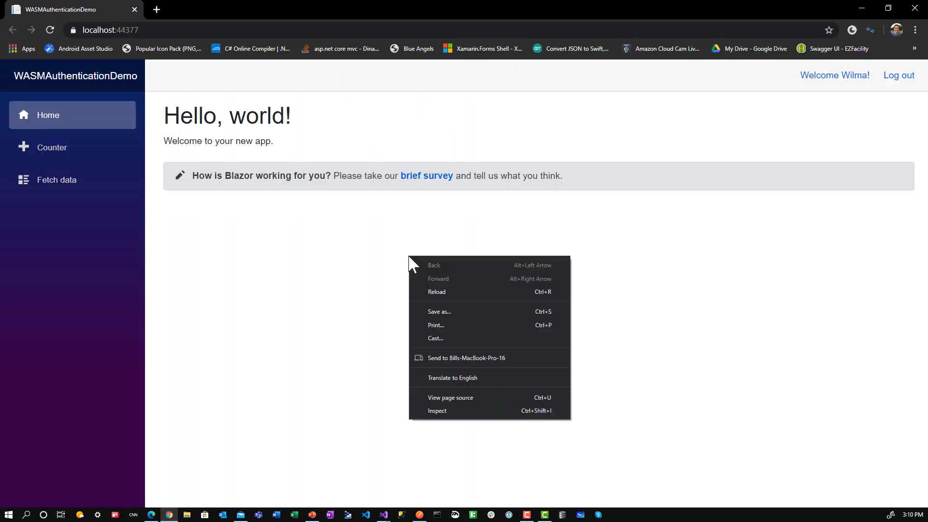
click(449, 417)
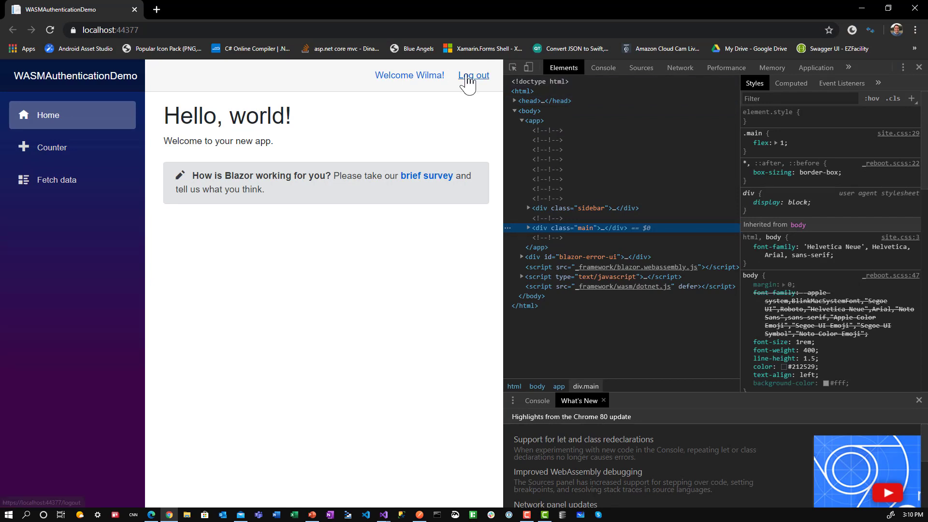
click(474, 76)
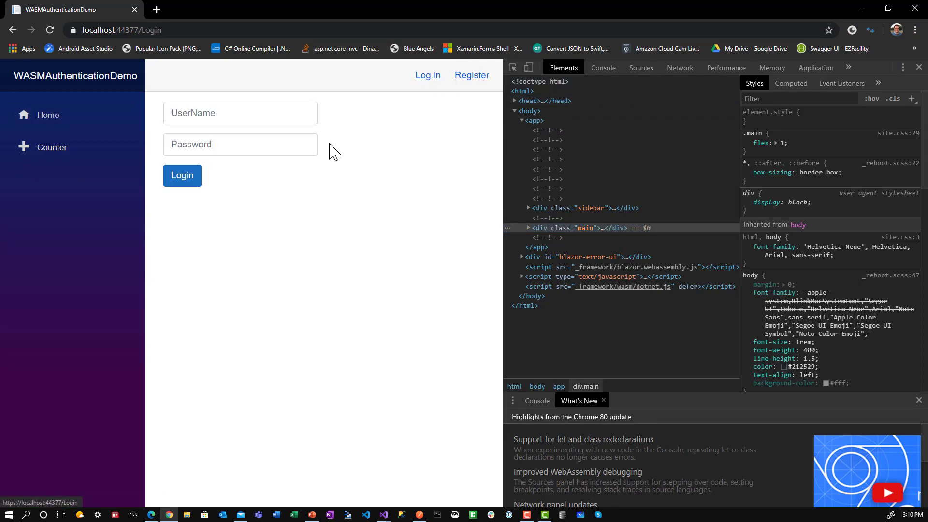
click(182, 176)
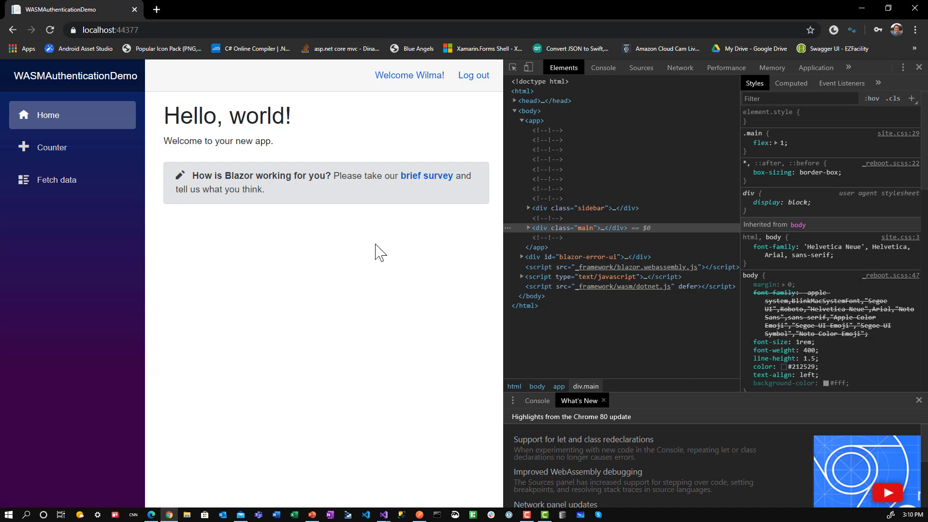
click(602, 68)
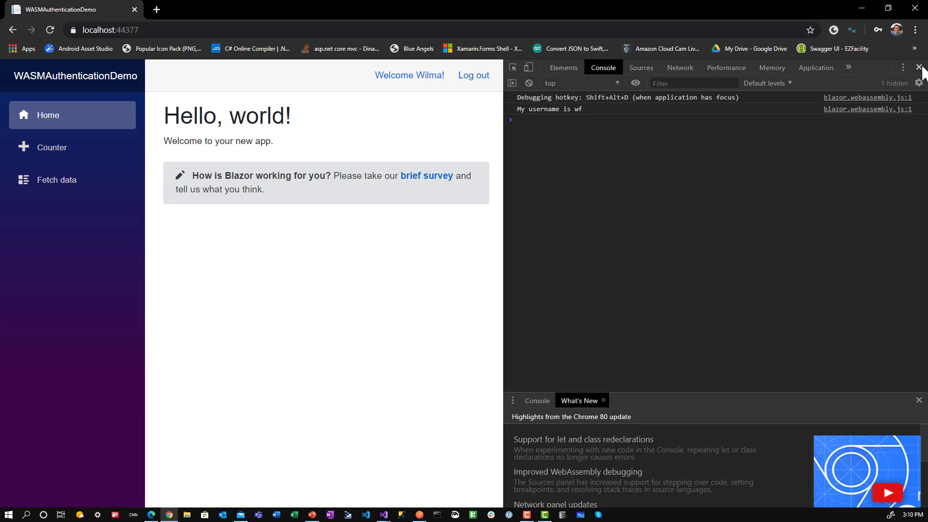
click(919, 67)
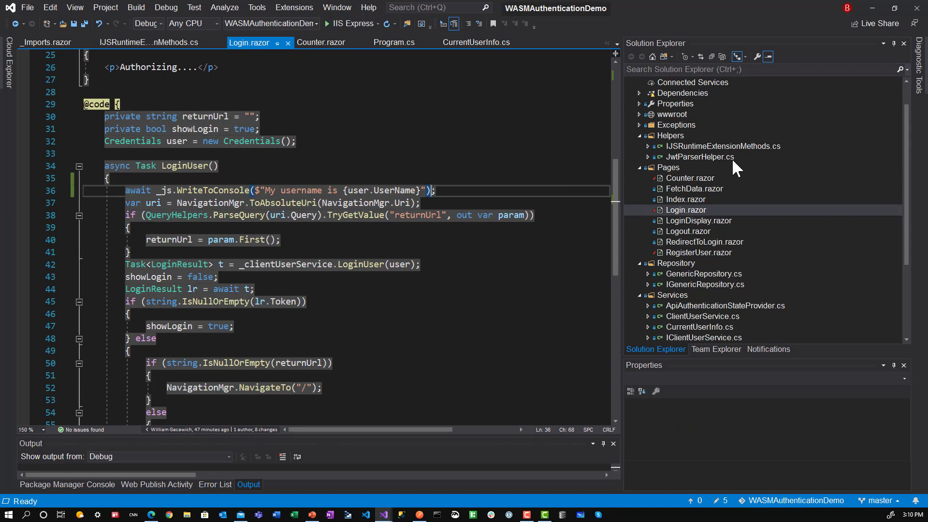
mouse_move(639, 112)
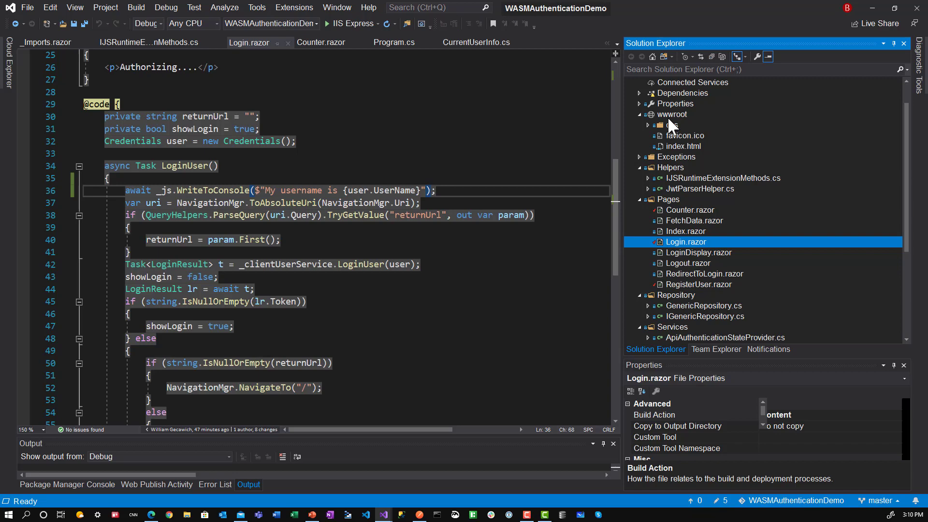
Create a wwwroot/js folder and add a new JavaScript file named myjs.js
right_click(671, 114)
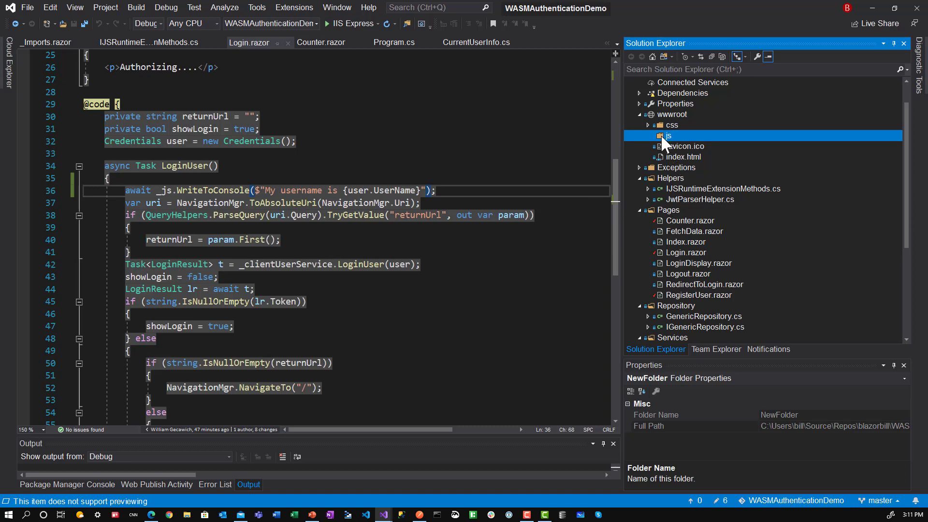
right_click(666, 136)
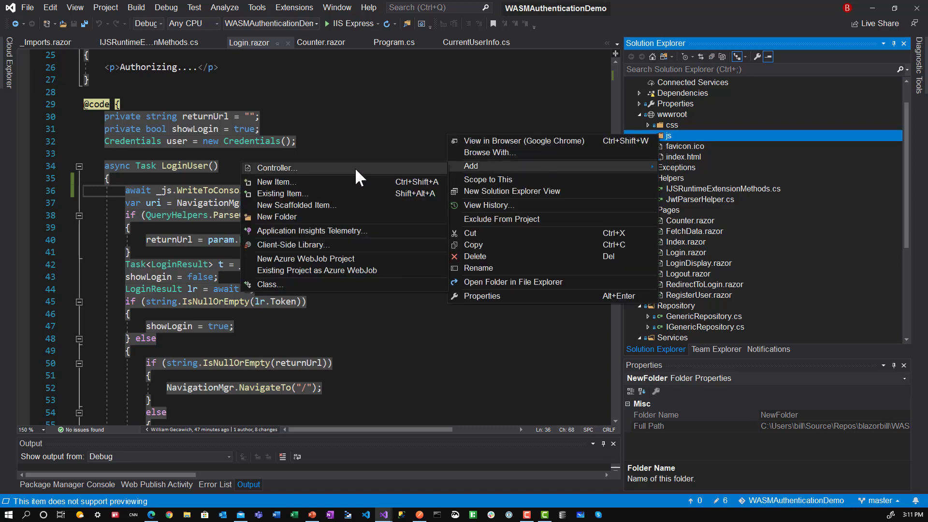
click(276, 181)
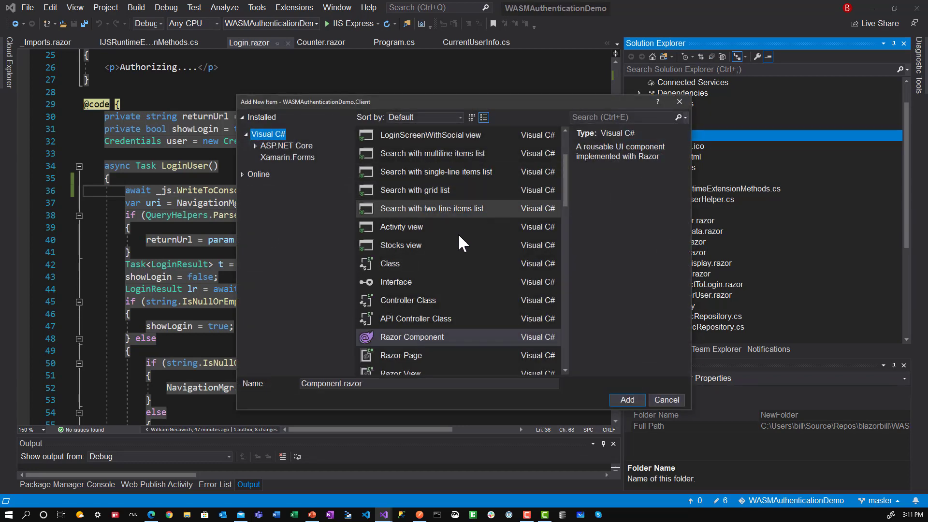
mouse_move(620, 132)
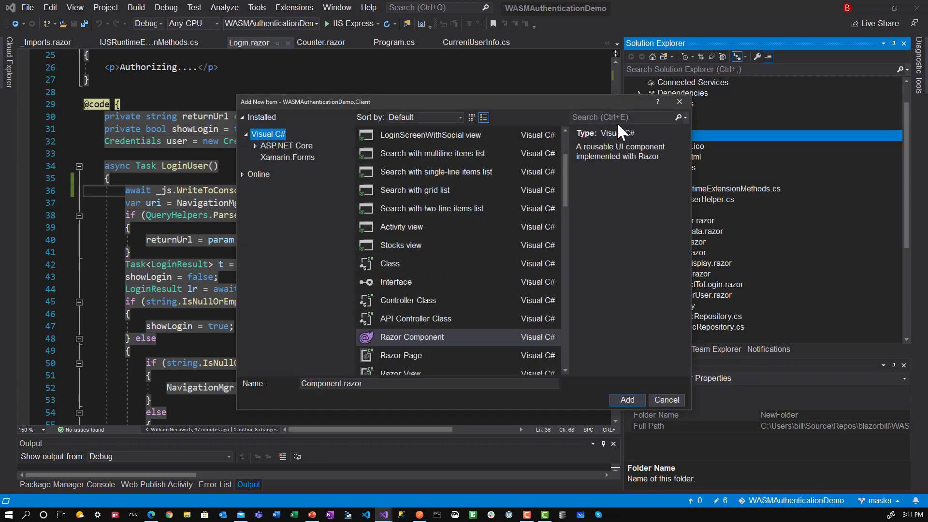
text(jav)
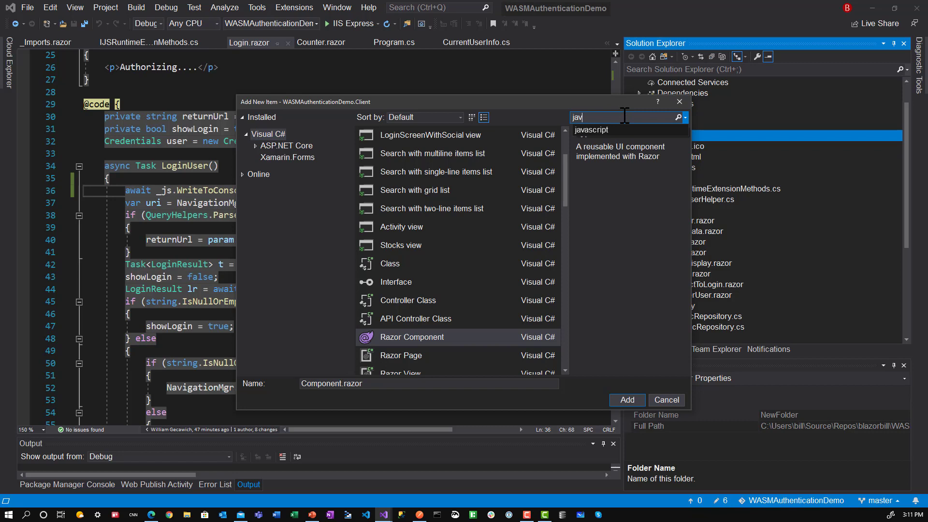
text(a)
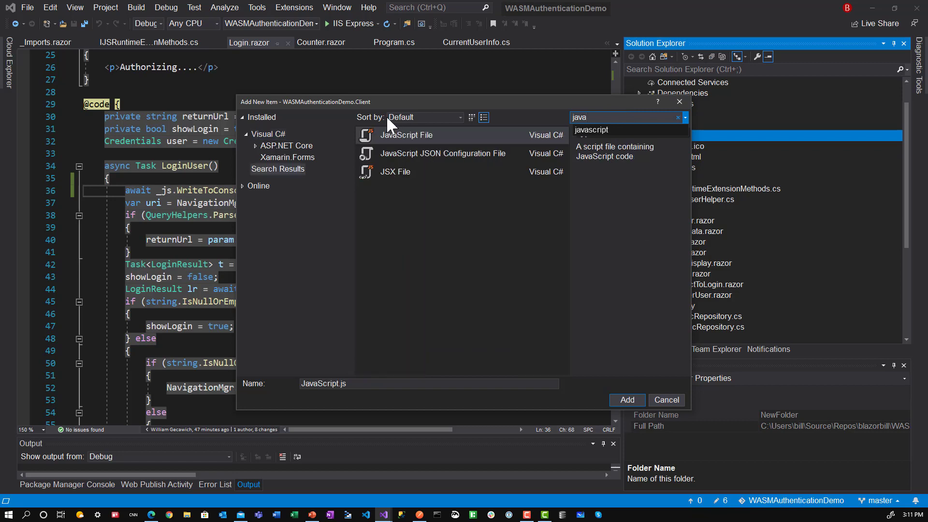
click(406, 134)
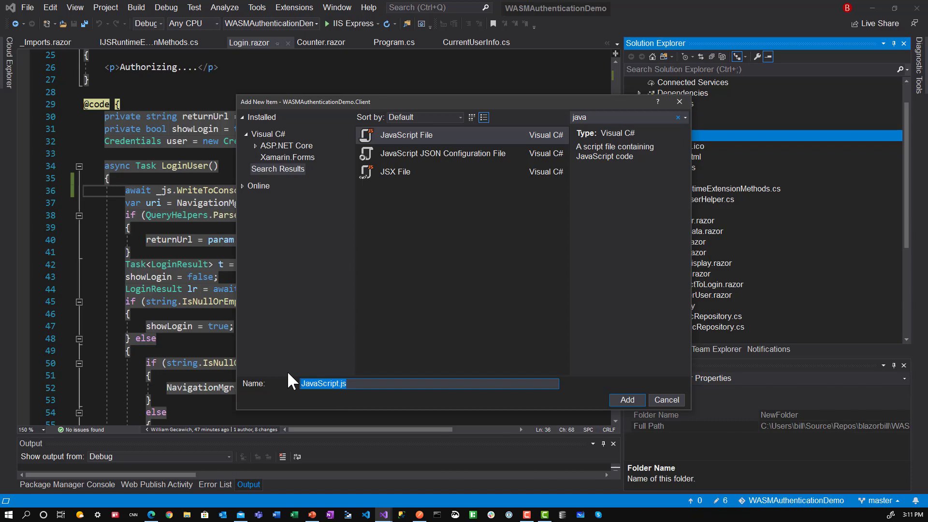
text(myjs)
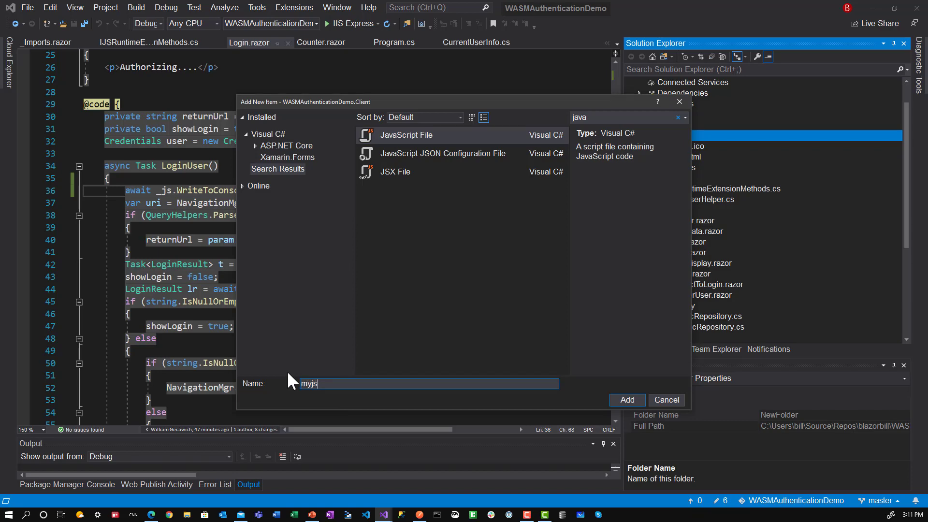
click(626, 400)
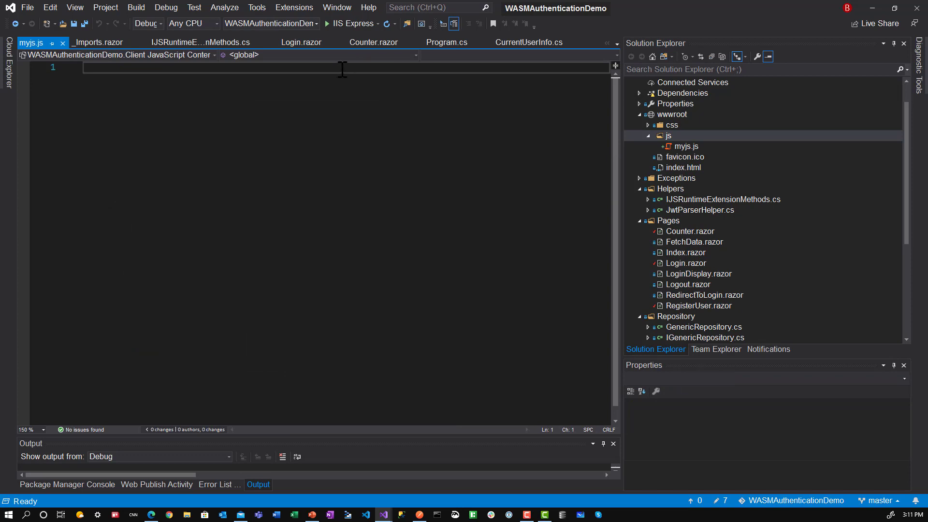
Write function writetoconsole(message) { console.log(message); } in myjs.js
text(f)
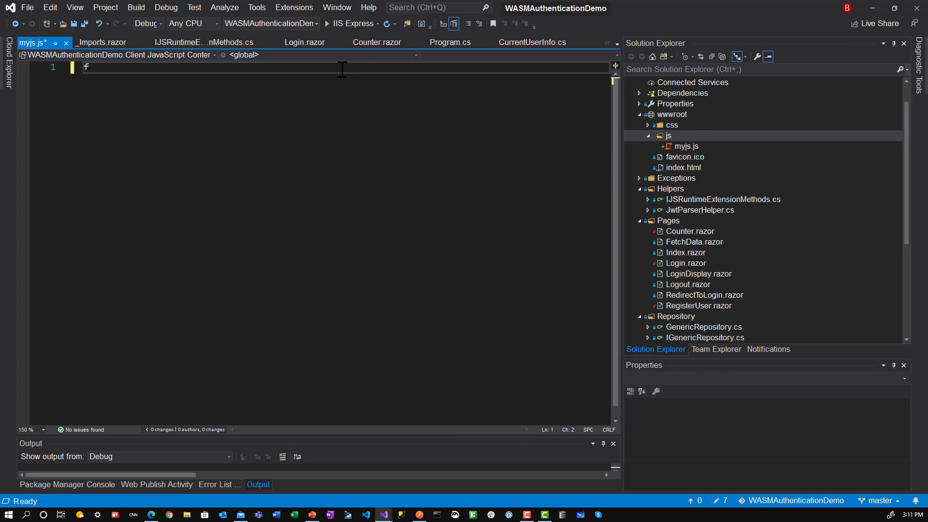
text(unction)
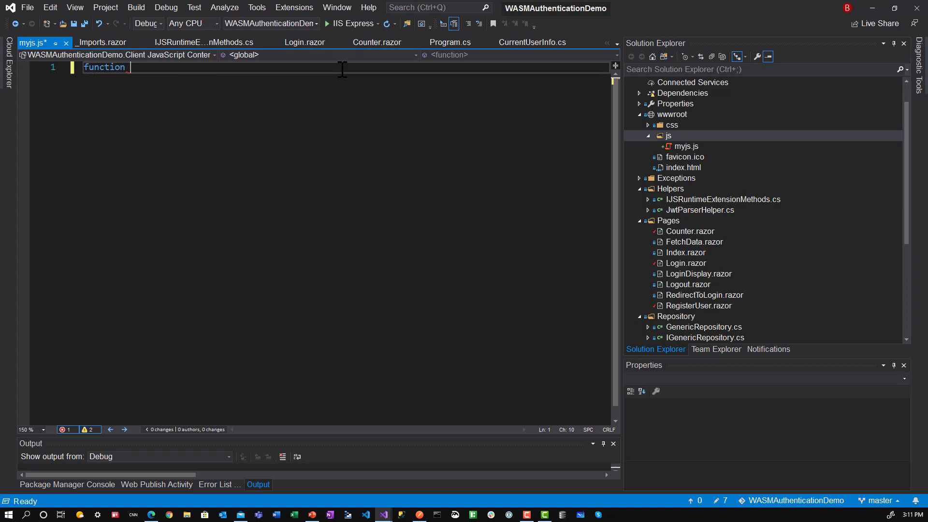
text(write)
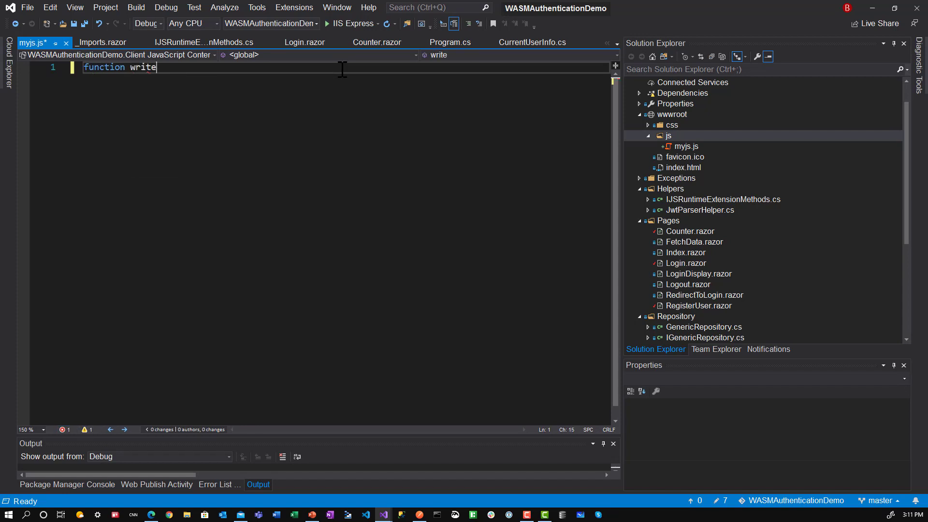
text(toconso)
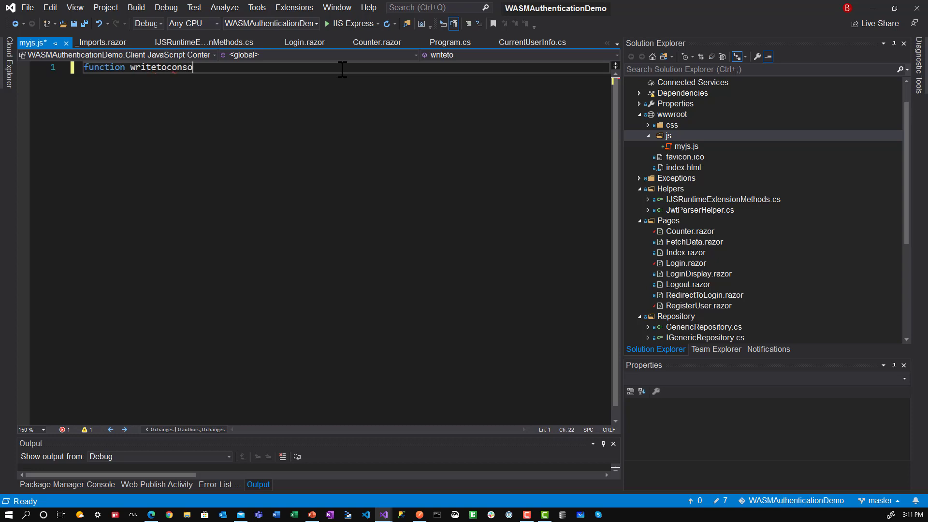
text(le())
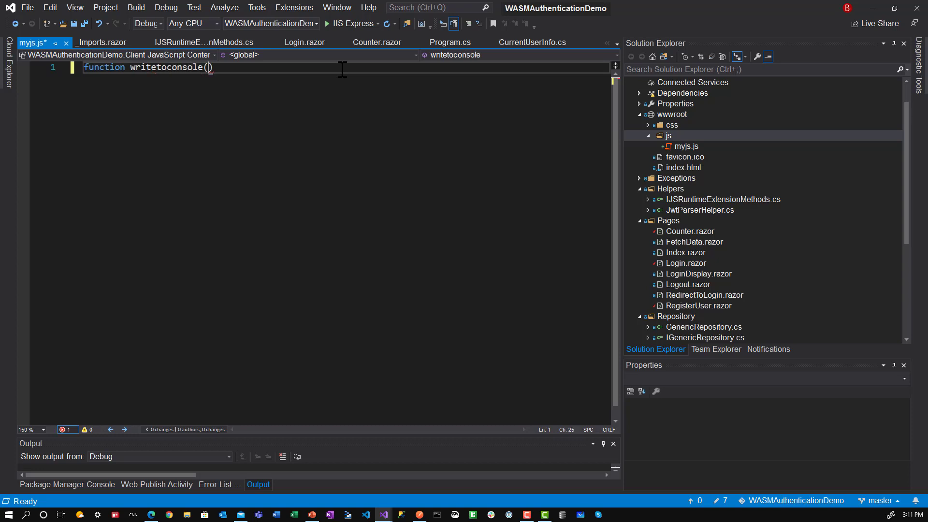
text(message)
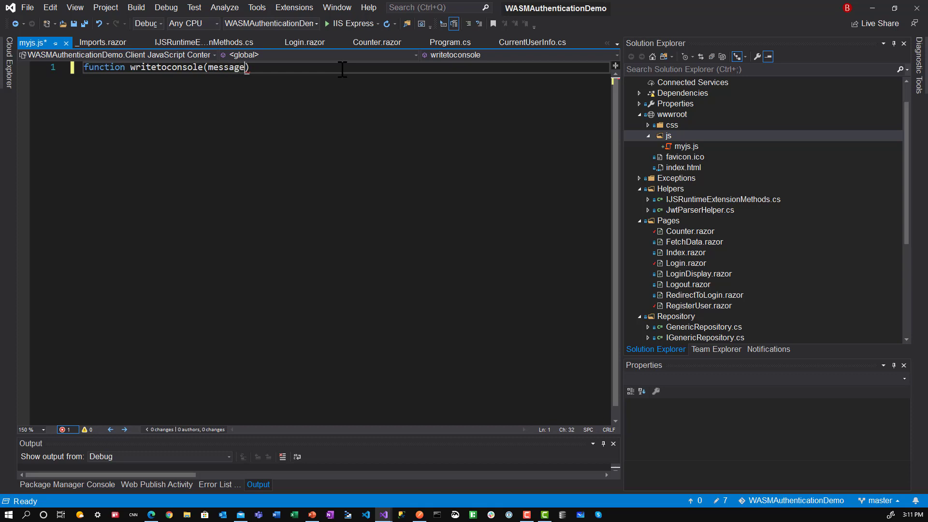
text({})
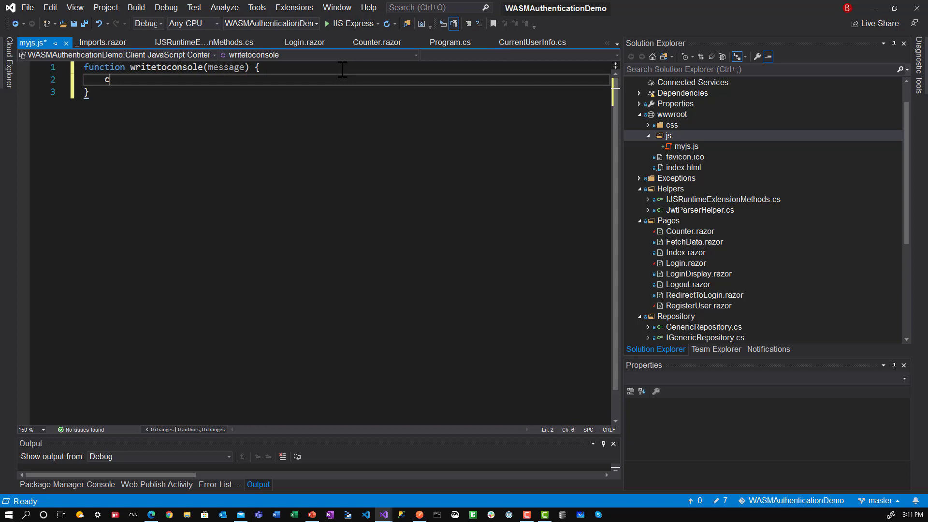
text(onsole.l)
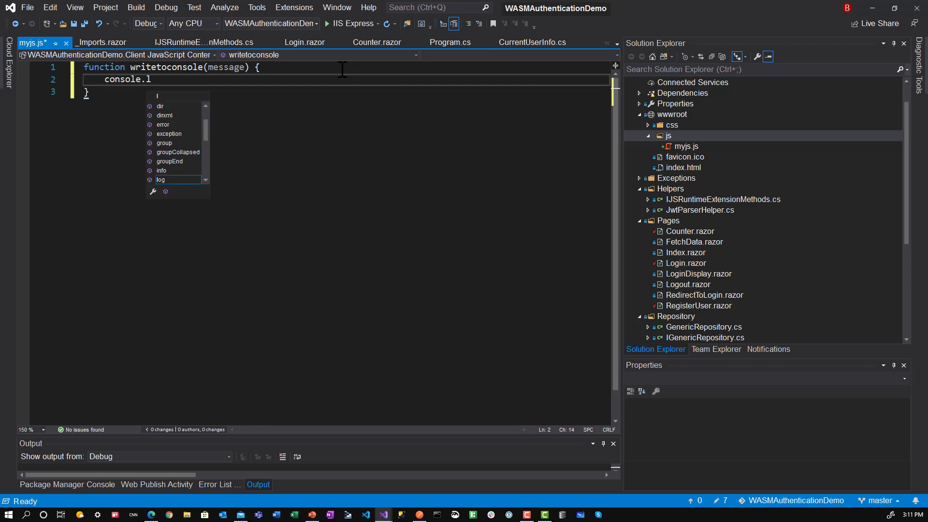
text(og(message)
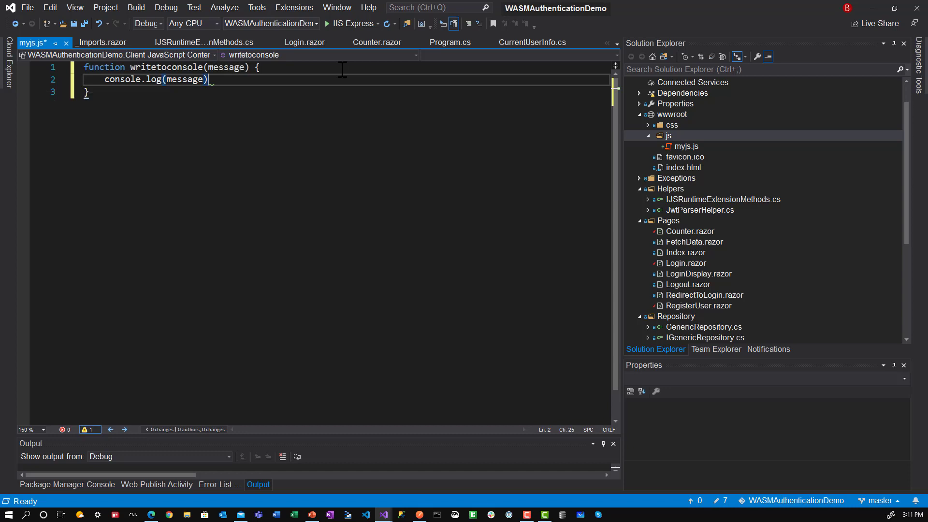
text(;)
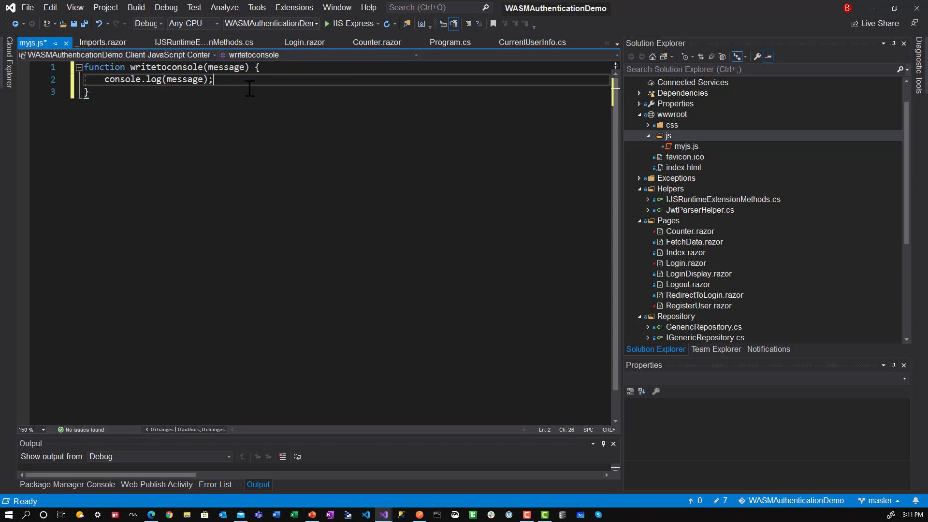
double_click(183, 80)
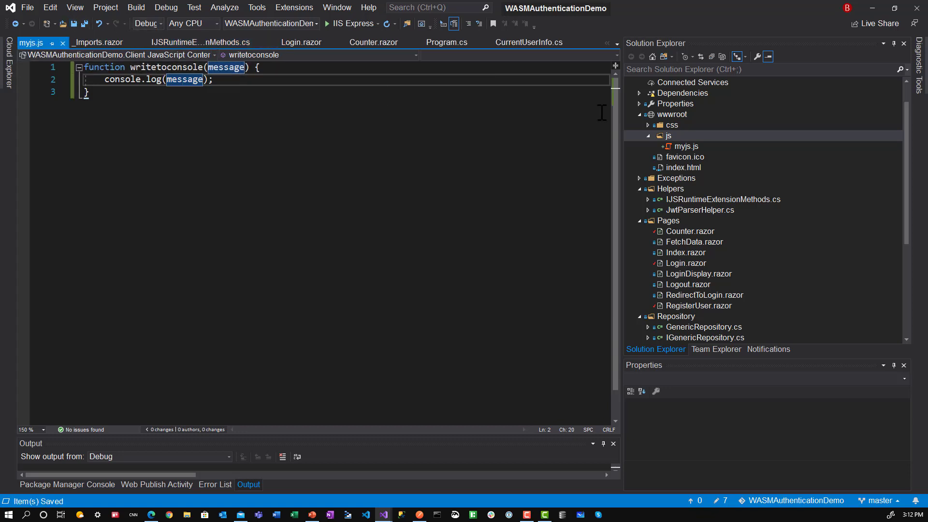
mouse_move(672, 211)
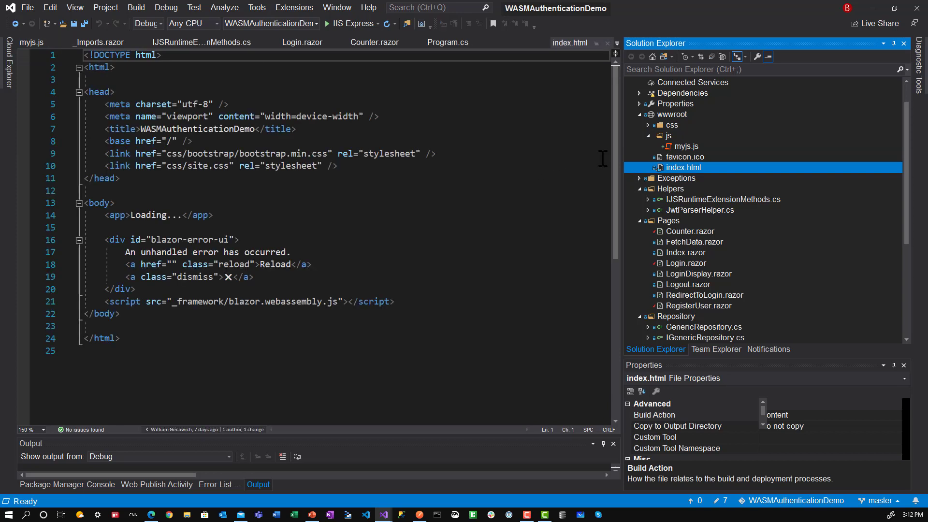
Insert <script src="js/myjs.js"></script> into the index.html body
click(685, 145)
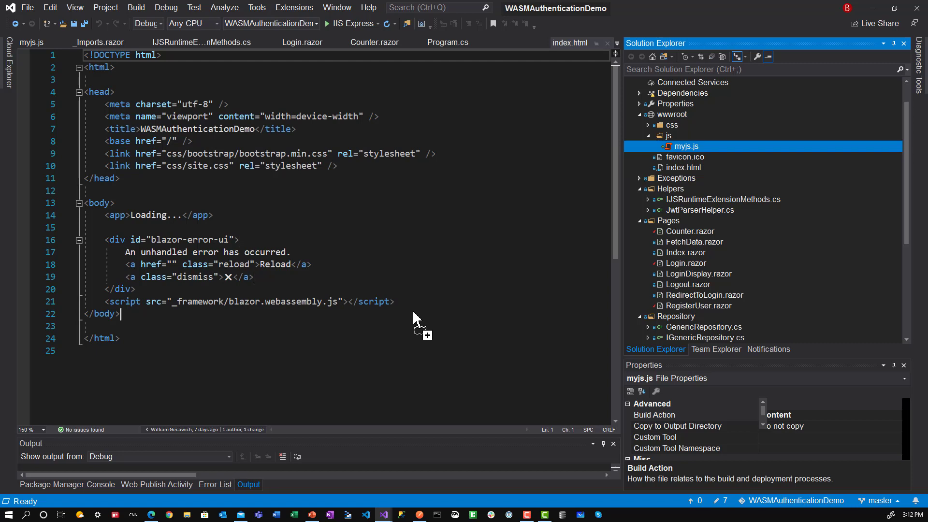
text(<script src="js/myjs.js"></script>)
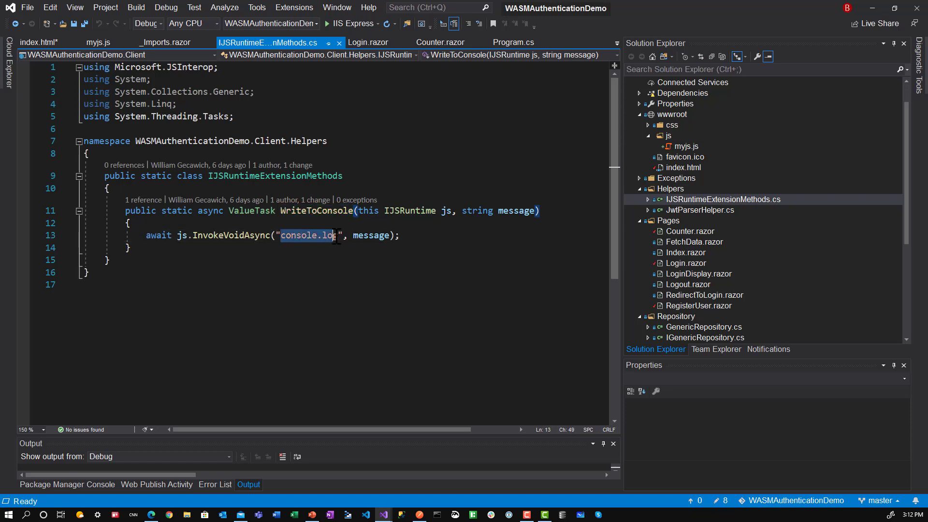
Replace console.log with writetoconsole in WriteToConsole's InvokeVoidAsync call and relaunch the app
text(w)
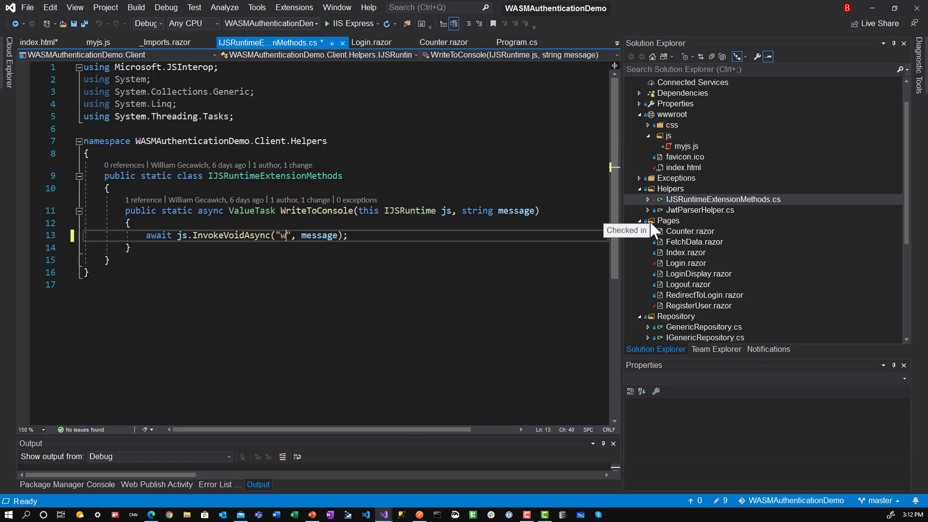
text(rite)
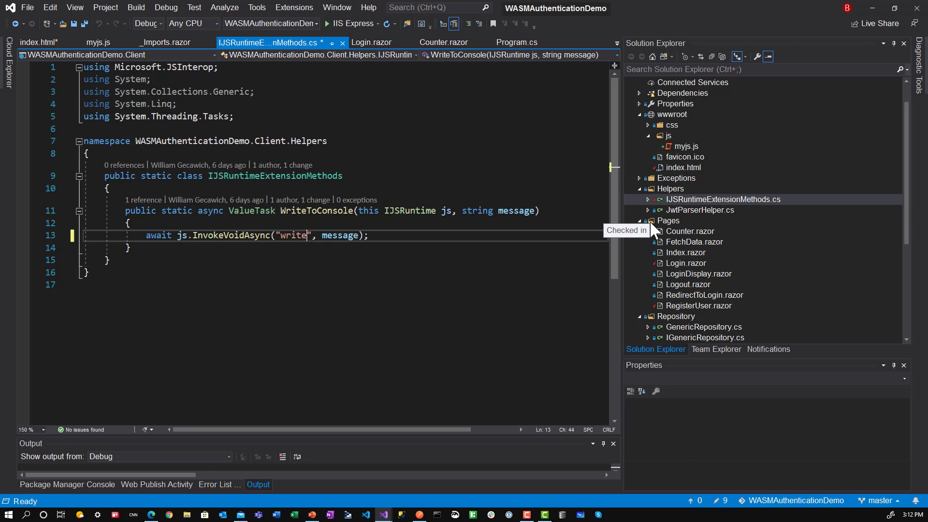
text(toconsole)
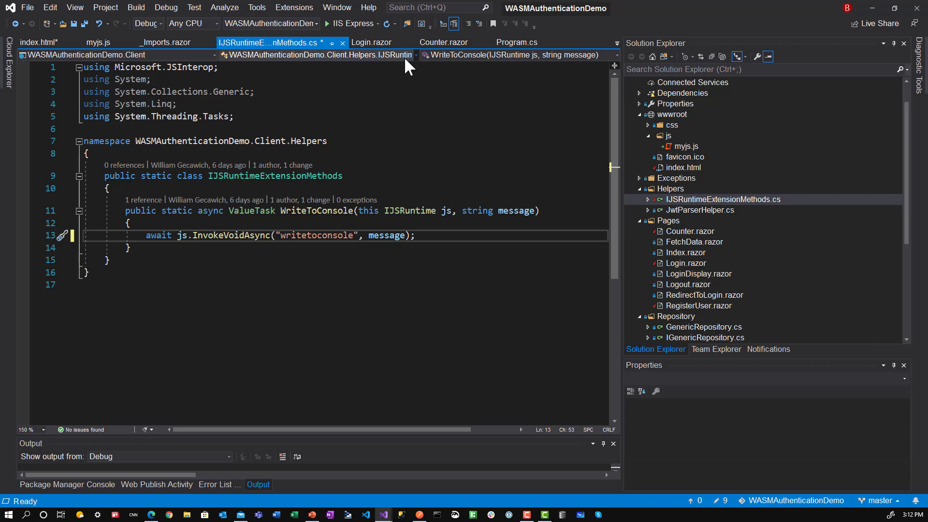
click(360, 24)
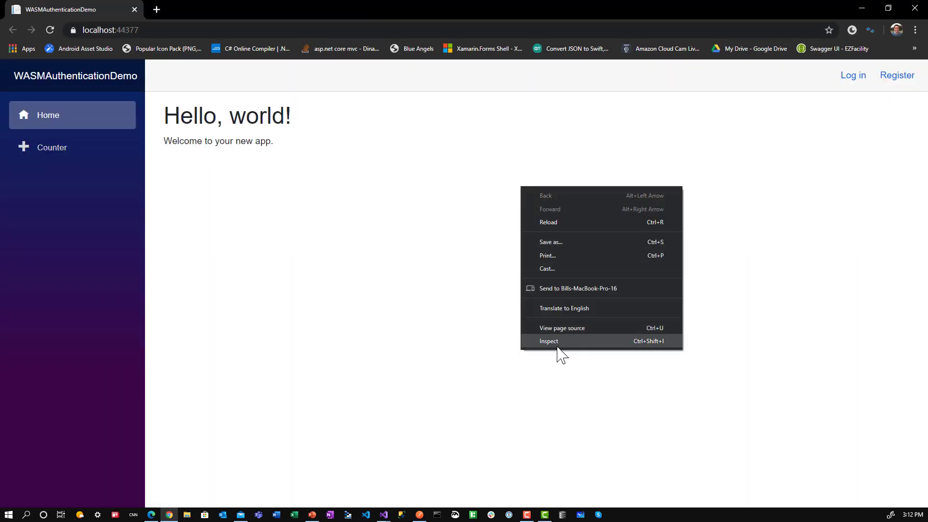
Open DevTools and log in so myjs.js logs 'My username is wf'
click(549, 341)
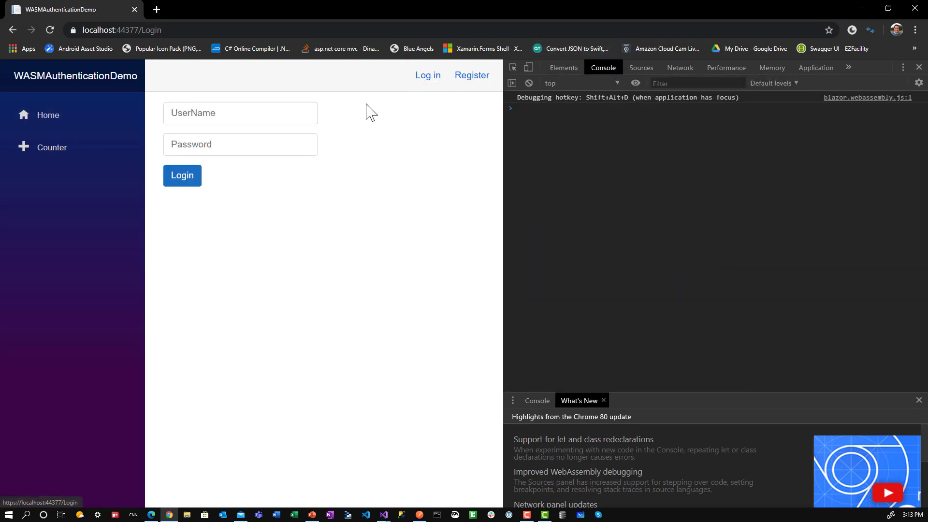
click(182, 175)
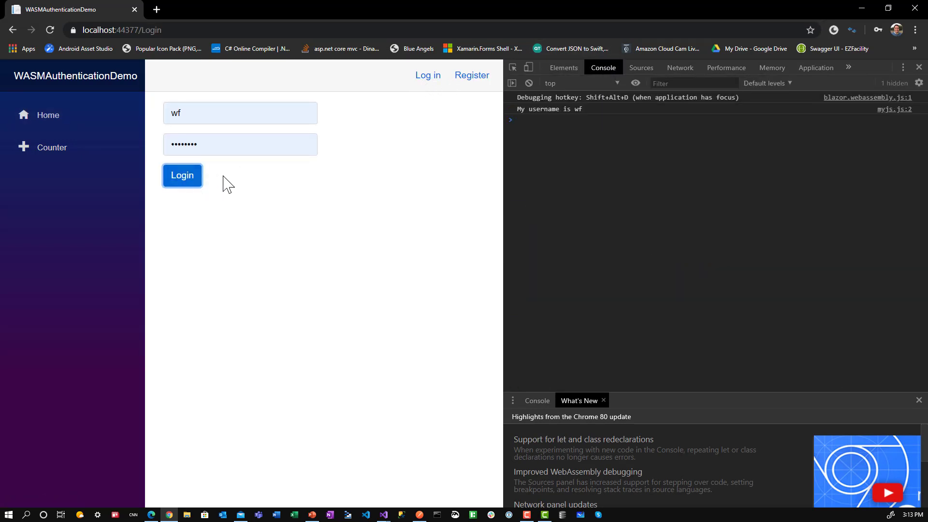
click(182, 175)
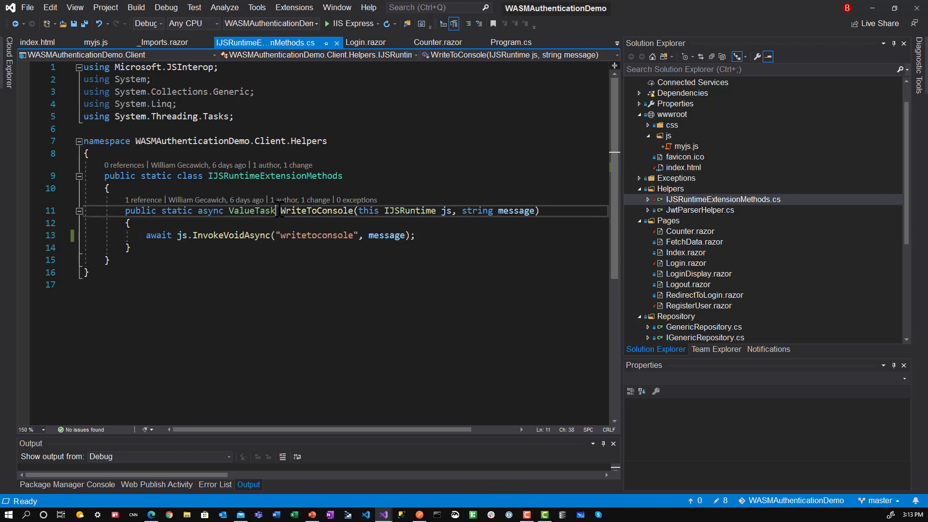
Make WriteToConsole return ValueTask<bool> via return await js.InvokeAsync("writetoconsole", message)
text(<)
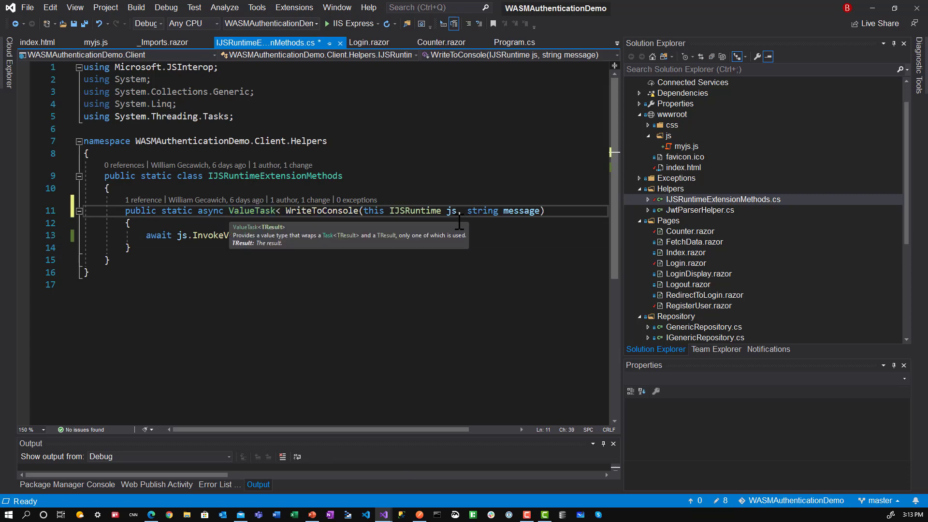
text(bool>)
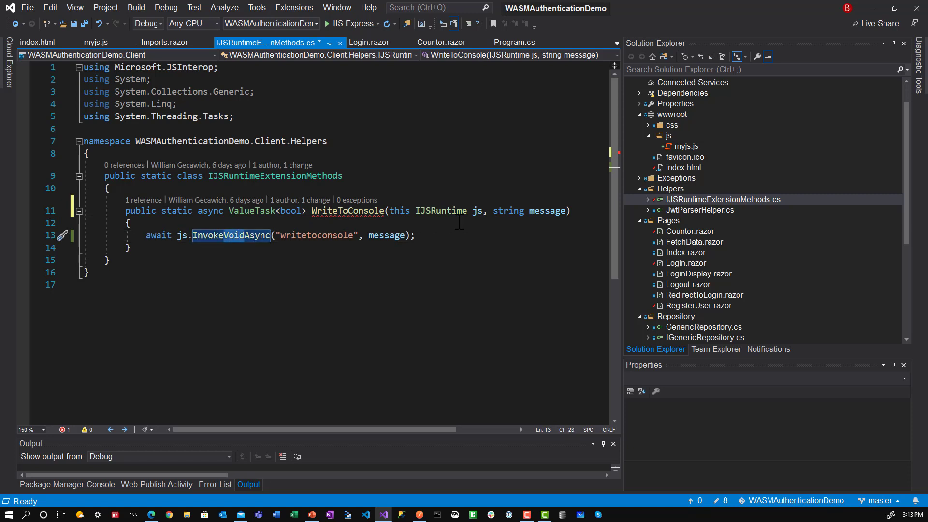
text(InvokeAsync)
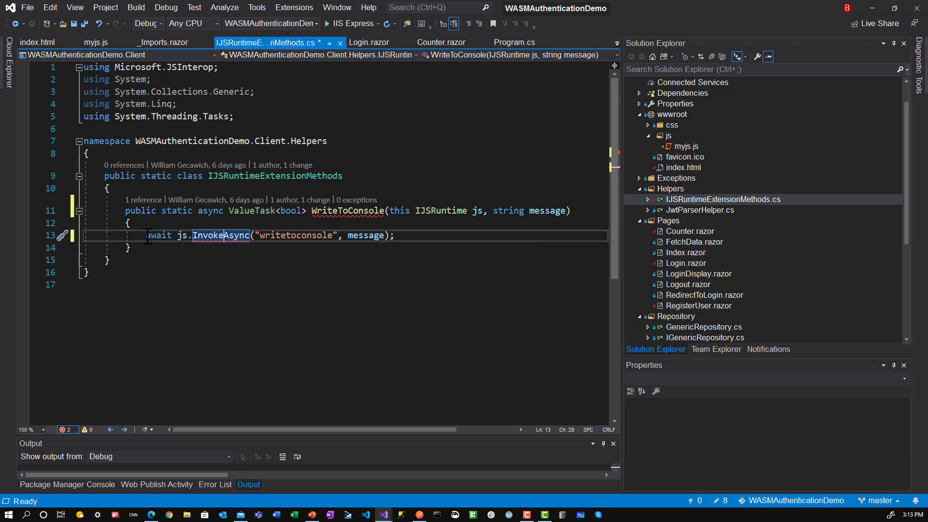
text(return)
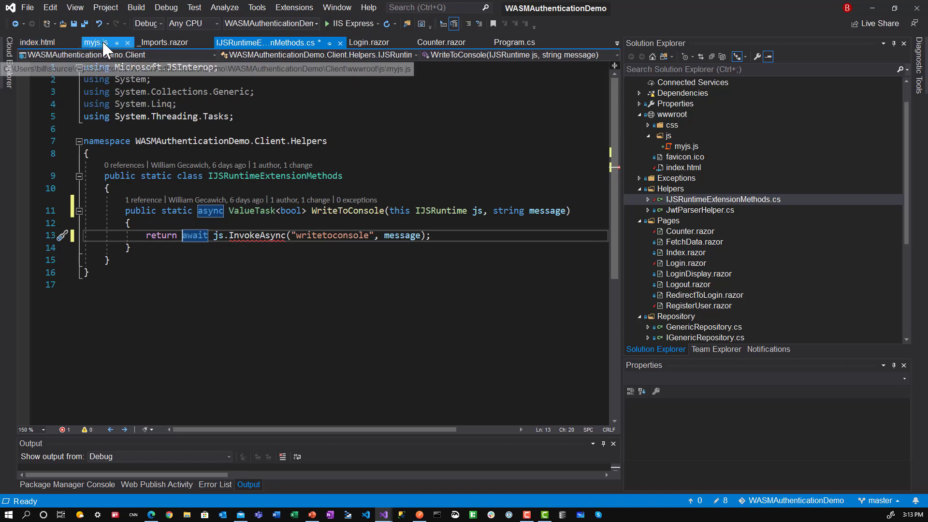
Add 'return true;' after console.log in myjs.js's writetoconsole and save all files
click(95, 42)
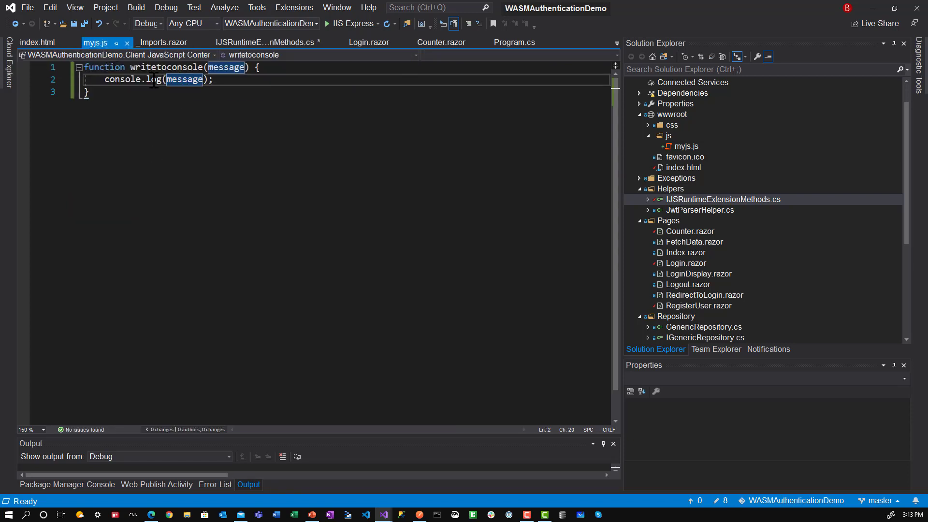
key(enter)
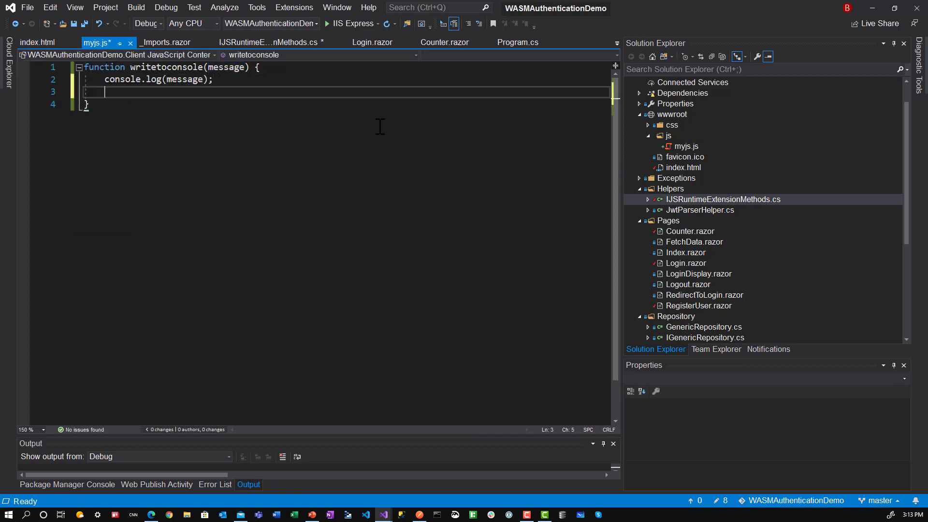
text(return t)
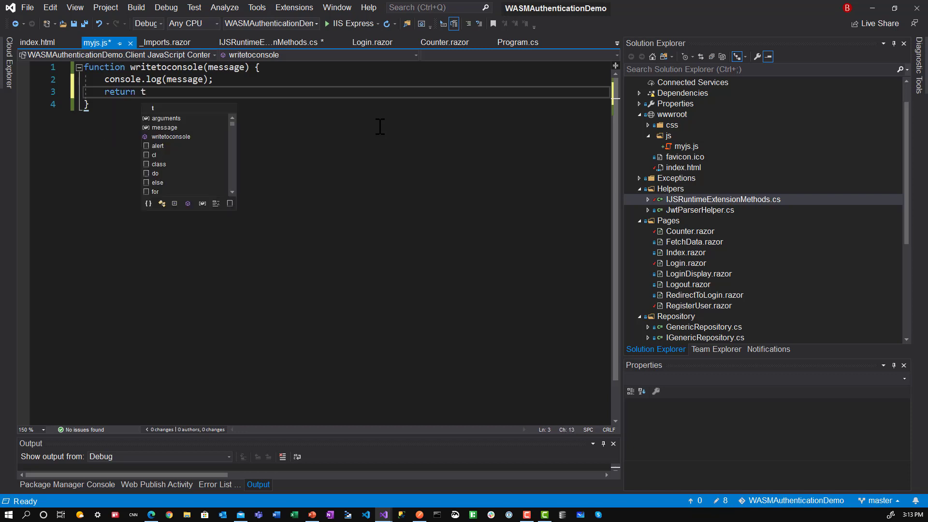
text(rue;)
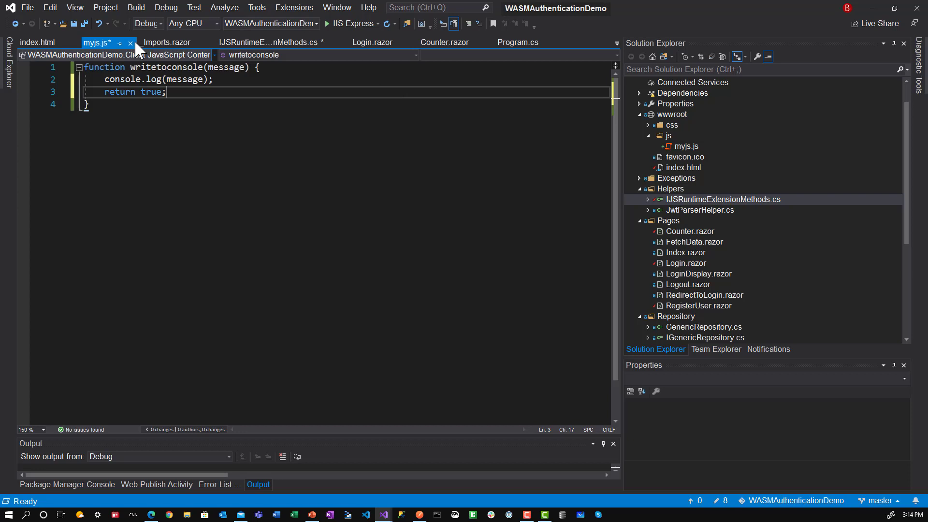
mouse_move(145, 29)
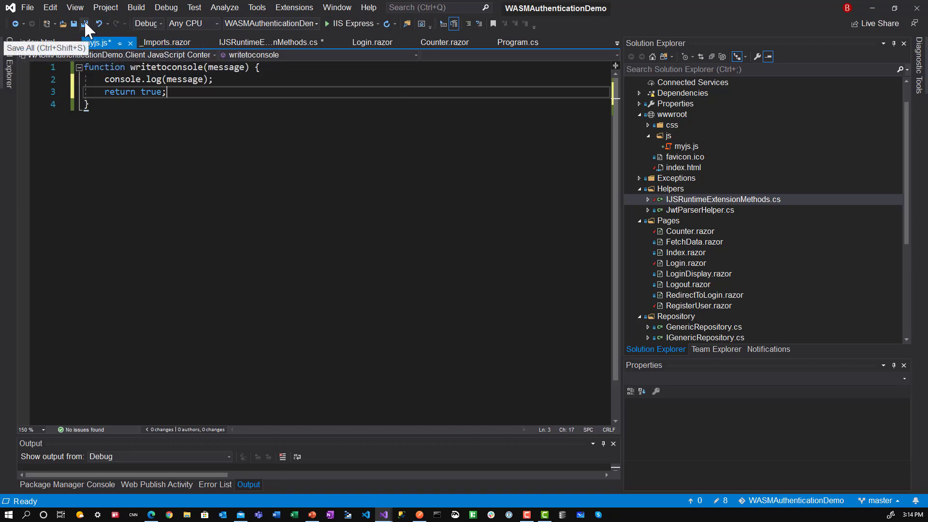
click(201, 42)
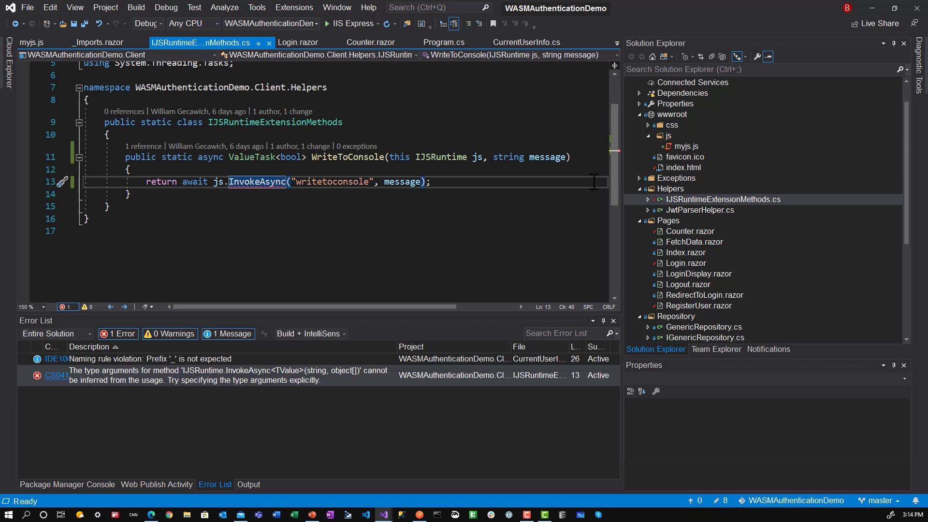
Change the call to InvokeAsync<bool> so the type-argument inference error clears
text(<)
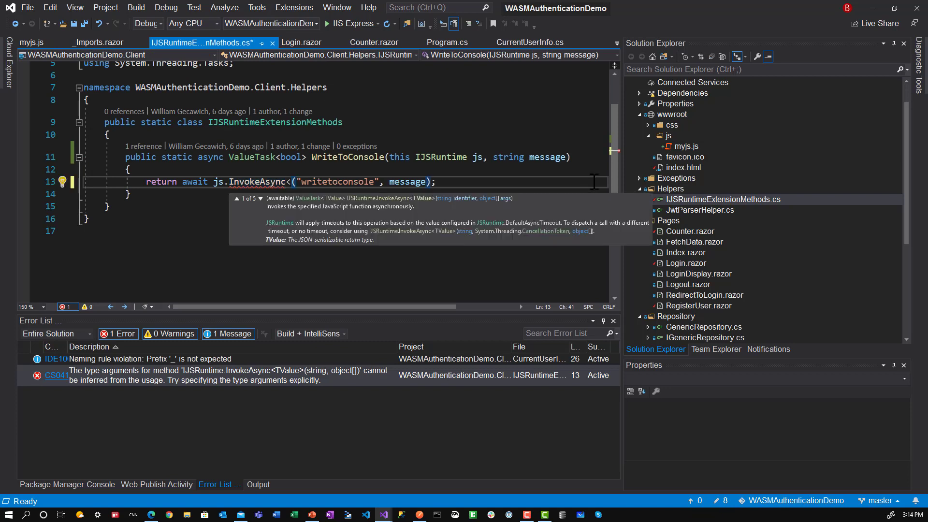
text(bool>)
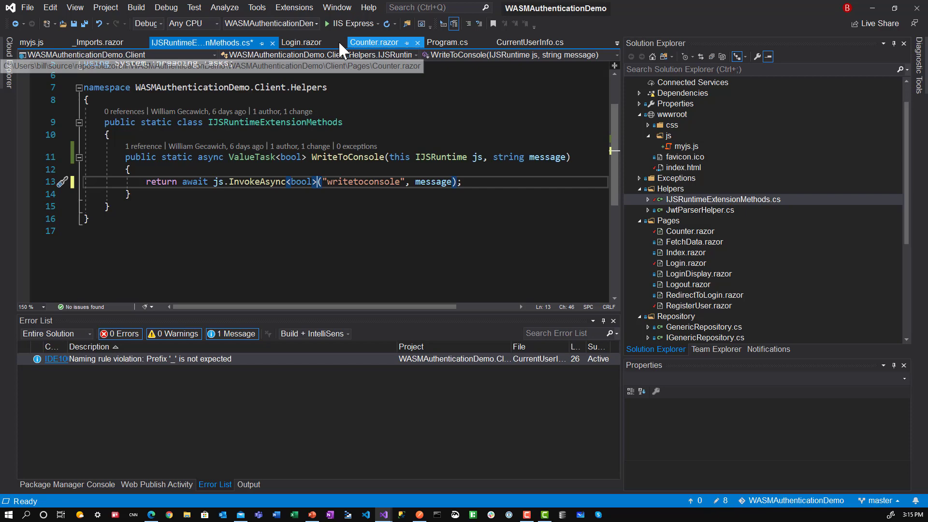
click(302, 42)
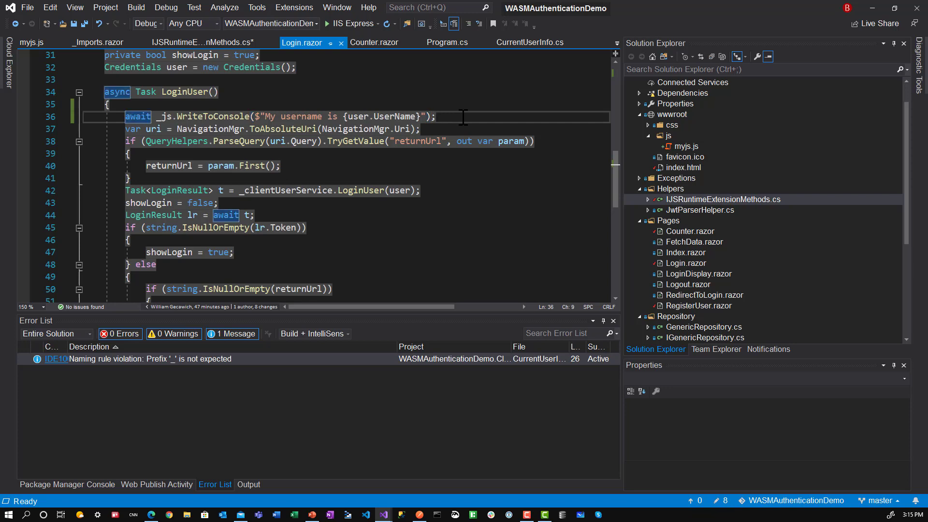
Wrap the username write in if(_js.WriteToConsole(...)) that logs "We returned true"
text(if()
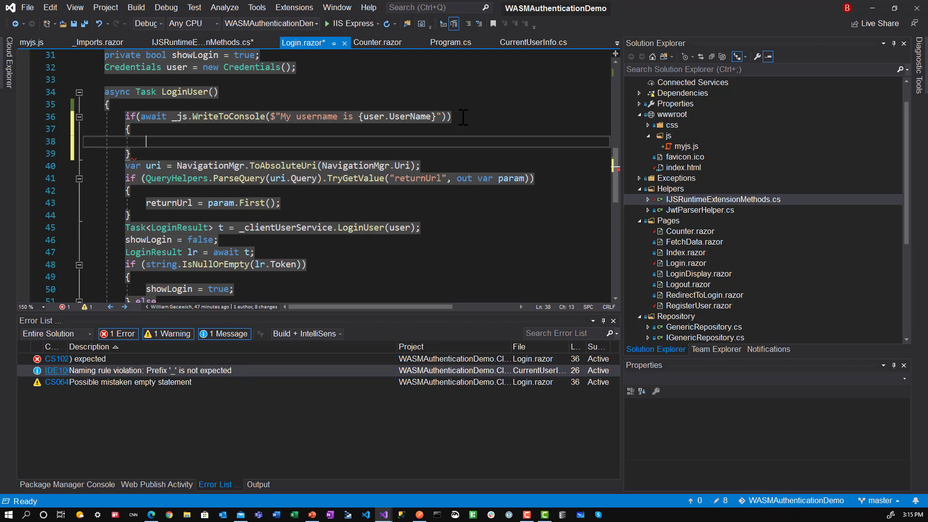
text(_js.)
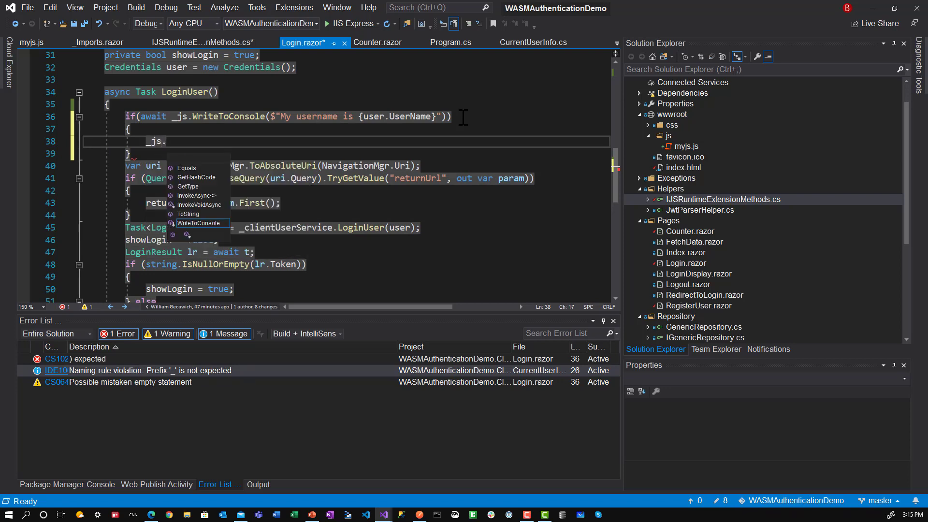
text(WriteT)
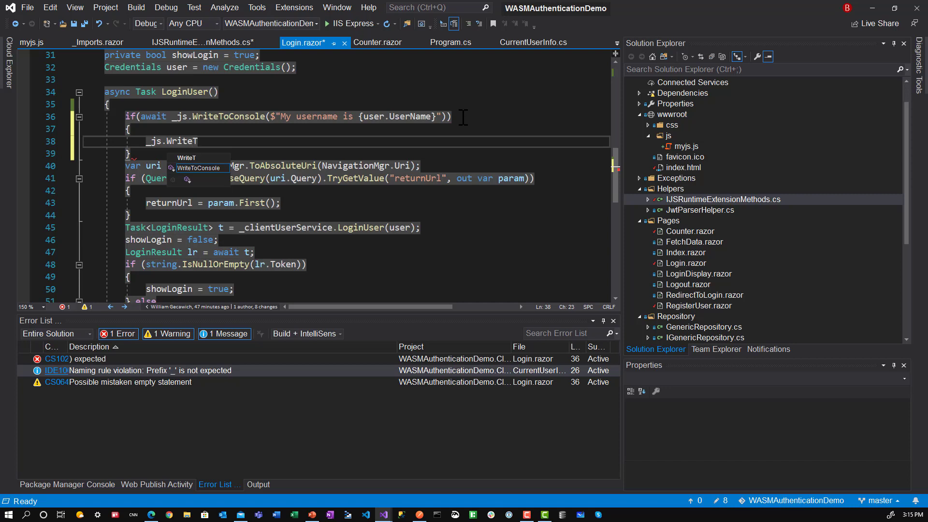
text(o)
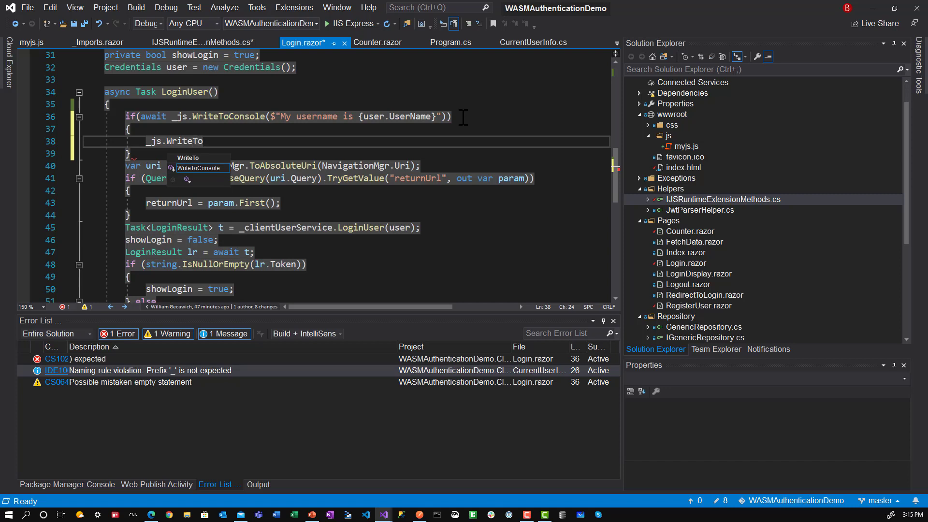
key(BackSpace)
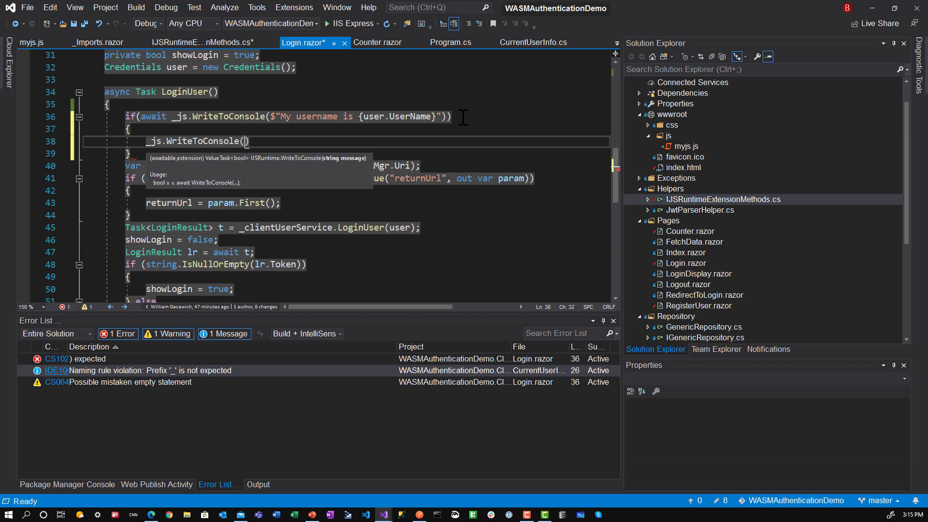
text("")
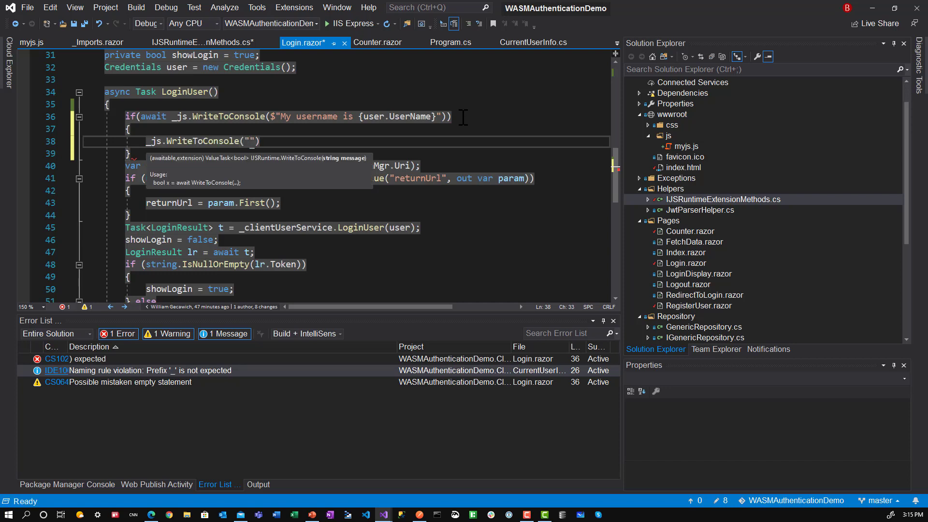
text(We returned true)
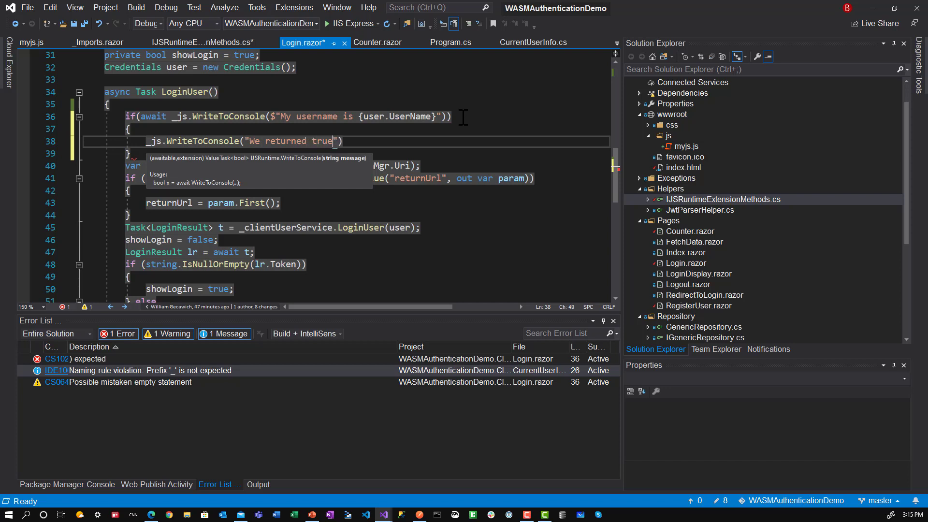
text();)
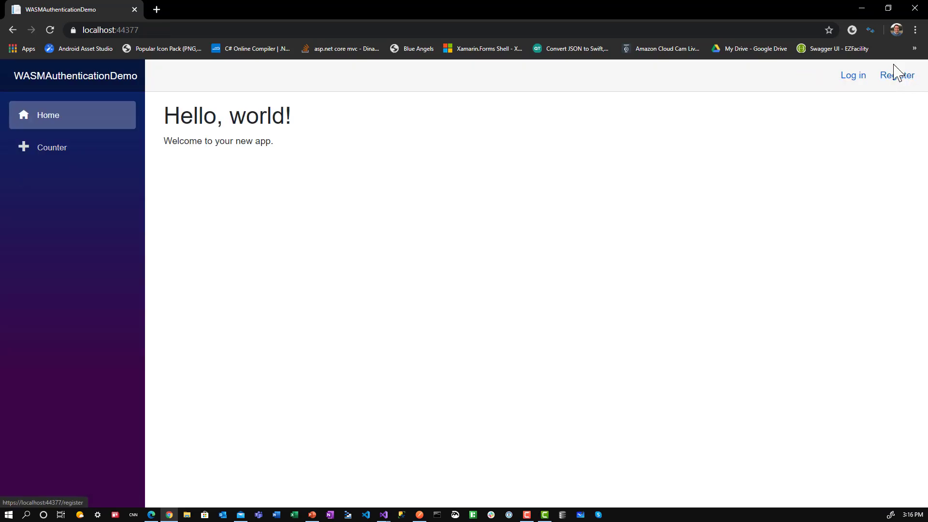
Log in, check the Console shows 'My username is wf' and 'We returned true', then log out
click(852, 75)
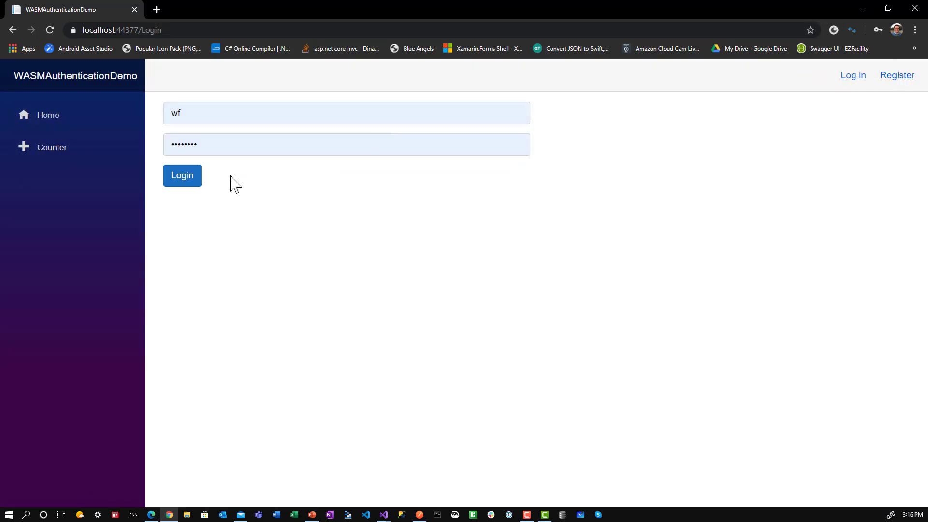
click(182, 175)
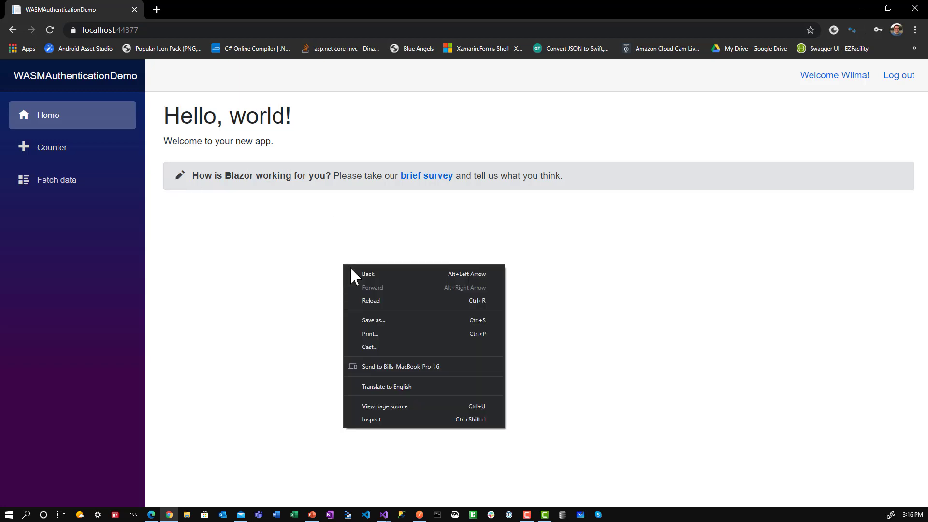
click(371, 419)
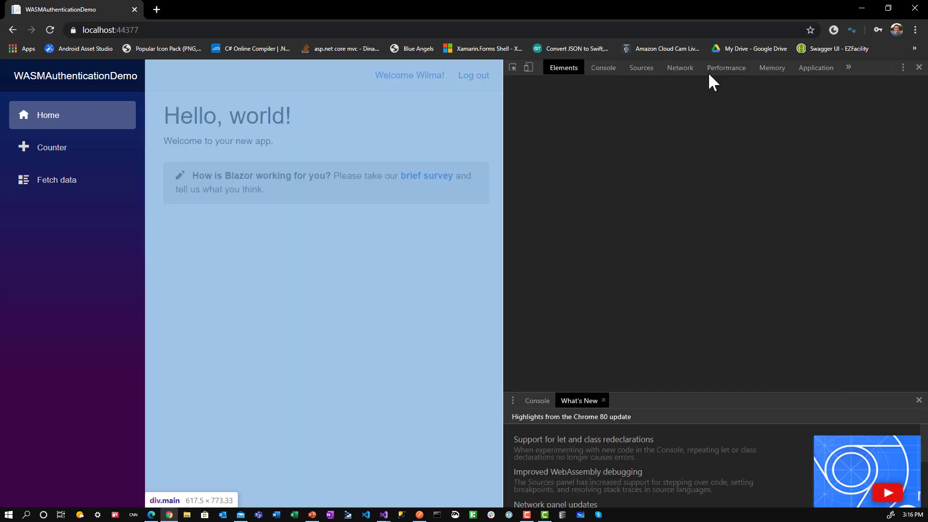
click(603, 68)
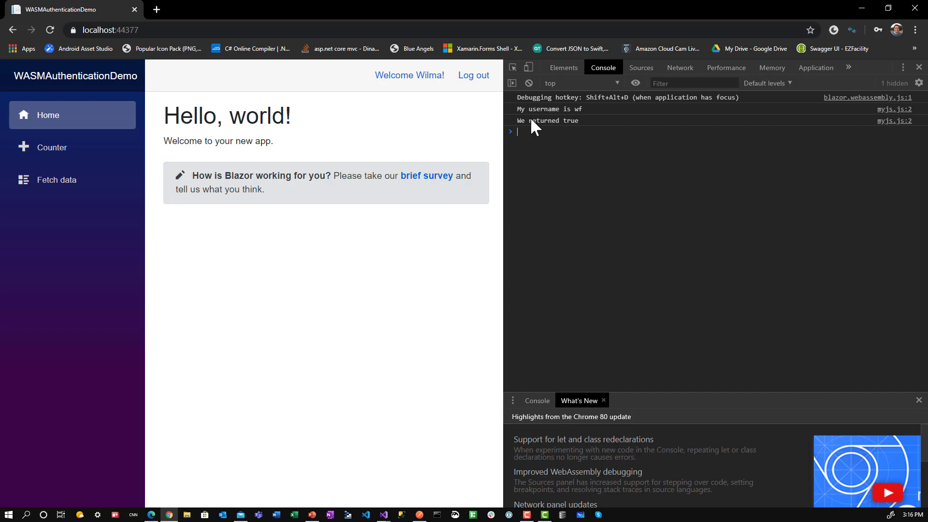
mouse_move(512, 135)
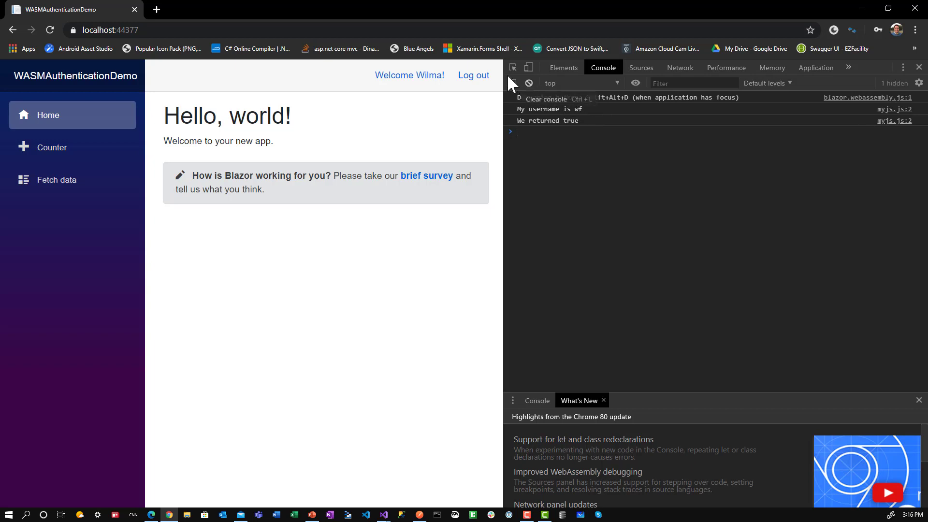
click(472, 75)
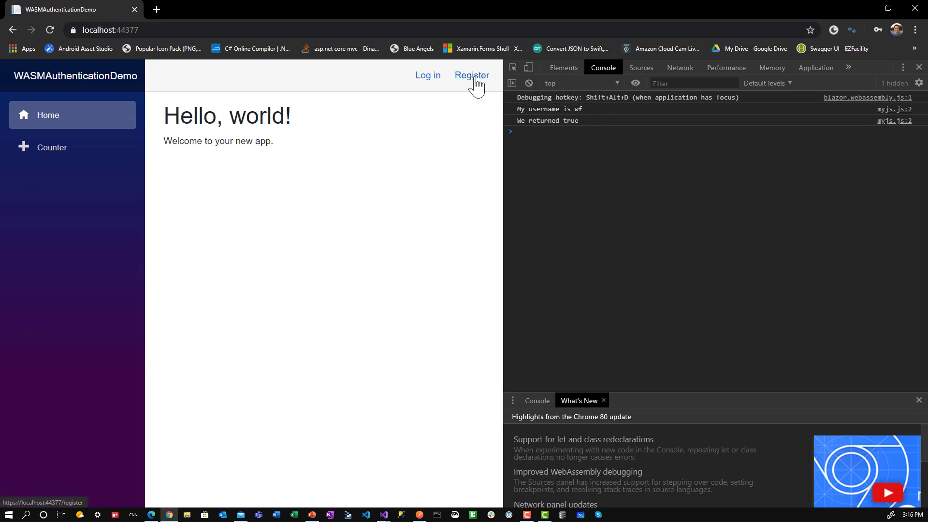
mouse_move(914, 11)
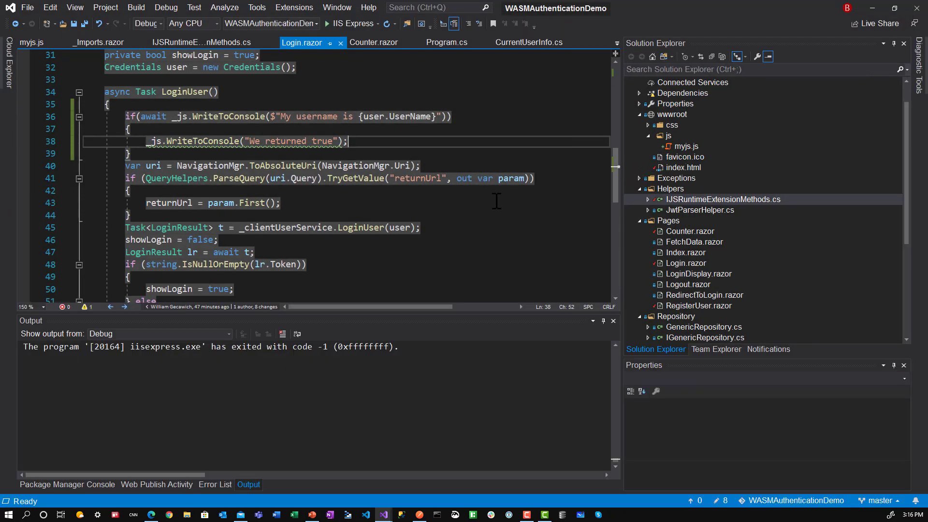
mouse_move(255, 141)
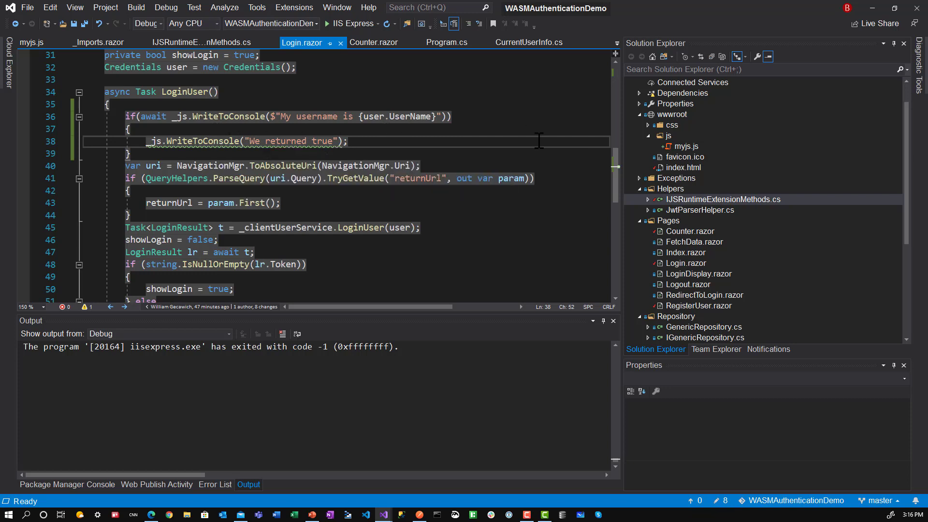
mouse_move(427, 106)
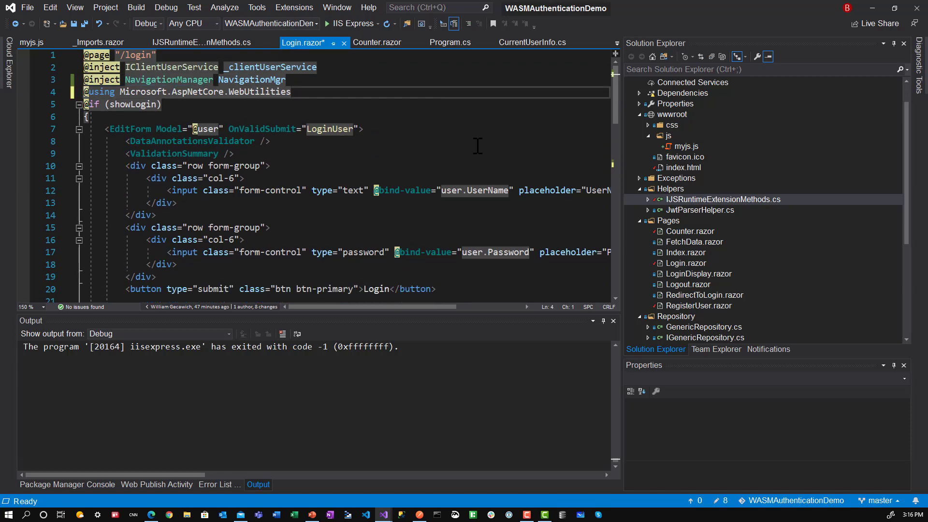
Scroll Login.razor to the top and start the app under IIS Express with debugging
scroll(down, 3)
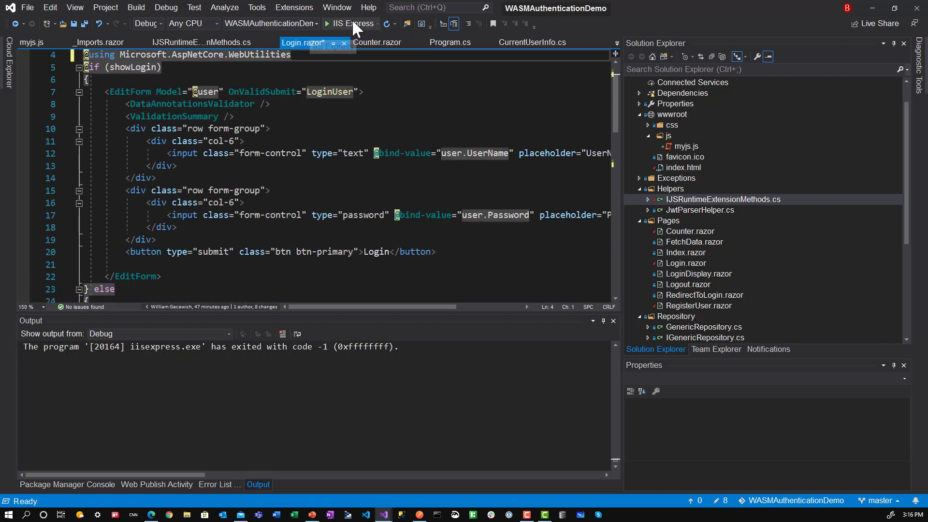
click(326, 24)
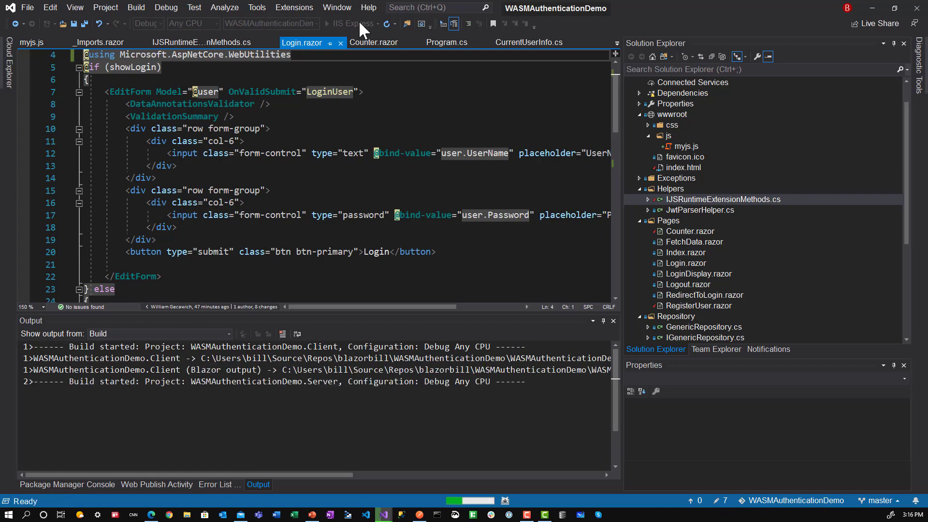
Let the client and server build finish until the signed-out Home page opens in Chrome
click(350, 24)
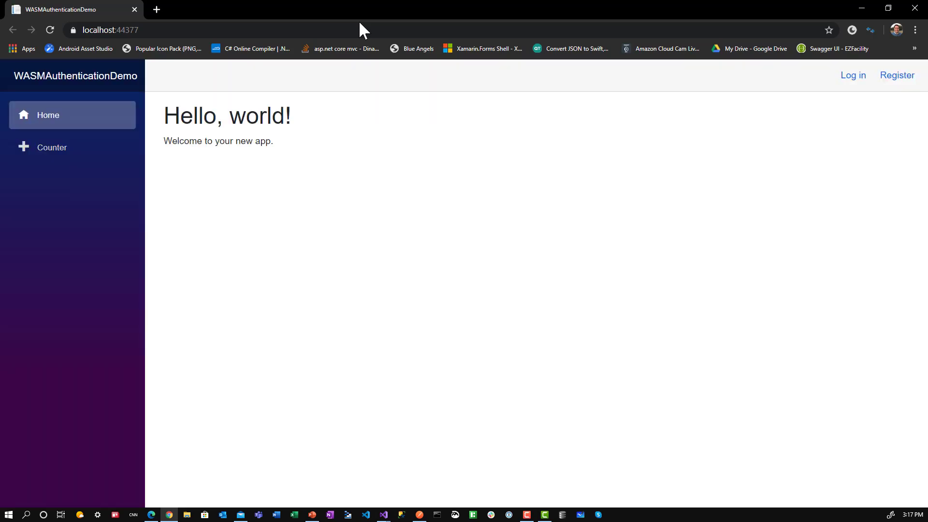
Launch the Blazor debugger with Alt+Shift+D and select the chrome --remote-debugging-port=9222 command
key(alt+shift+d)
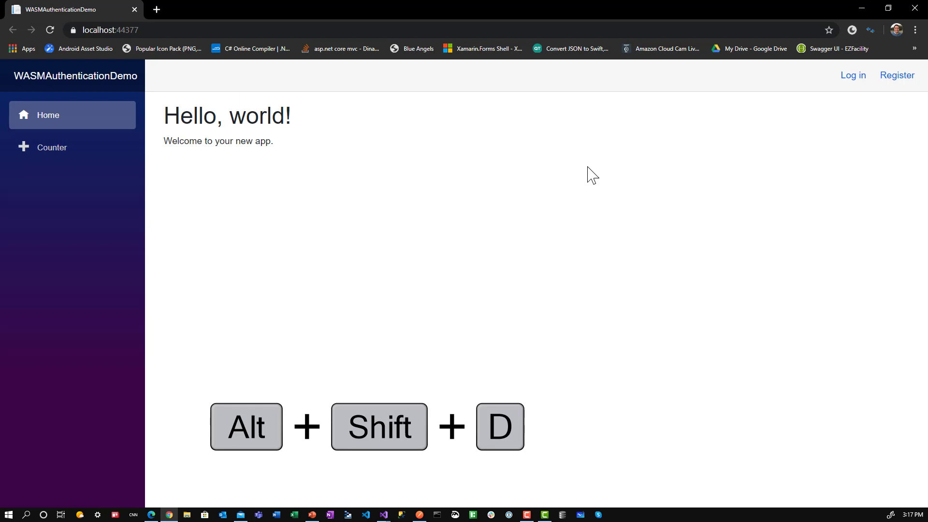
key(alt+shift+d)
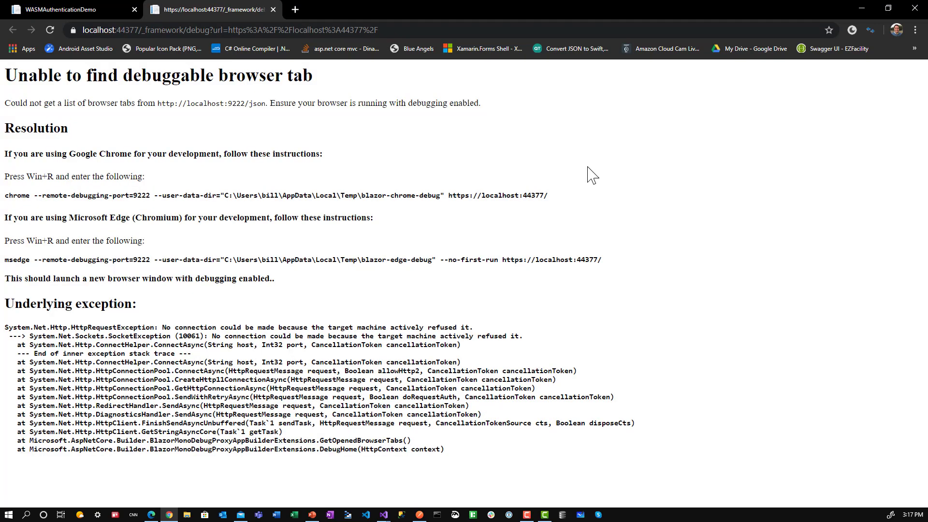
mouse_move(88, 300)
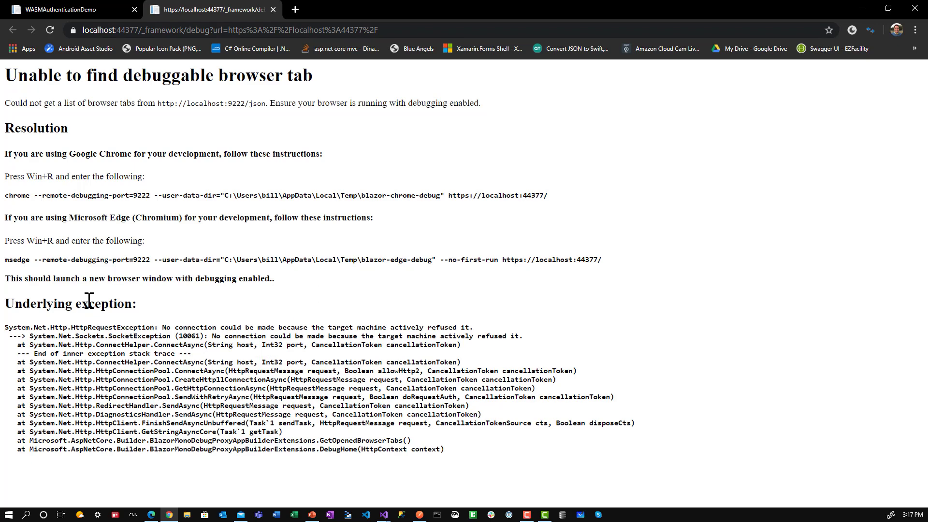
mouse_move(33, 197)
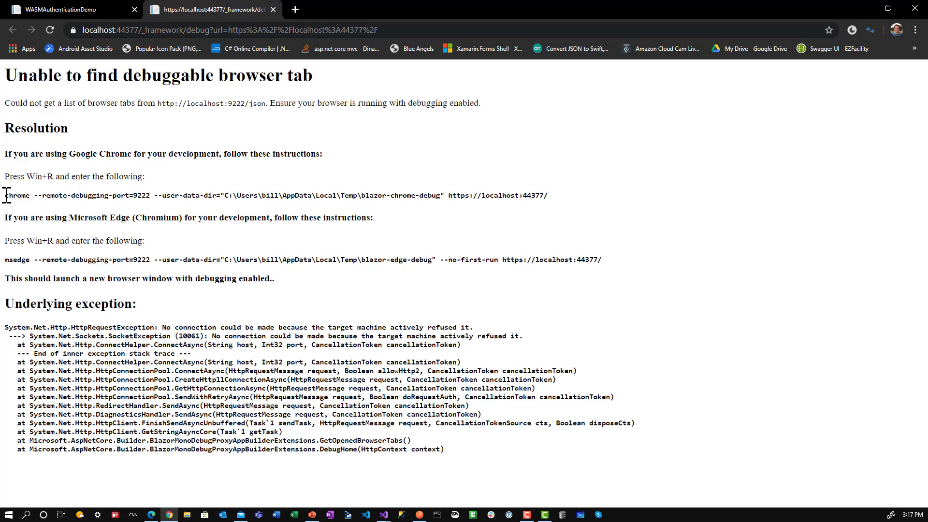
drag(5, 195, 352, 195)
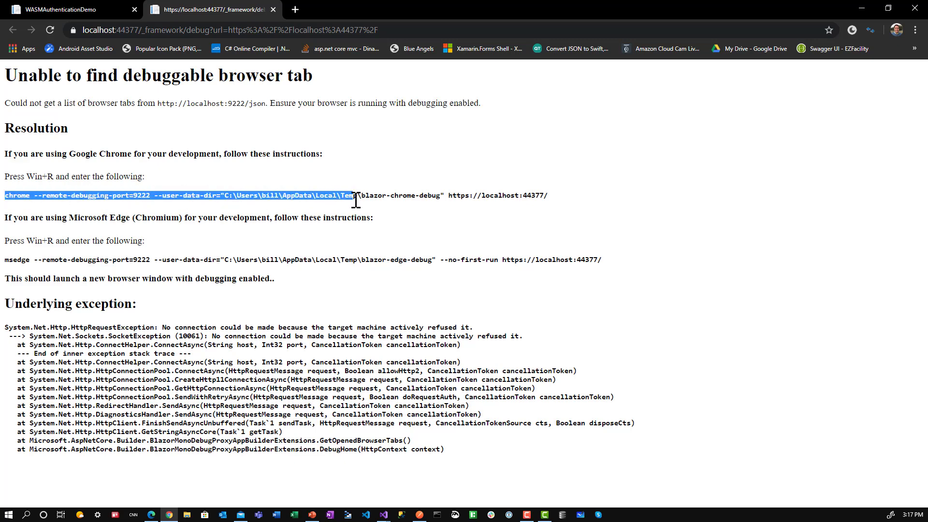
drag(352, 195, 467, 218)
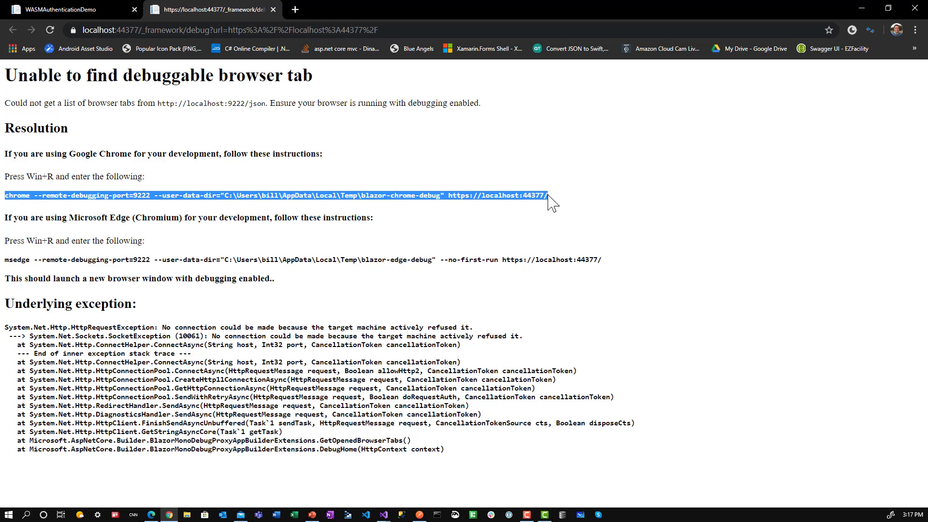
mouse_move(718, 231)
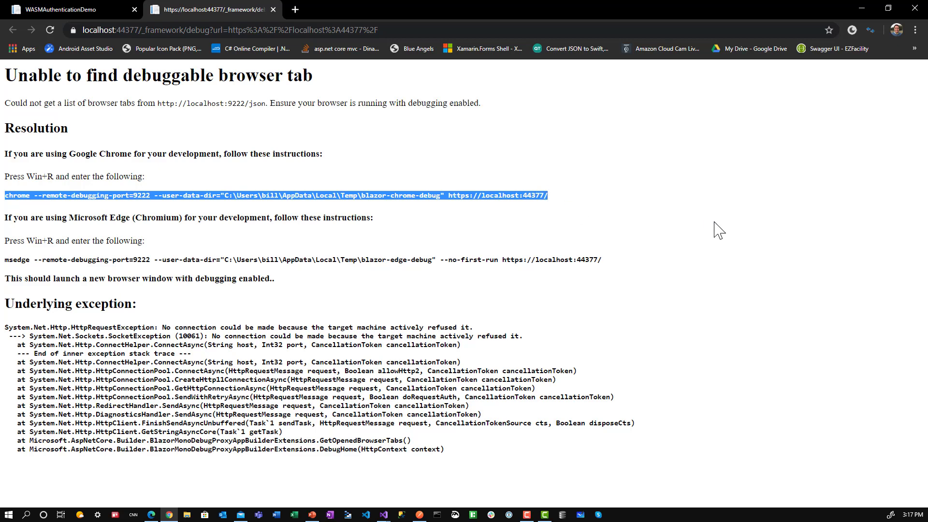
mouse_move(288, 348)
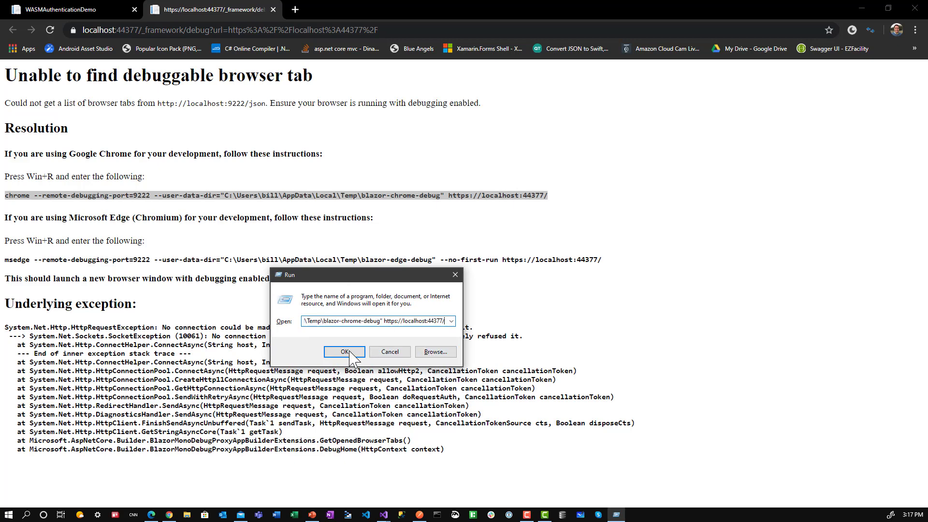
Run the pasted chrome --remote-debugging-port=9222 command from the Run dialog
click(343, 352)
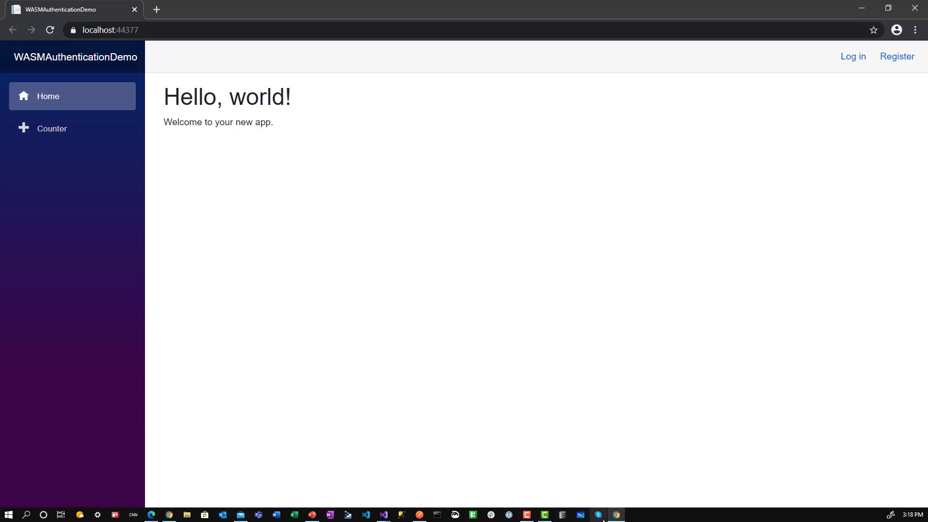
mouse_move(308, 271)
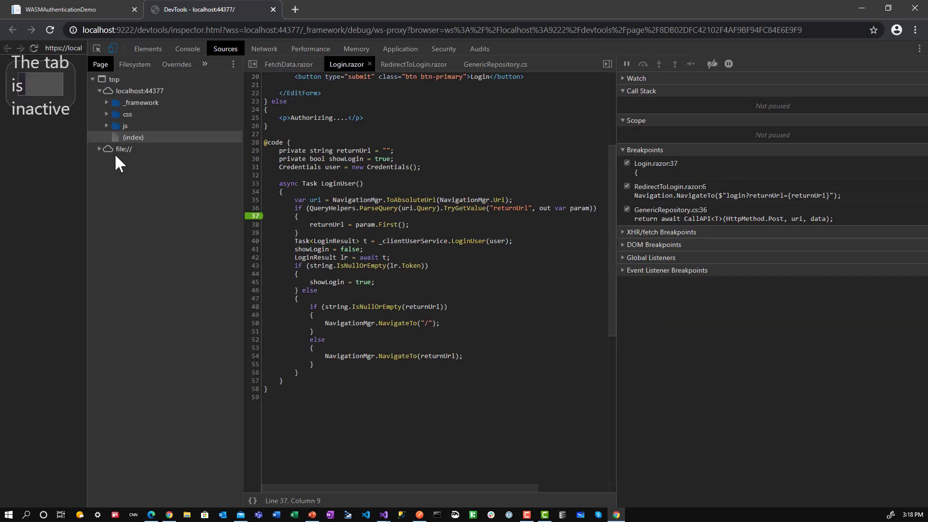
Open Client/Pages/FetchData.razor in DevTools Sources and add a breakpoint on line 45
click(100, 150)
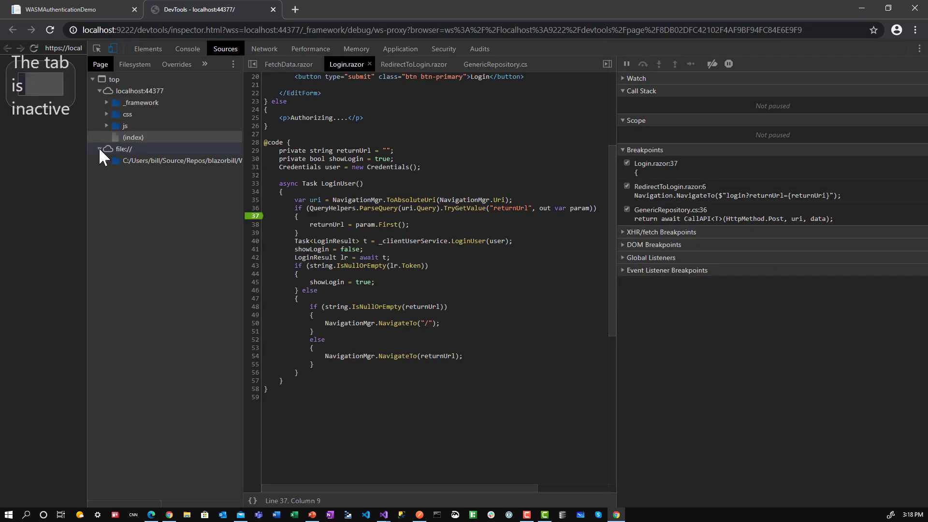
click(106, 160)
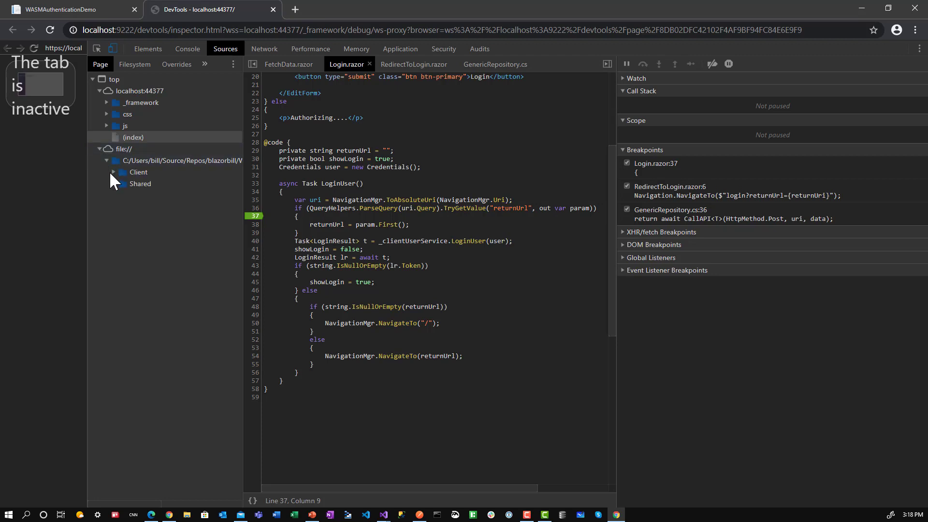
click(113, 172)
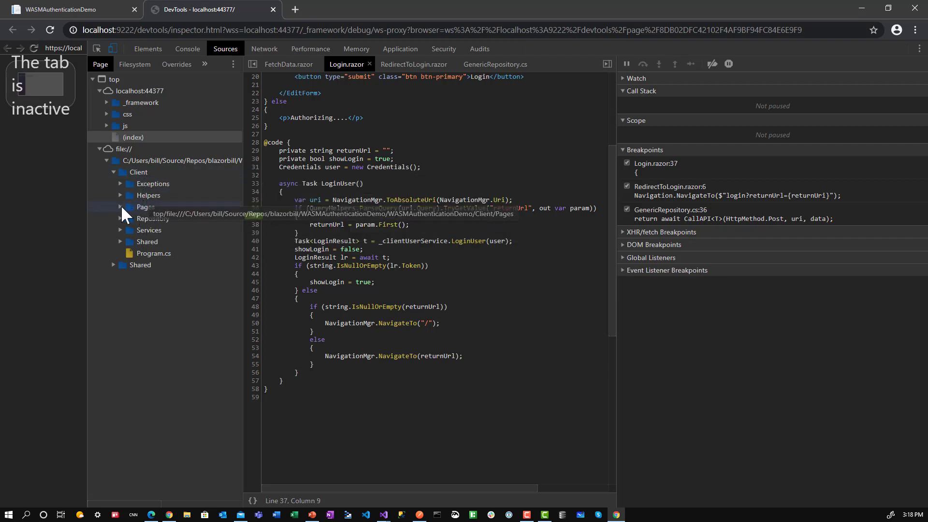
click(144, 206)
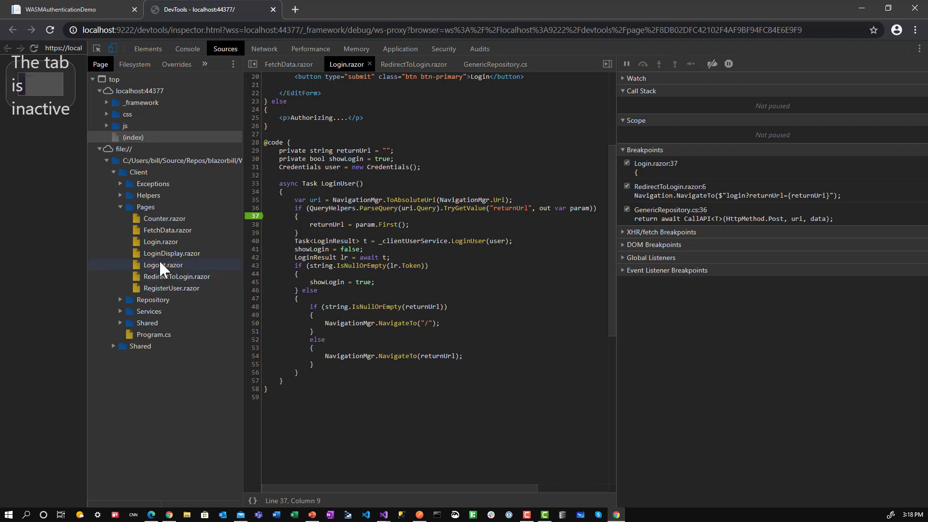
click(130, 230)
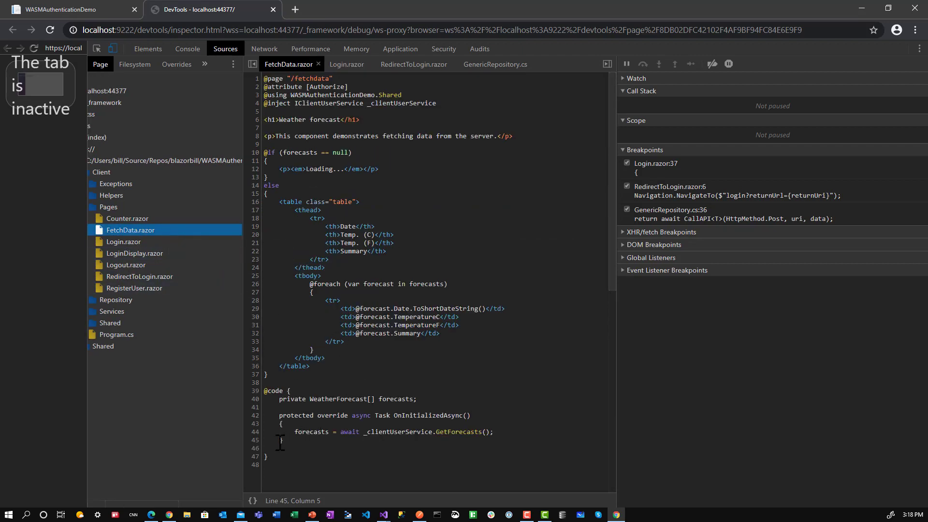
mouse_move(256, 450)
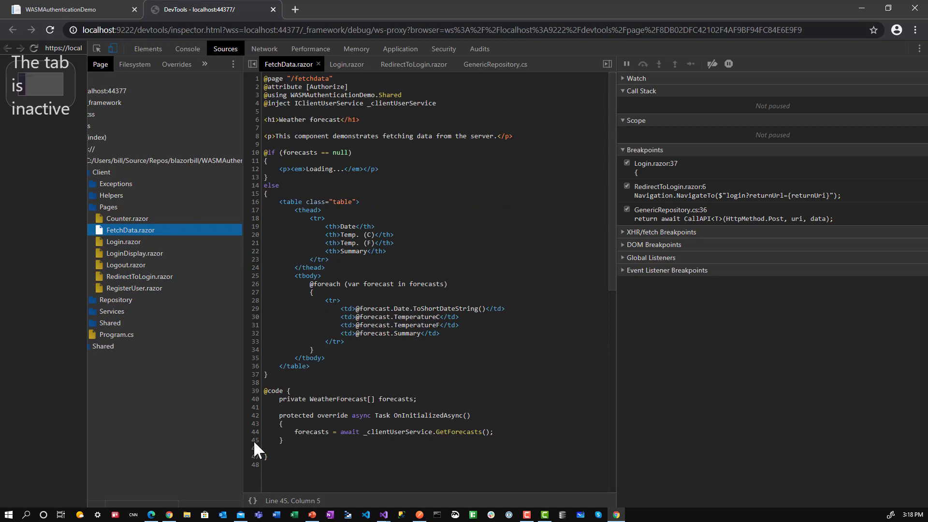
click(255, 439)
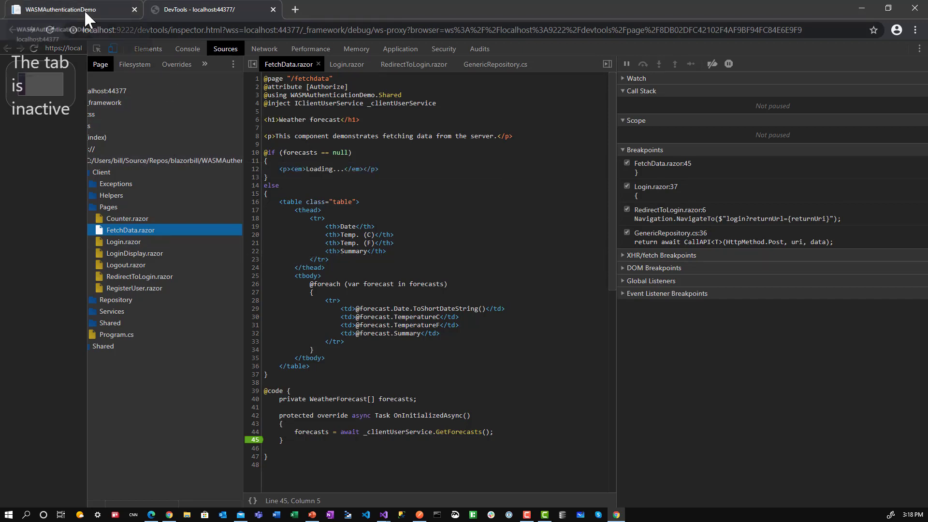
Log in to WASMAuthenticationDemo and open Fetch data, hitting the FetchData.razor line 45 breakpoint
click(71, 10)
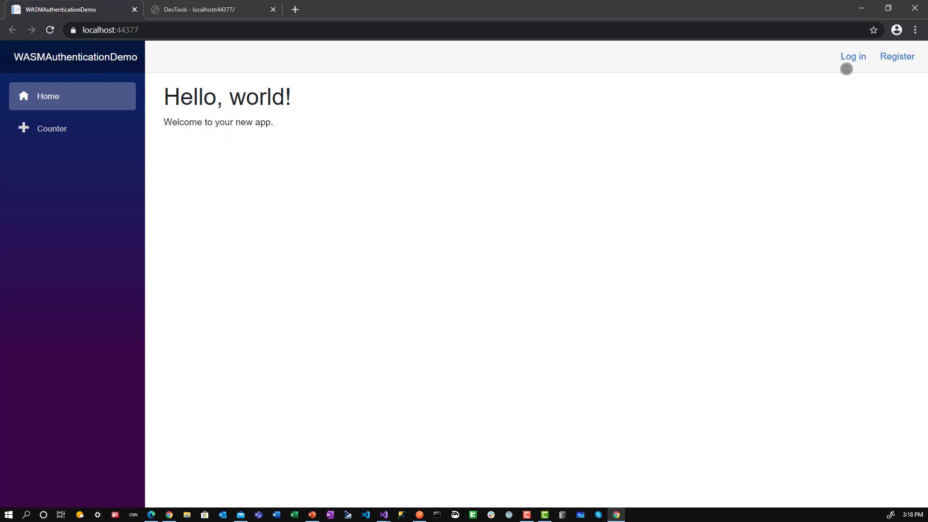
click(851, 56)
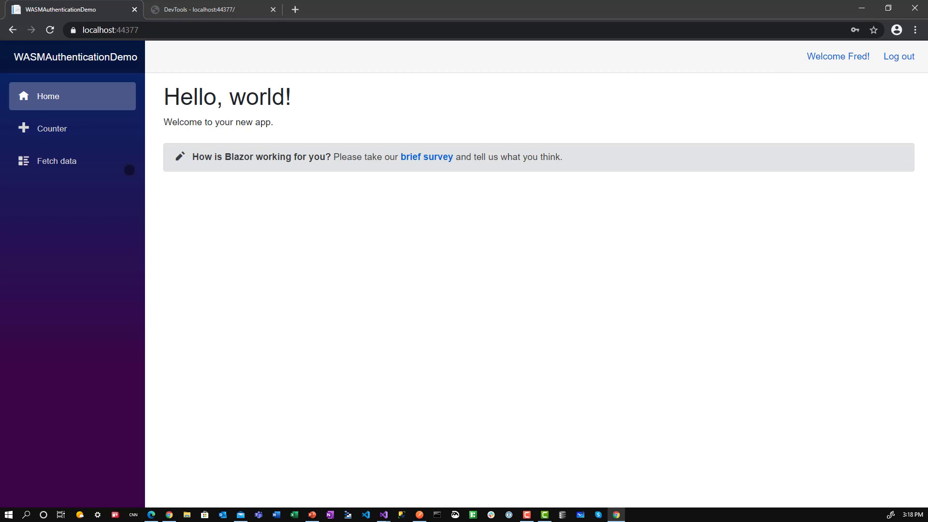
click(57, 160)
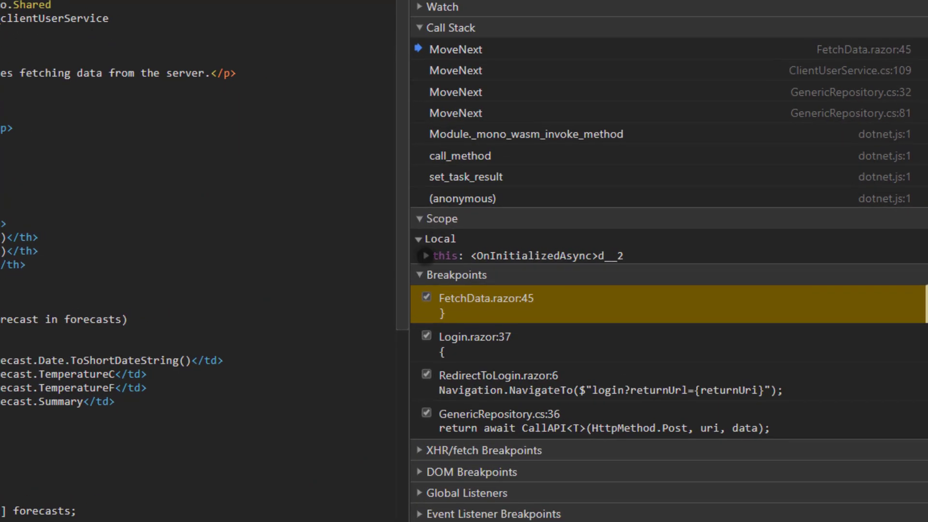
Expand this, <>4__this and forecasts in Scope to reveal the Chilly and Mild entries
click(428, 255)
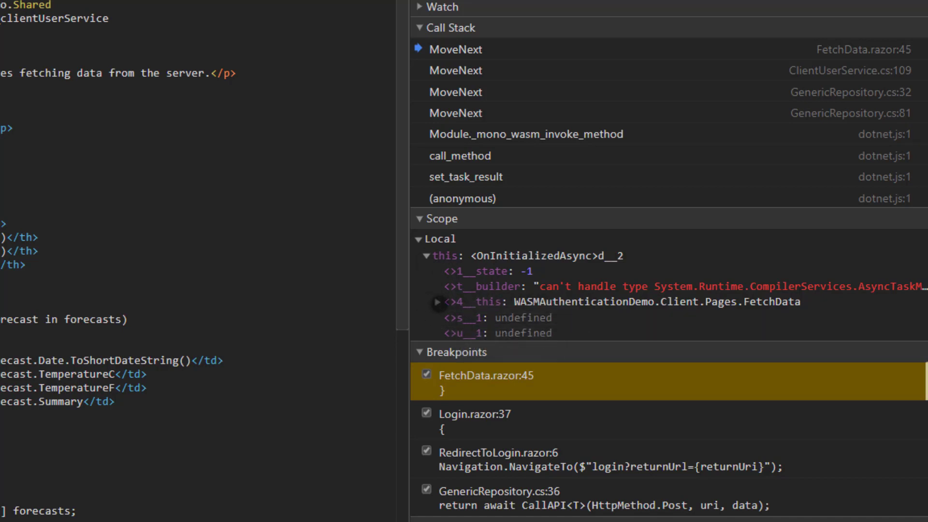
click(434, 301)
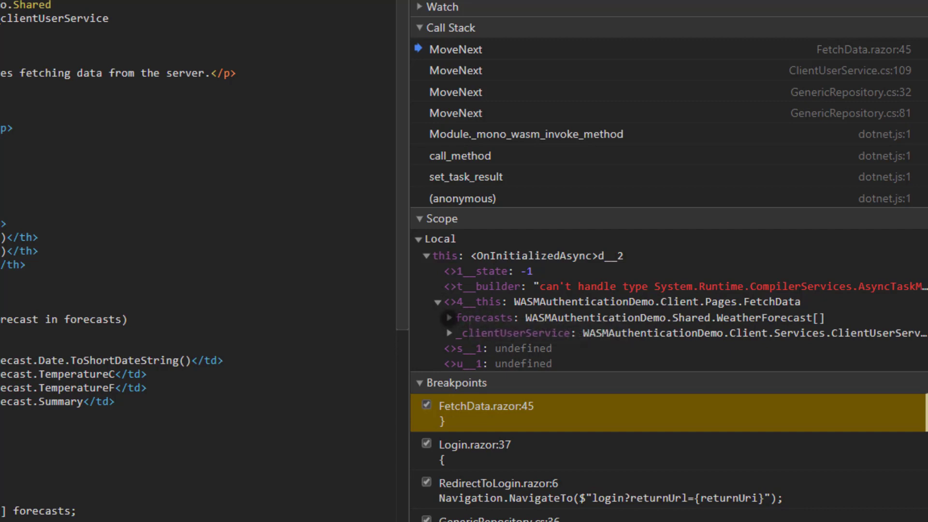
click(447, 318)
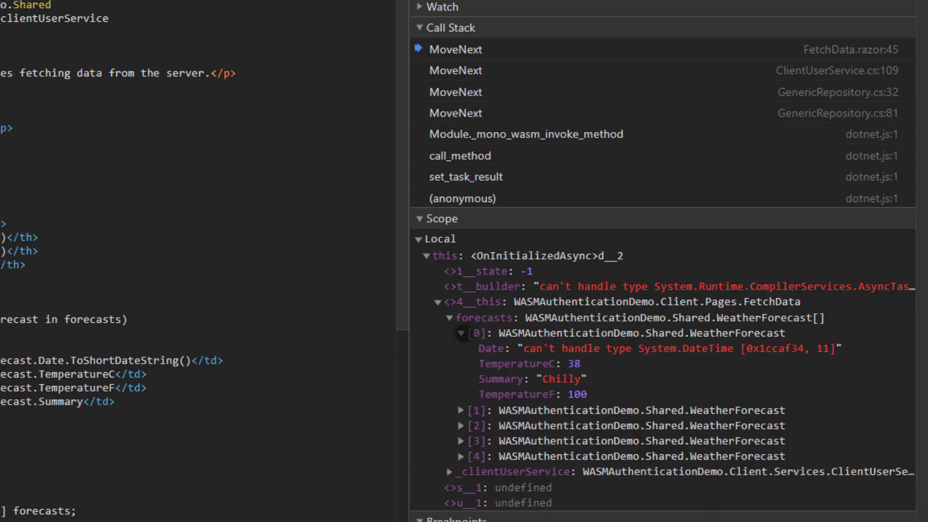
click(459, 409)
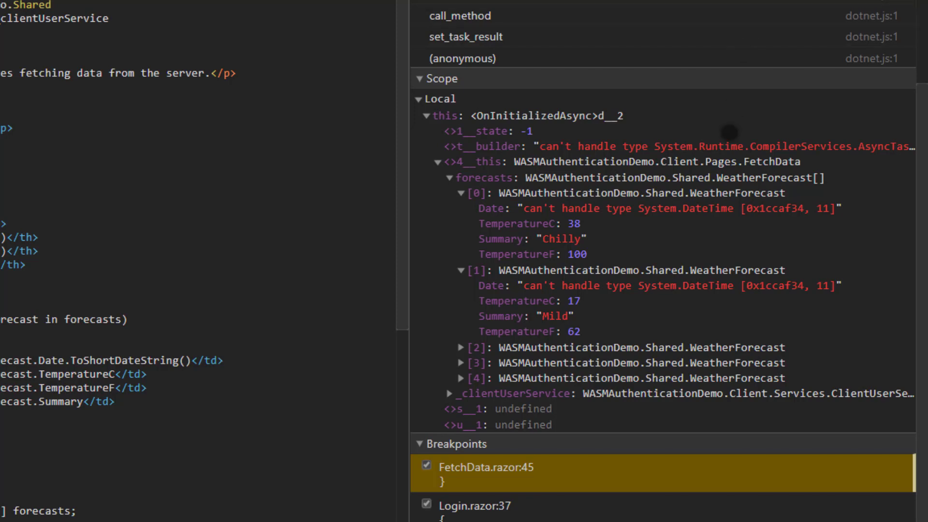
mouse_move(562, 285)
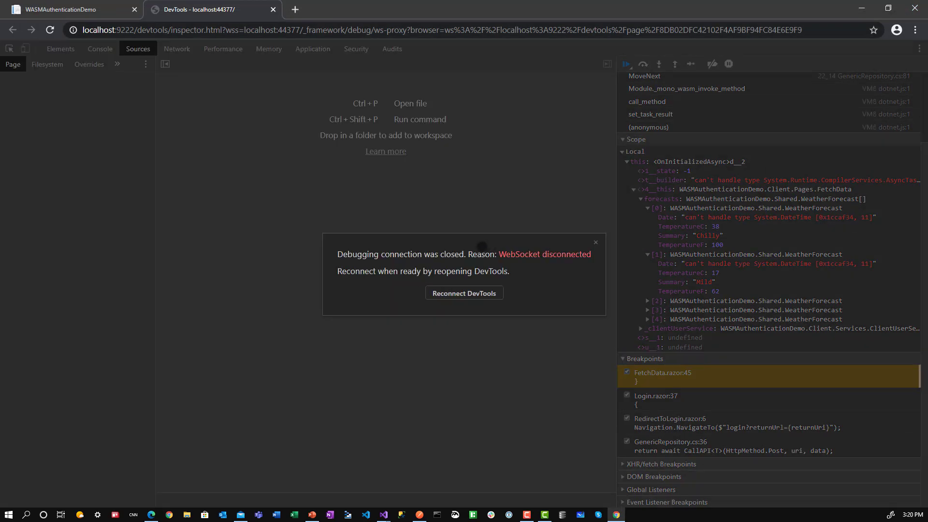
mouse_move(383, 514)
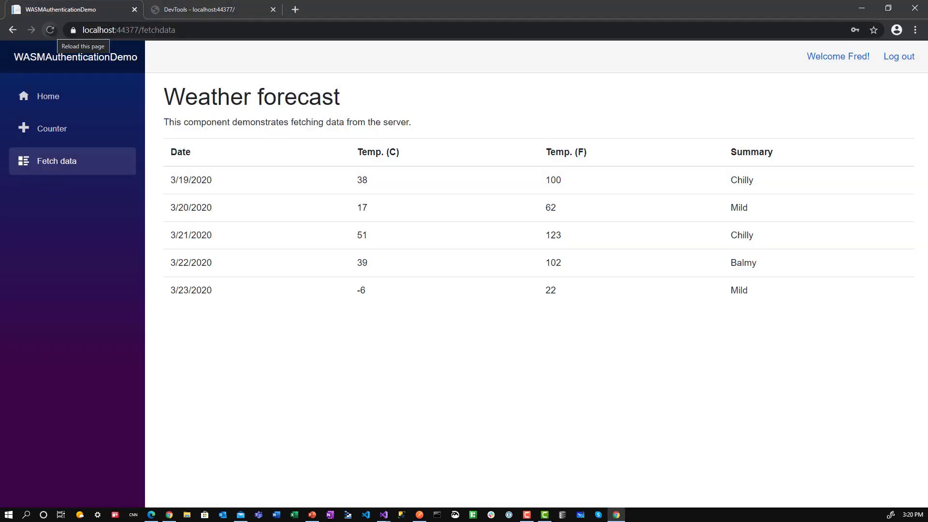
Reload the forecast page, return to Home, and reconnect DevTools to the running app
click(50, 30)
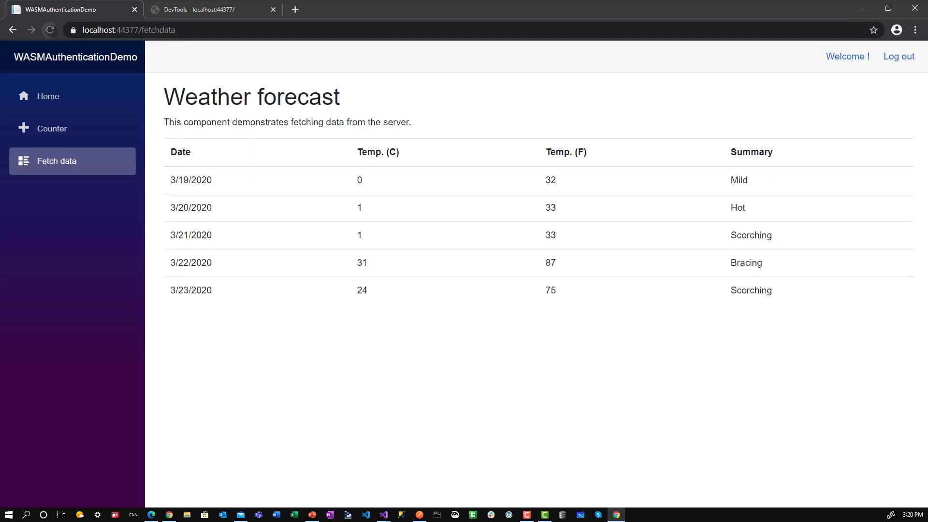
click(48, 95)
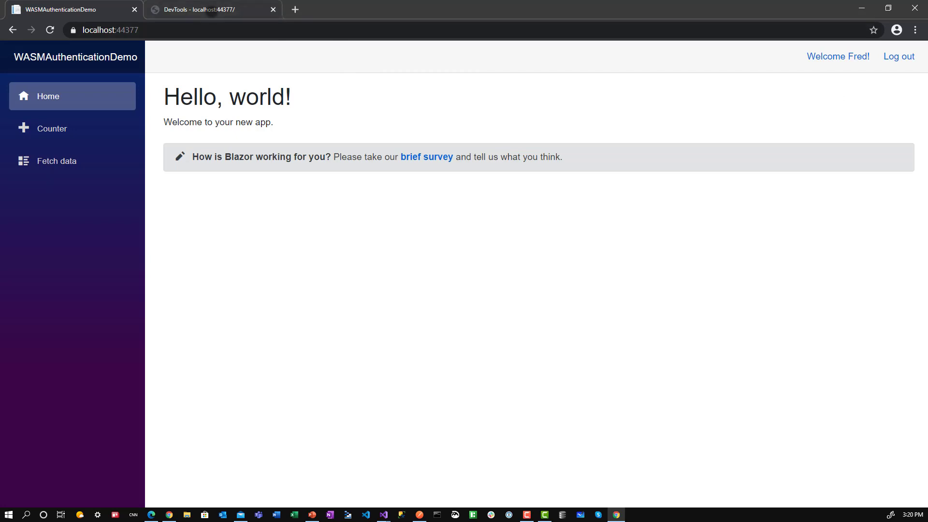
click(207, 10)
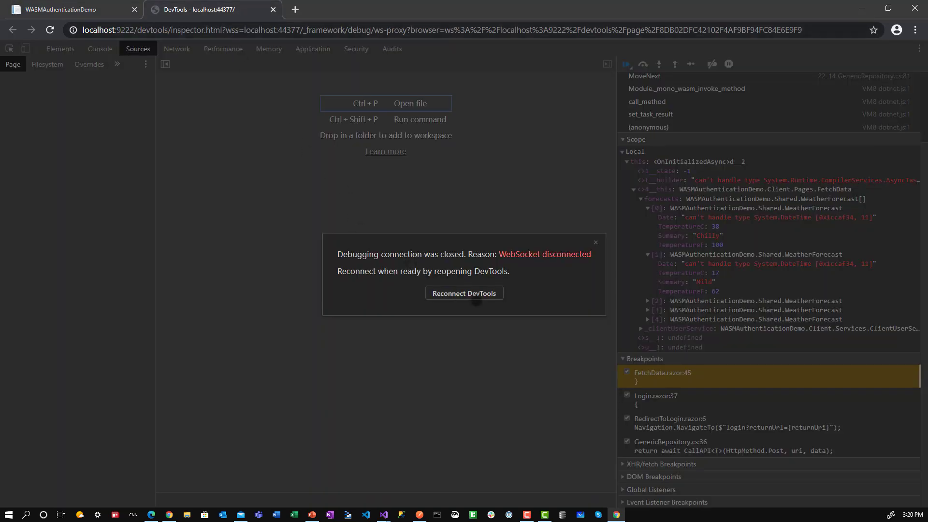
click(464, 292)
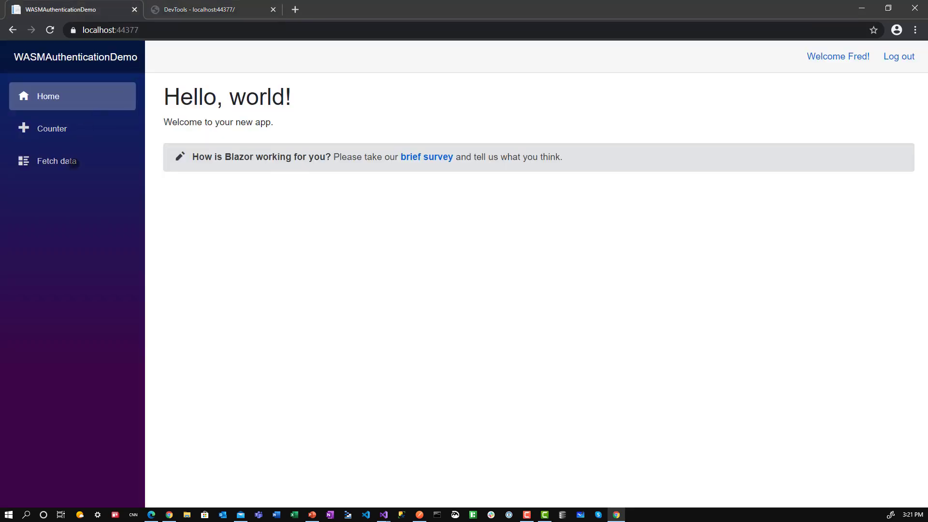
Open Fetch data, check the paused breakpoint in DevTools, and return to the app
click(56, 161)
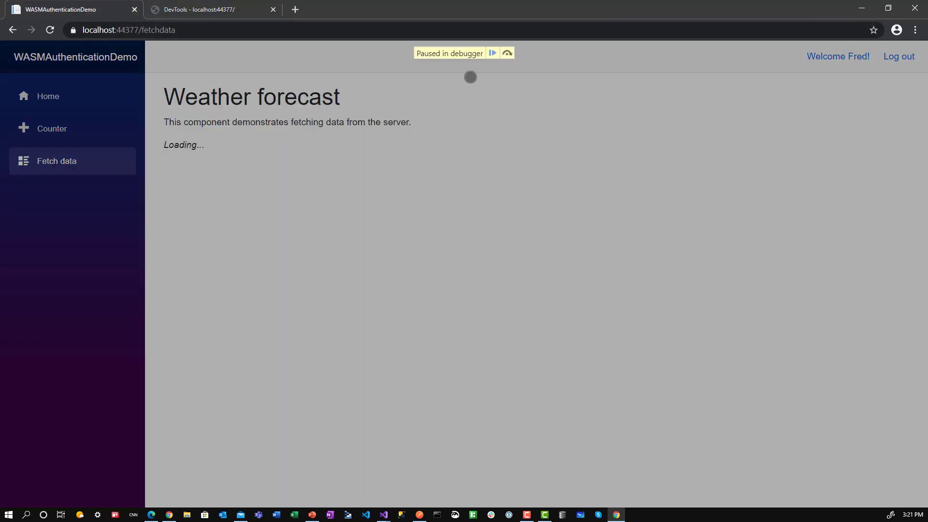
click(207, 9)
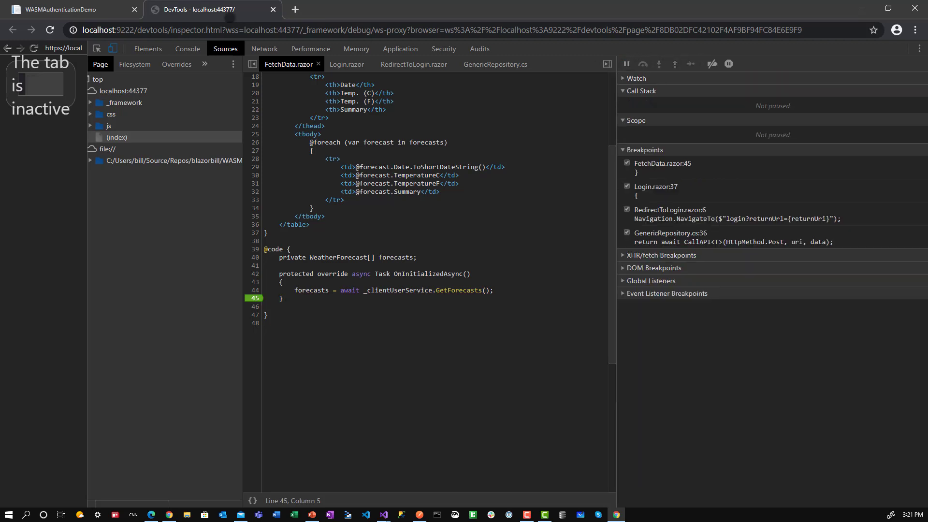
click(71, 10)
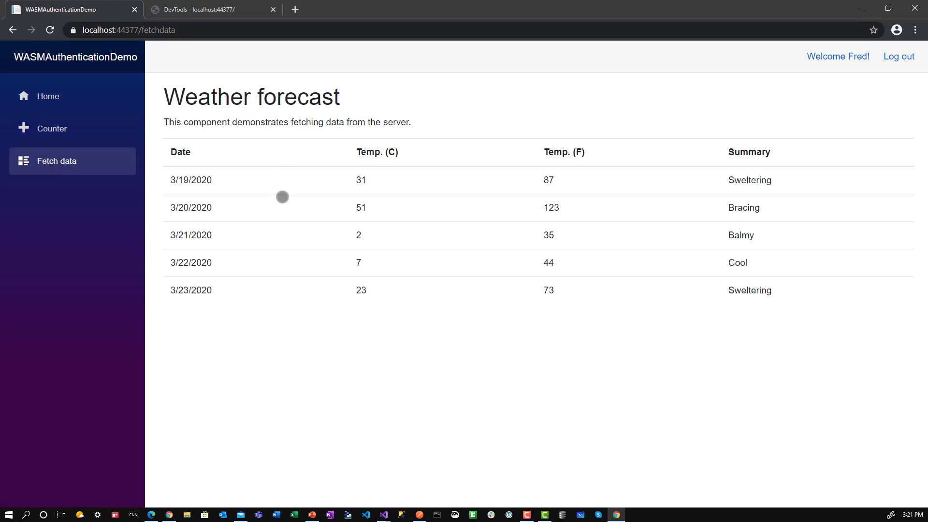
Go Home, reopen Fetch data, and resume in DevTools until the forecast table renders
click(47, 96)
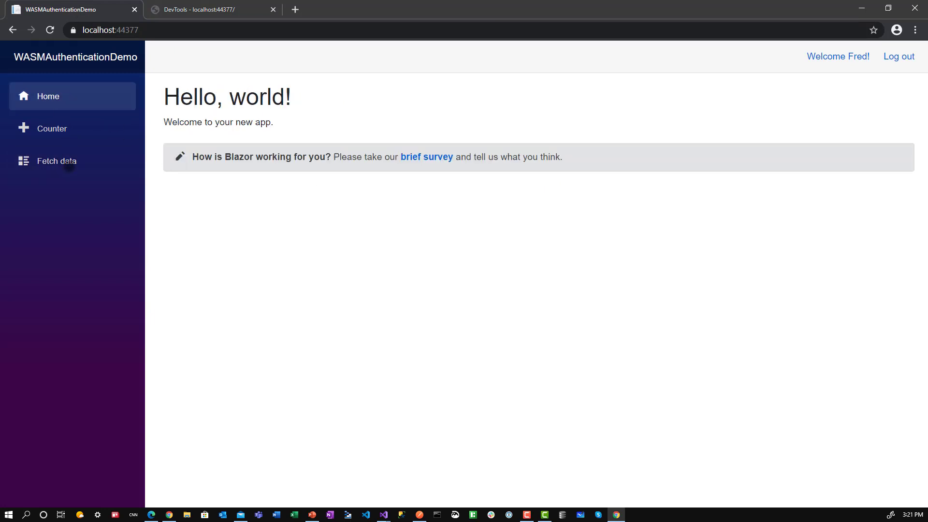
click(58, 160)
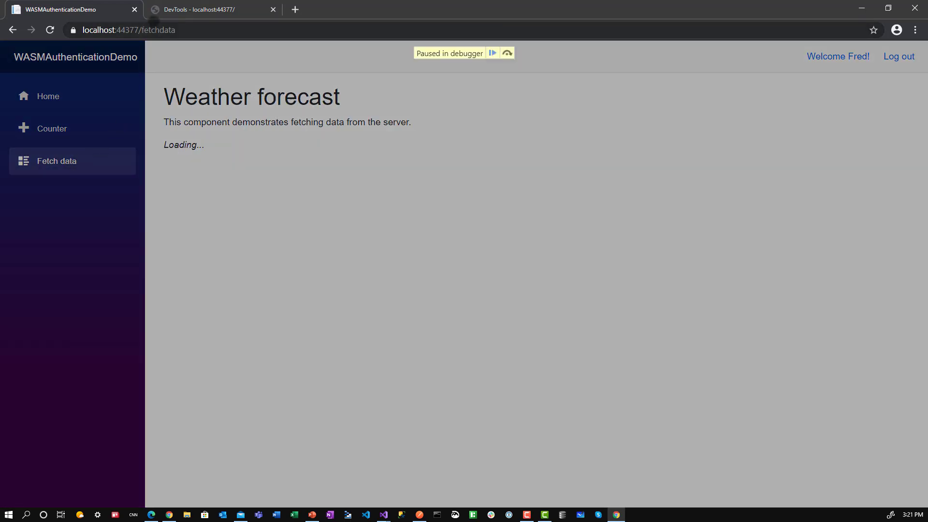
click(212, 10)
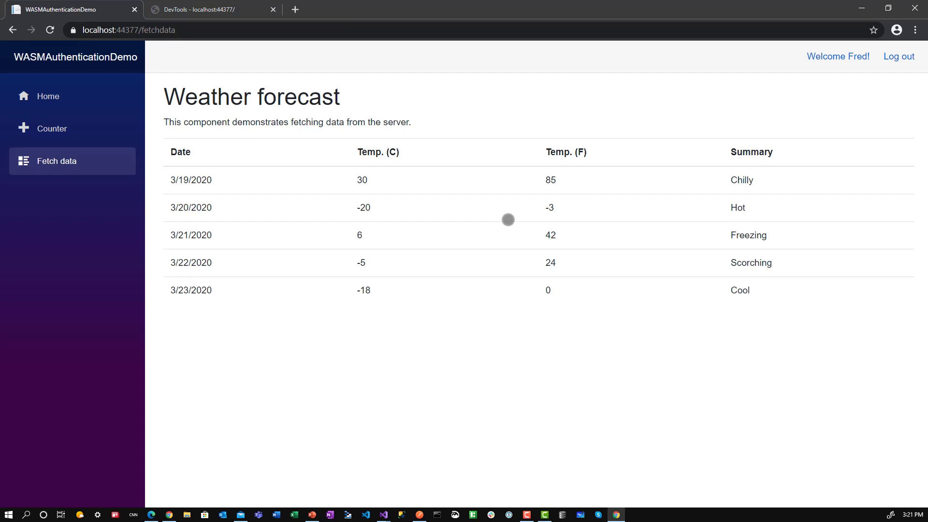
mouse_move(515, 219)
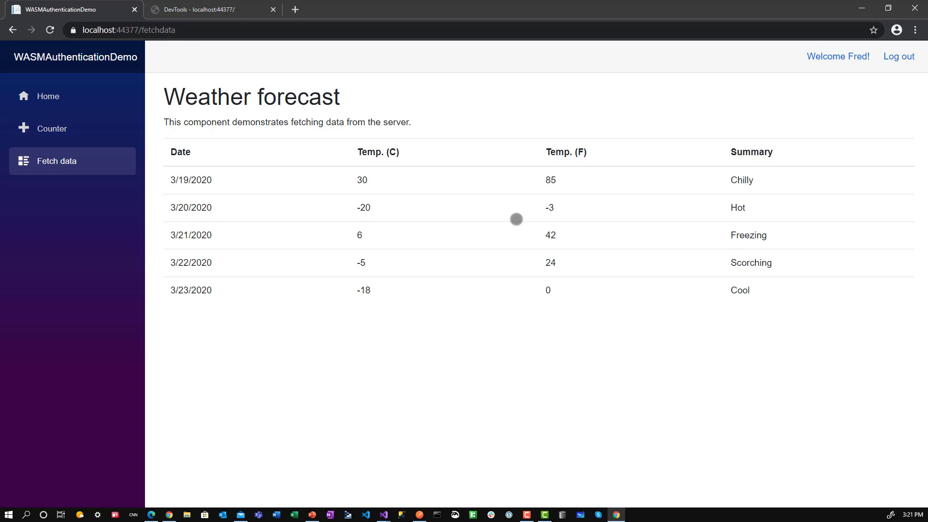